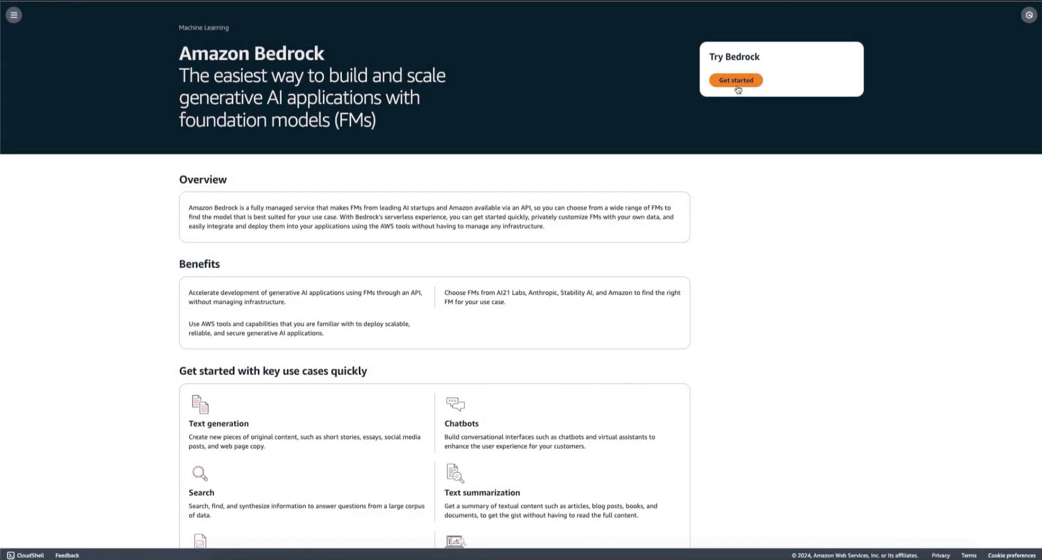
- Enter the Bedrock console and go to the Flows list under Builder tools
click(735, 79)
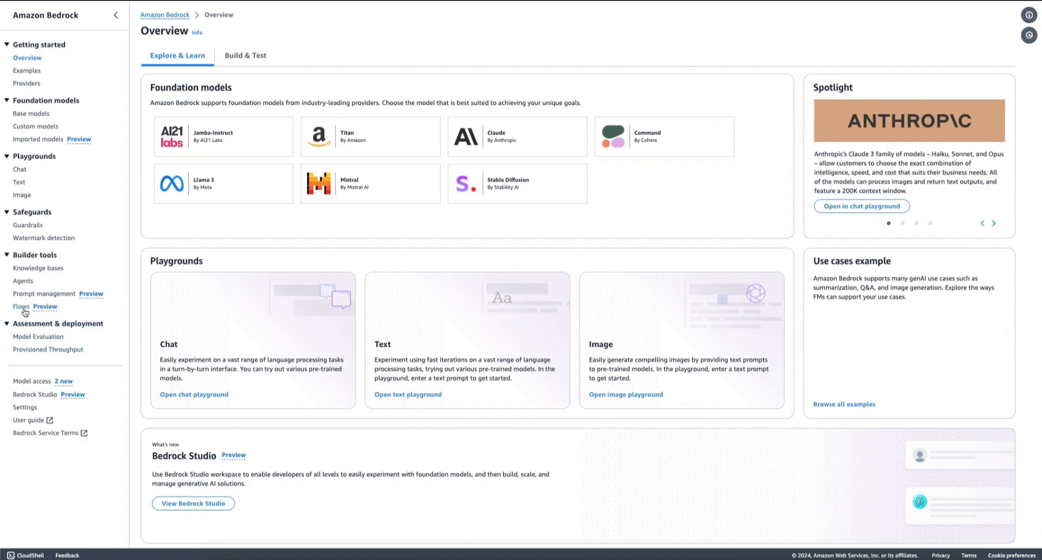
click(21, 306)
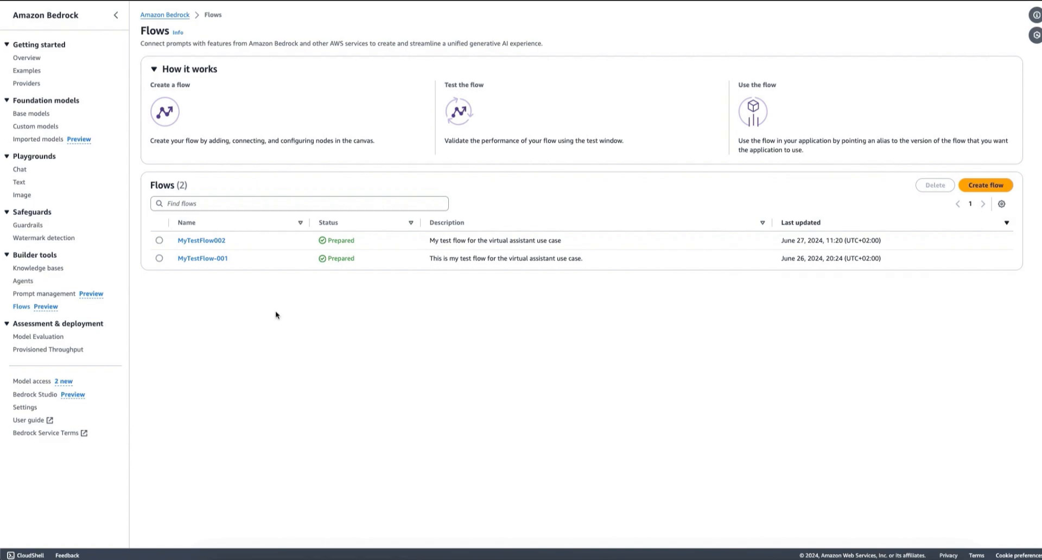
mouse_move(962, 196)
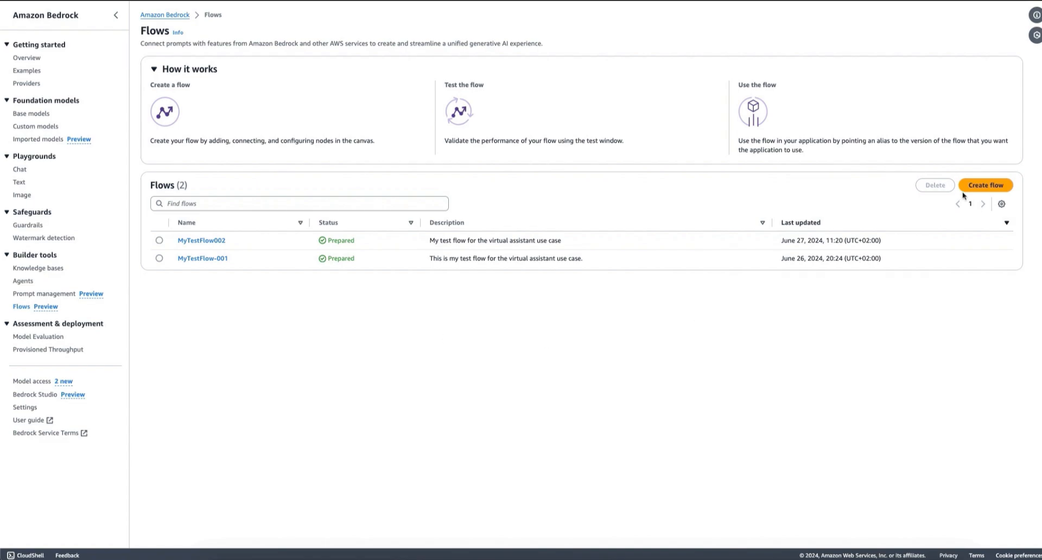
- Create flow CustomerService, described 'This is my flow for the Customer Service application', with the Amazon-Bedrock-IAM-Role service role
click(985, 185)
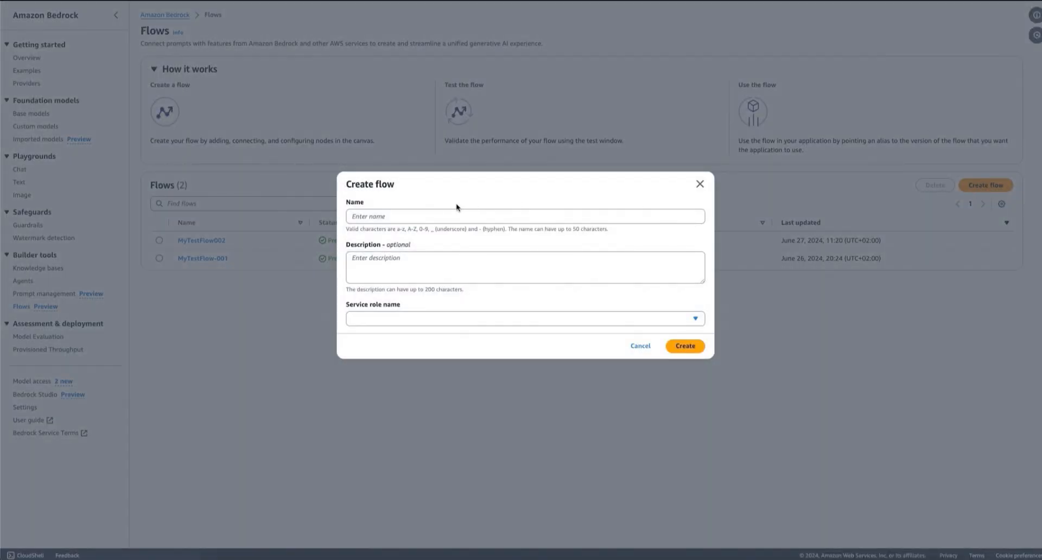
text(CustomerService)
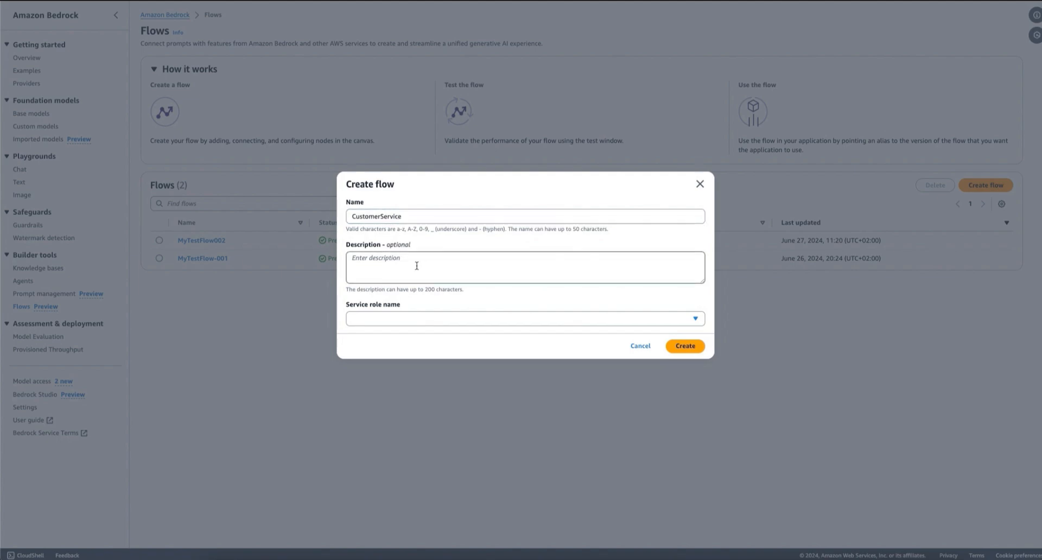
text(T)
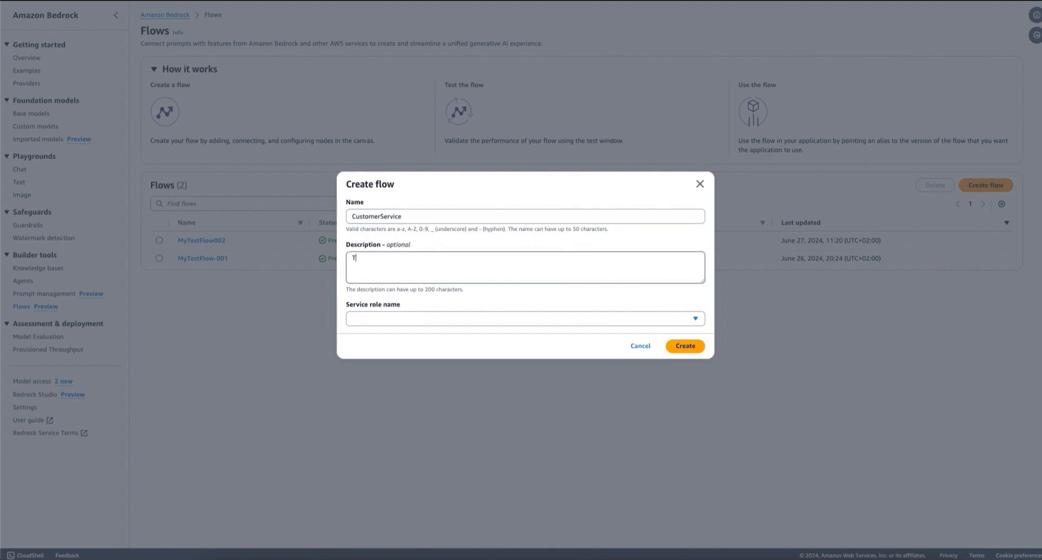
text(his is my flow f)
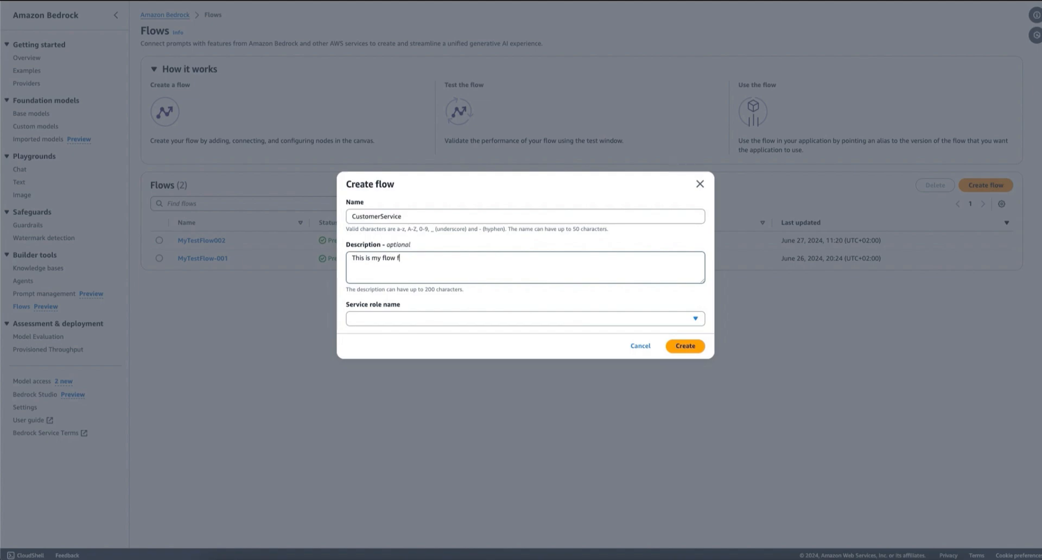
text(or the Customer)
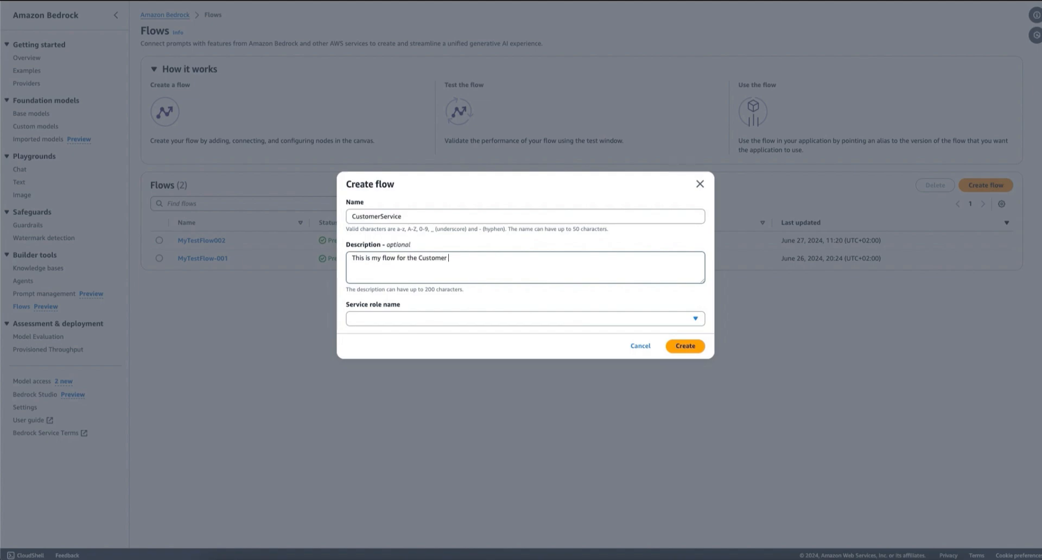
text(Service application.)
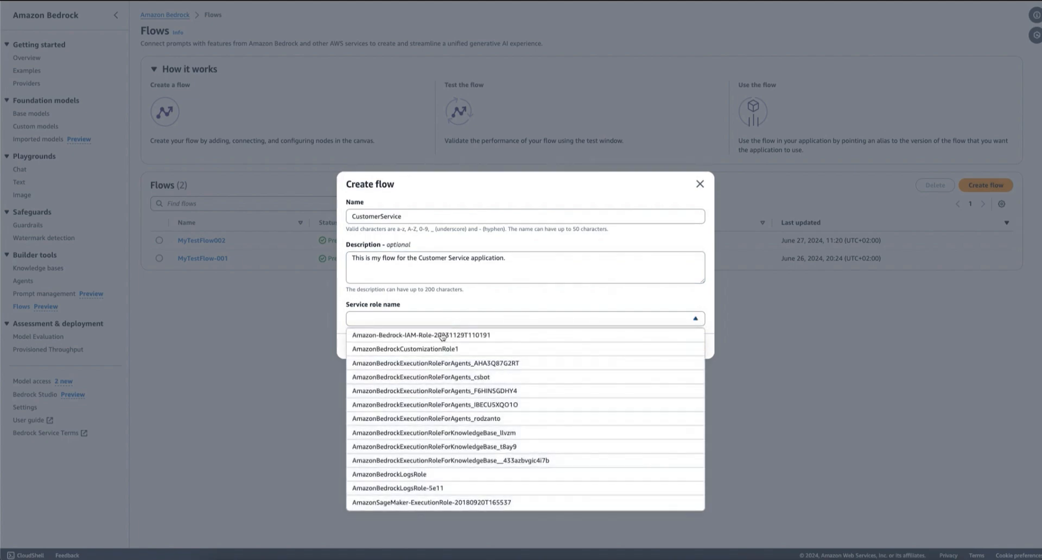
click(438, 334)
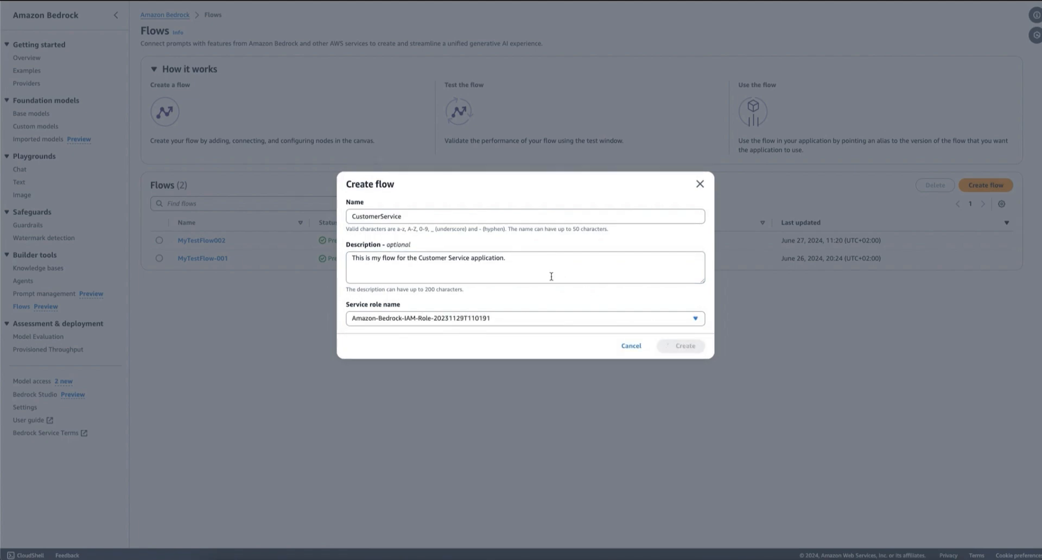
click(679, 346)
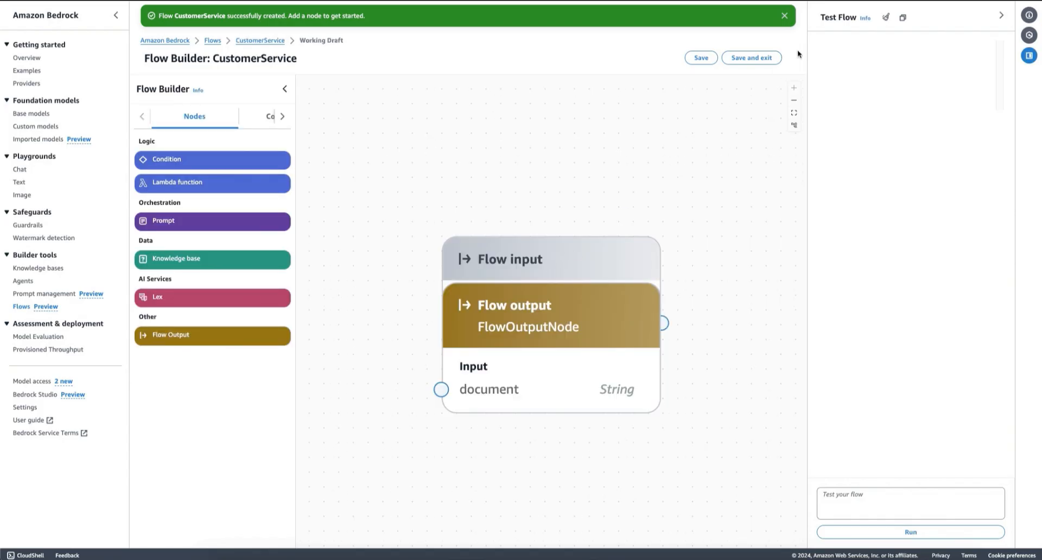
- Dismiss the banner, zoom the canvas out and drop a Prompt node (Prompt_1) onto it
click(784, 15)
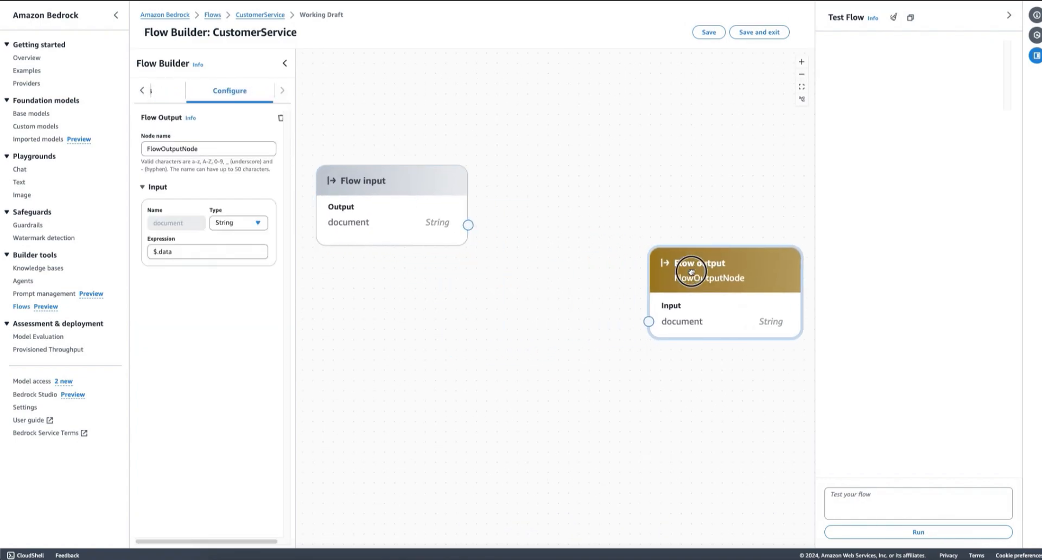
click(175, 91)
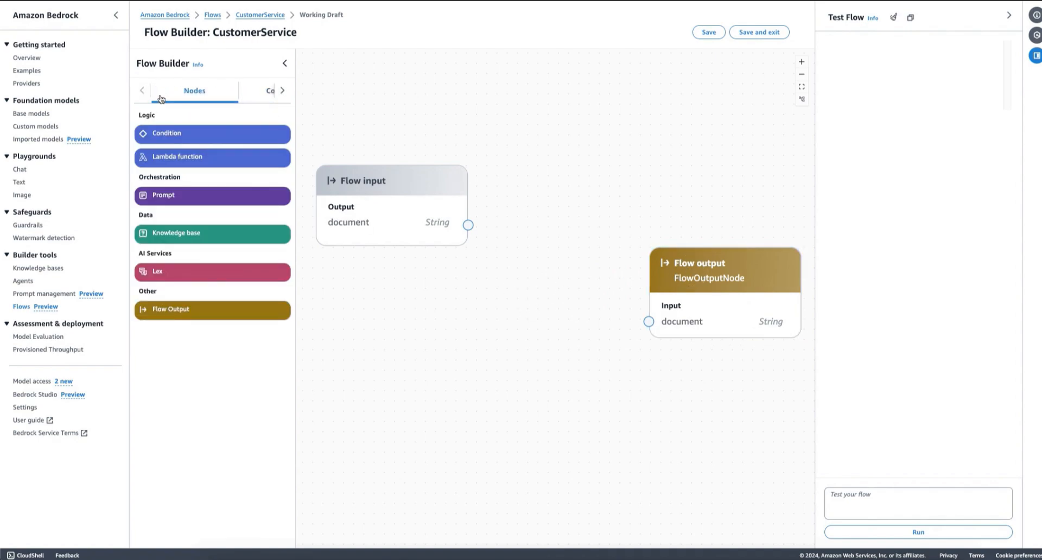
mouse_move(540, 212)
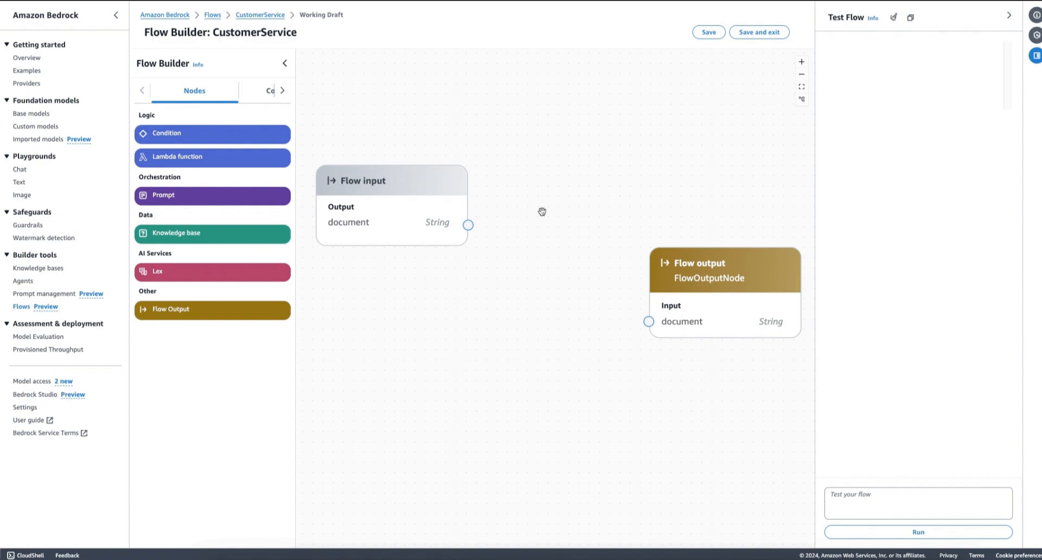
drag(541, 212, 589, 211)
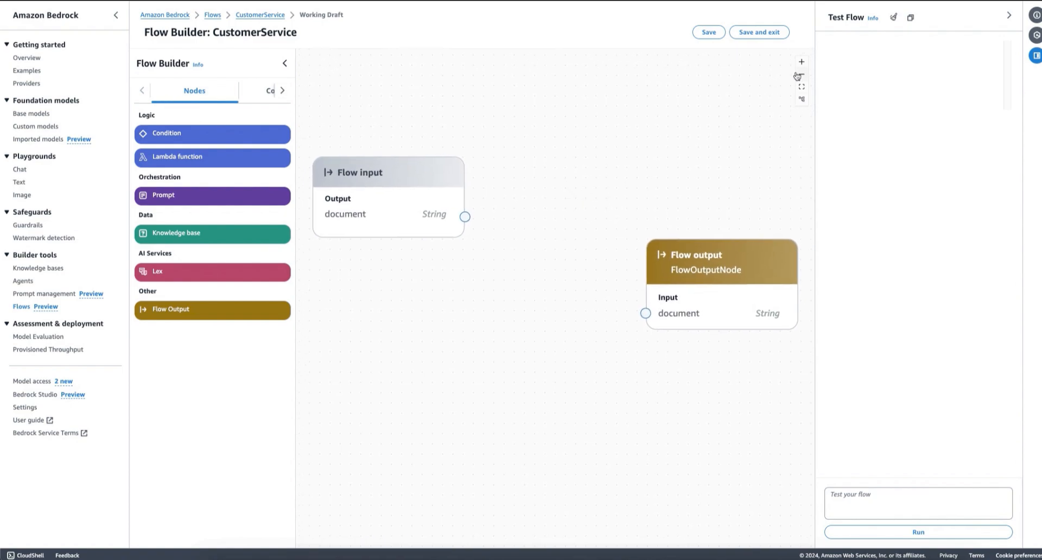
click(389, 173)
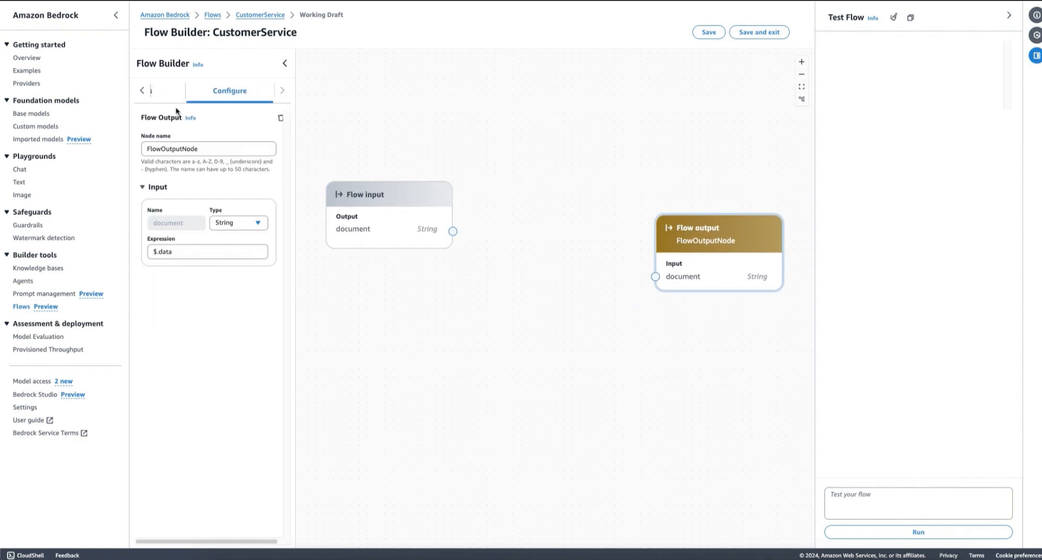
click(193, 91)
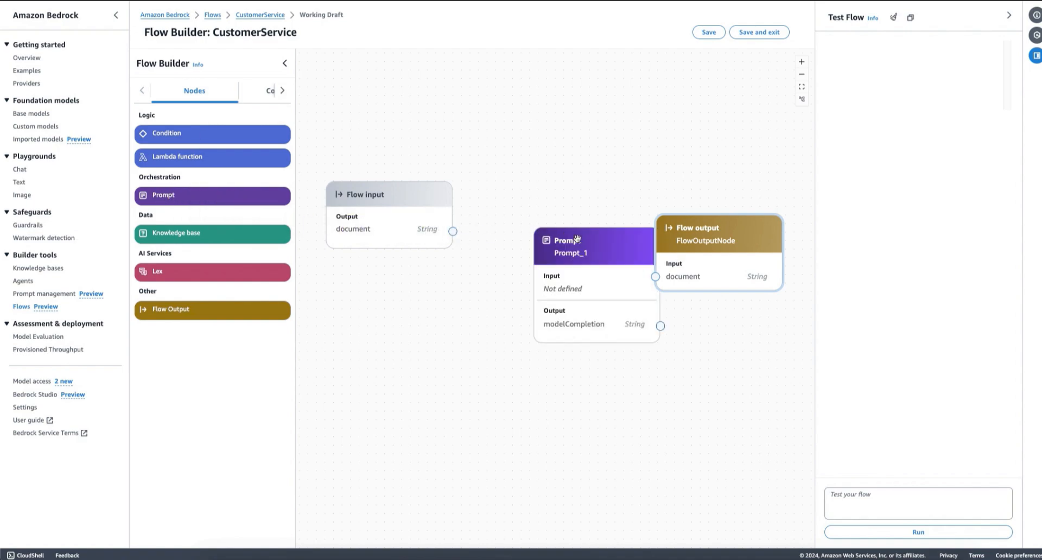
- Set Prompt_1 to the saved CustomerService prompt, version DRAFT, and wire it between flow input and output
click(579, 245)
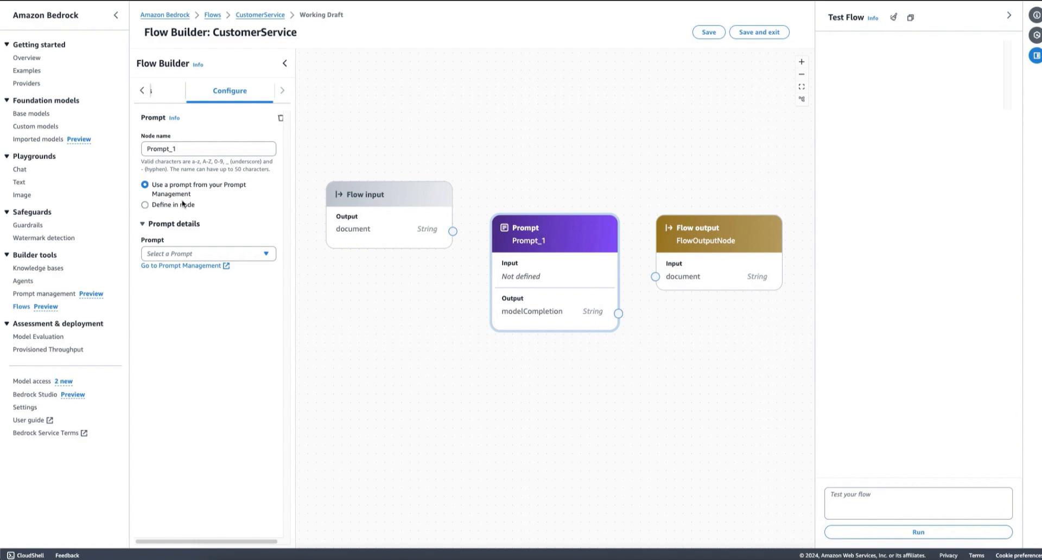
mouse_move(180, 196)
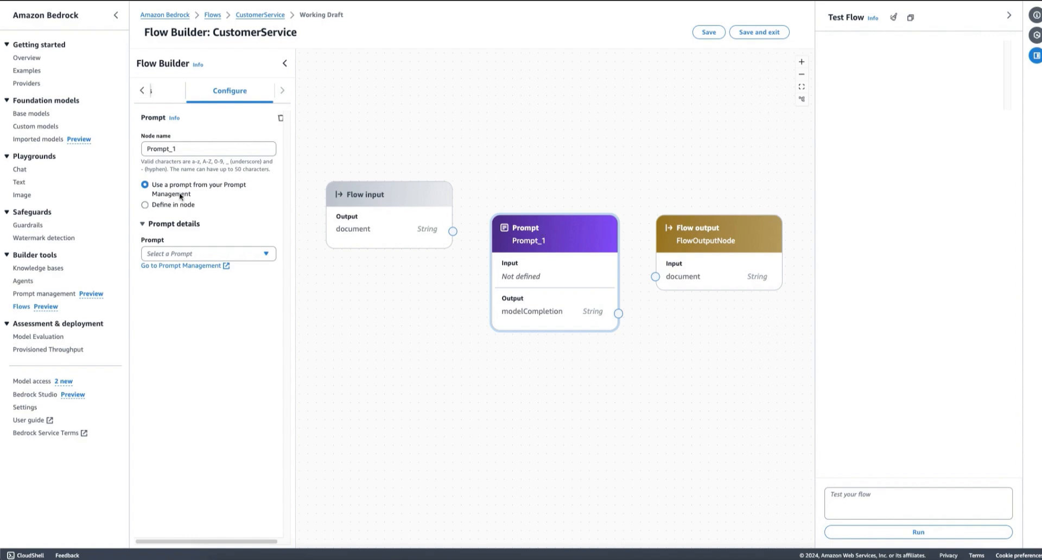
mouse_move(183, 237)
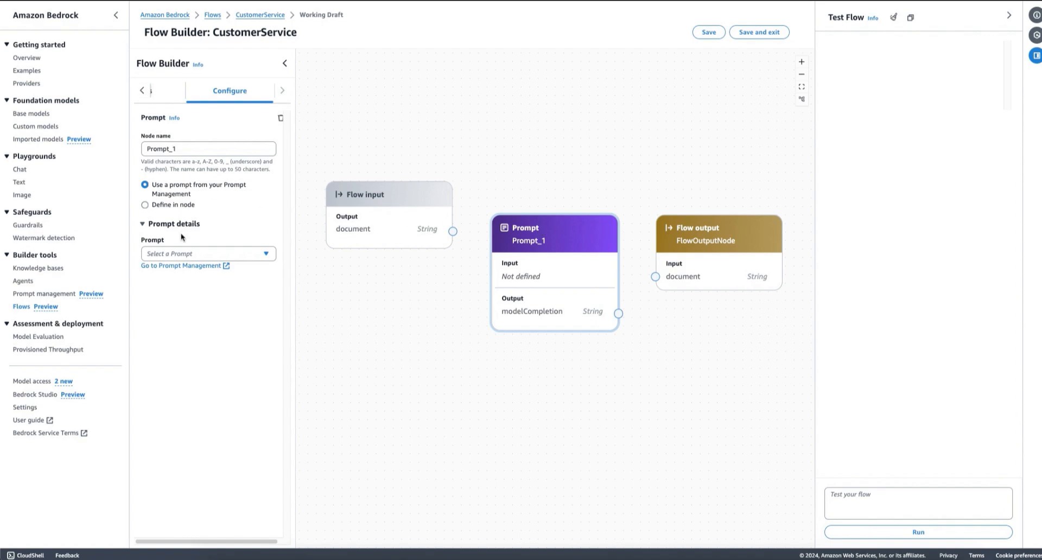
click(144, 205)
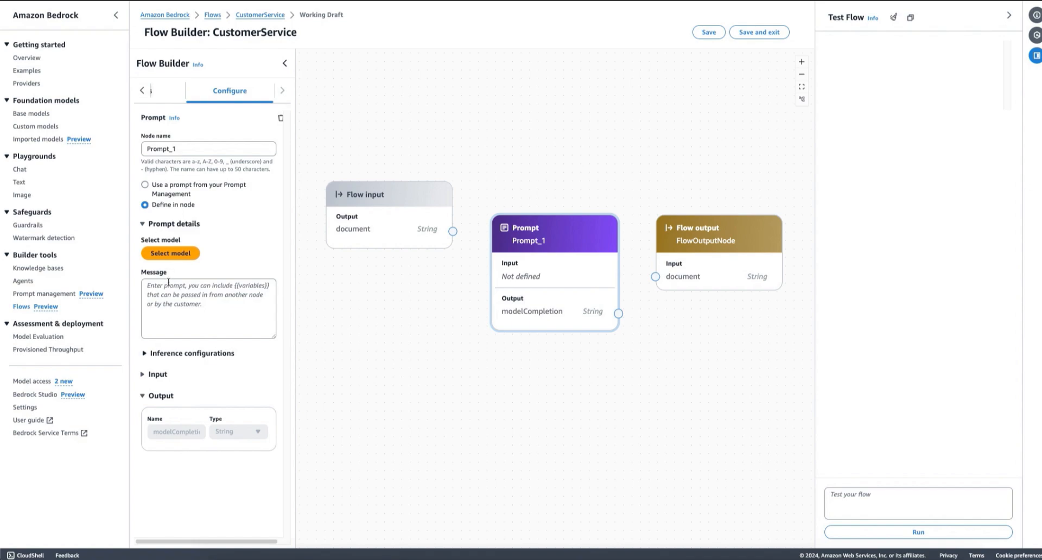
mouse_move(170, 253)
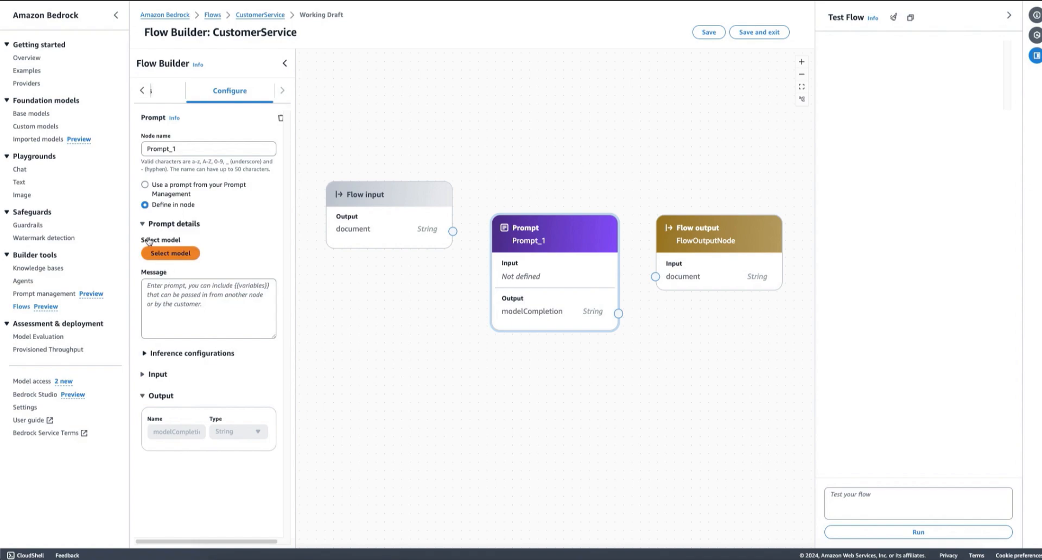
click(145, 184)
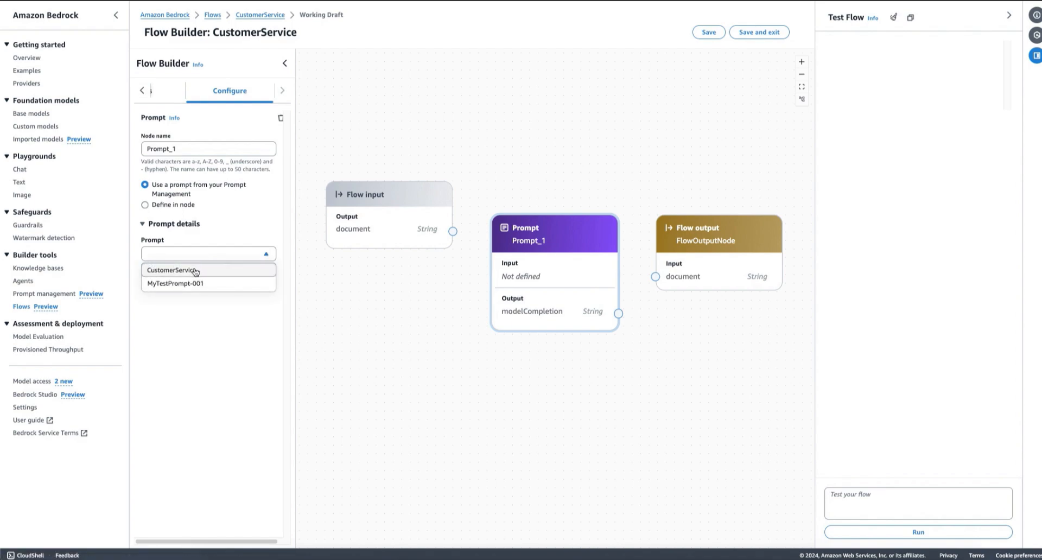
click(172, 271)
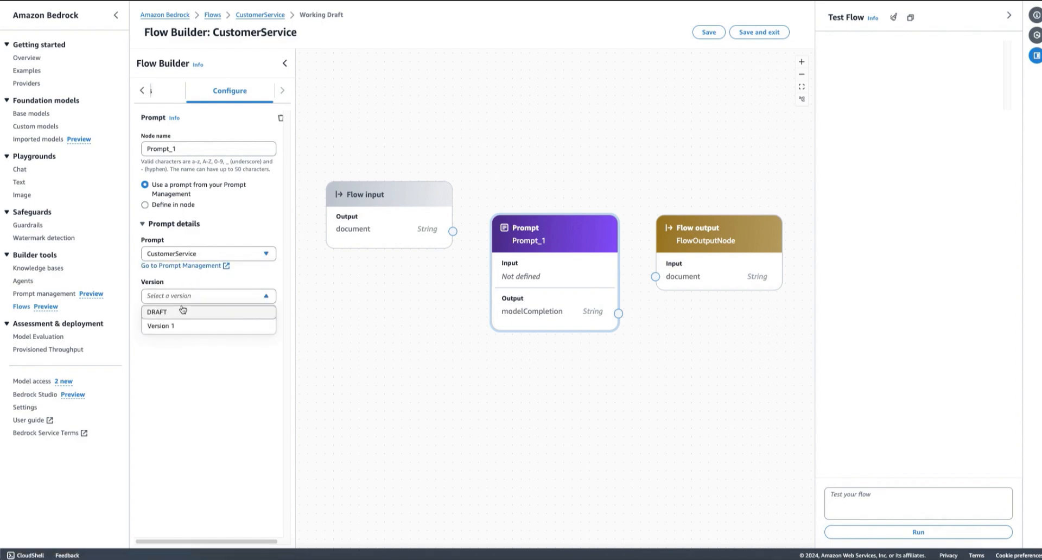
click(157, 312)
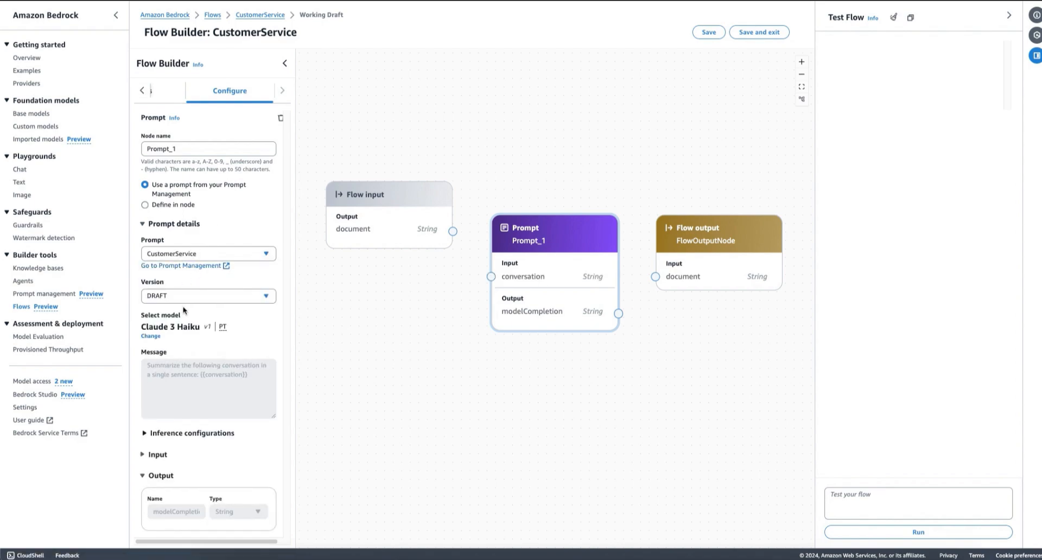
mouse_move(434, 286)
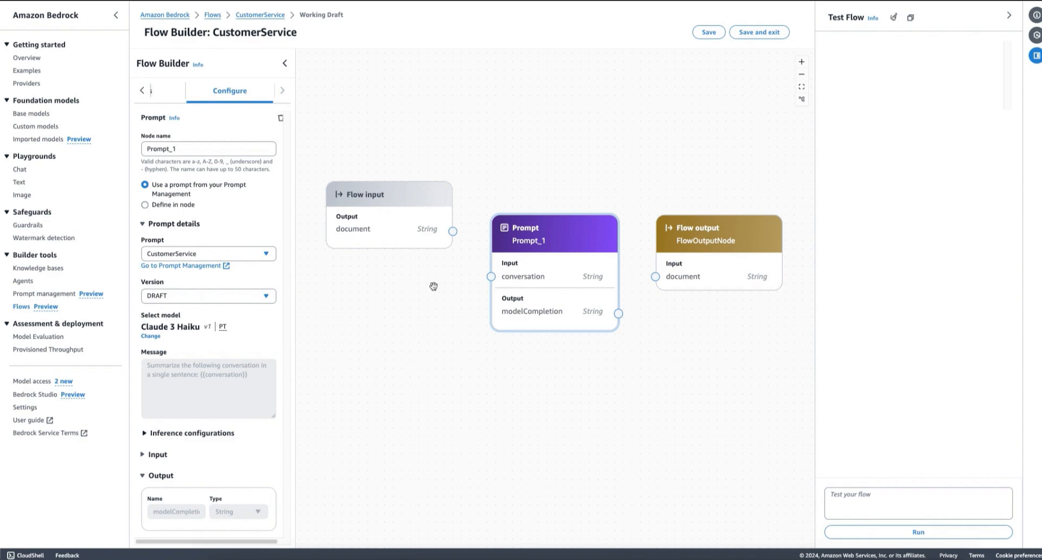
drag(453, 232, 492, 277)
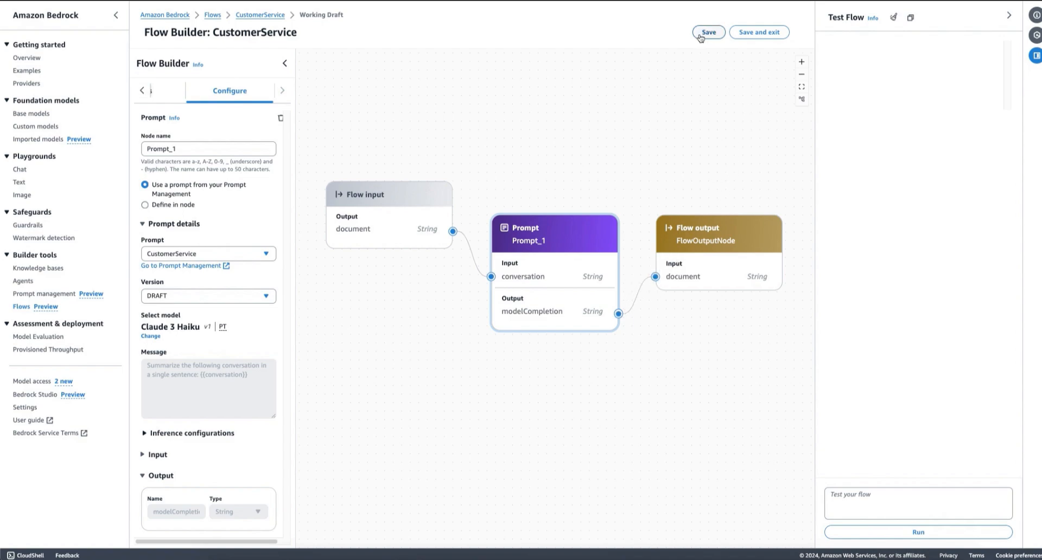
- Save the draft and enter the blocked-credit-card Customer/Agent conversation as the test input
click(706, 32)
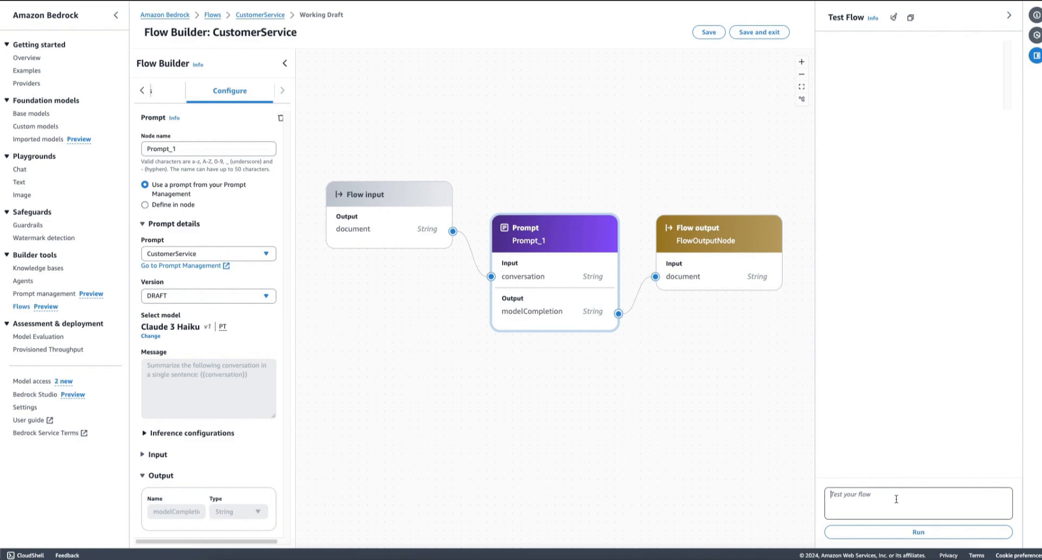
text(Customer: Hi)
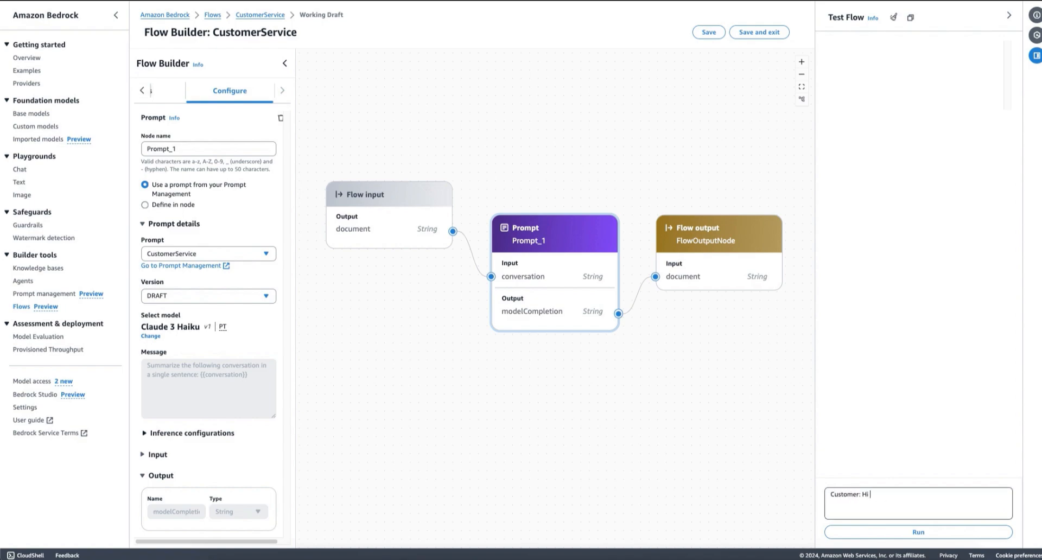
text(, my credit)
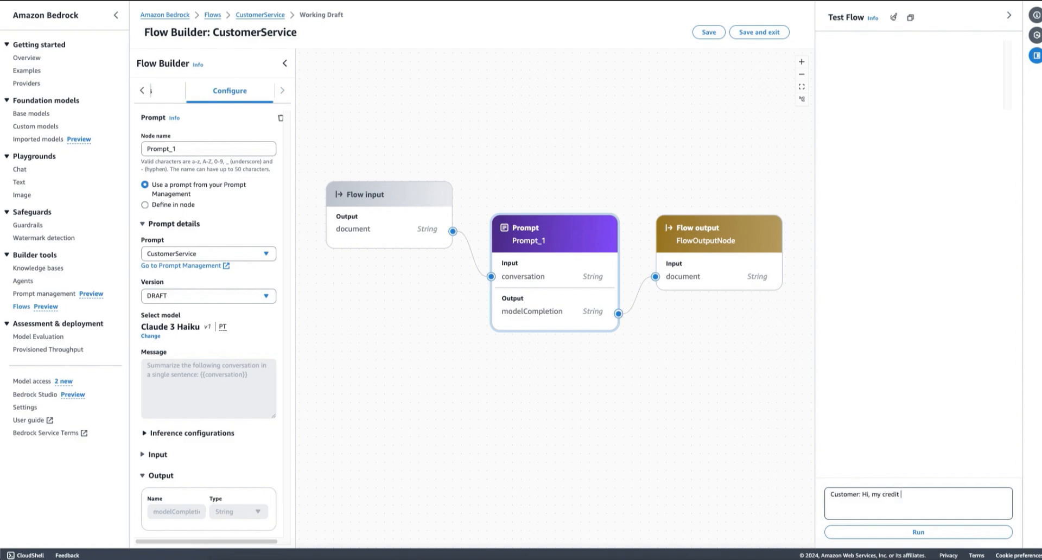
text(card is blocked! help)
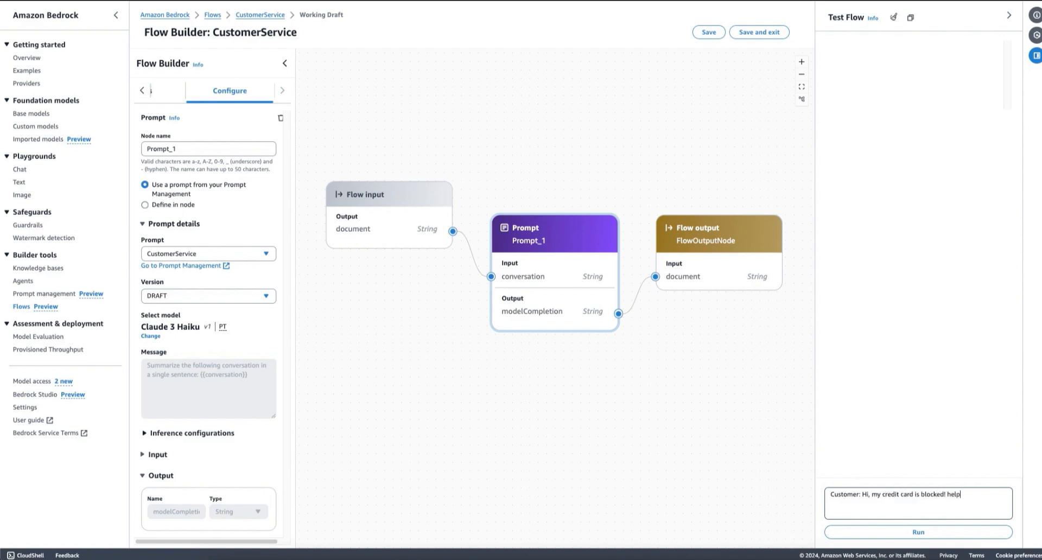
text(Agent: Sure)
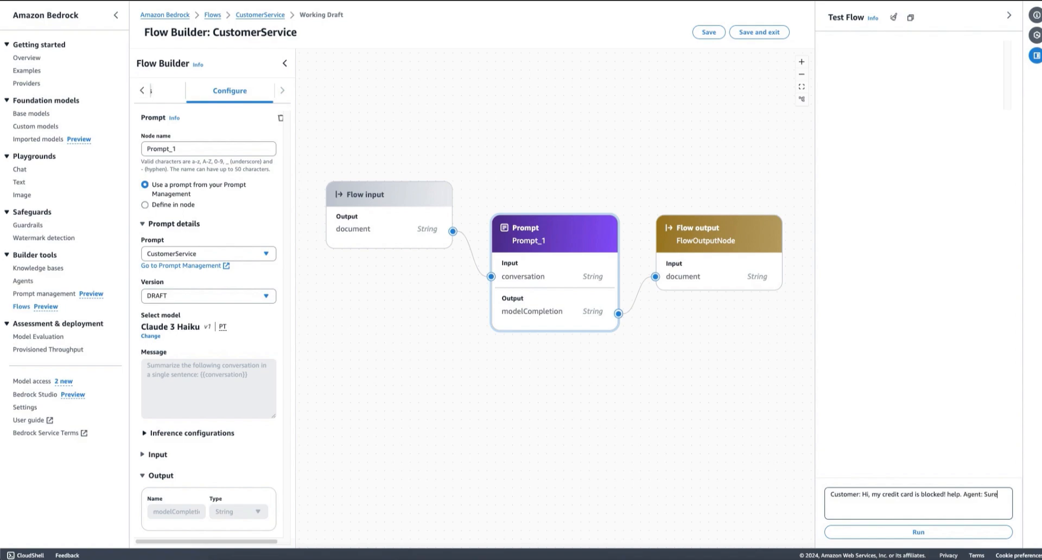
text(let me confirm)
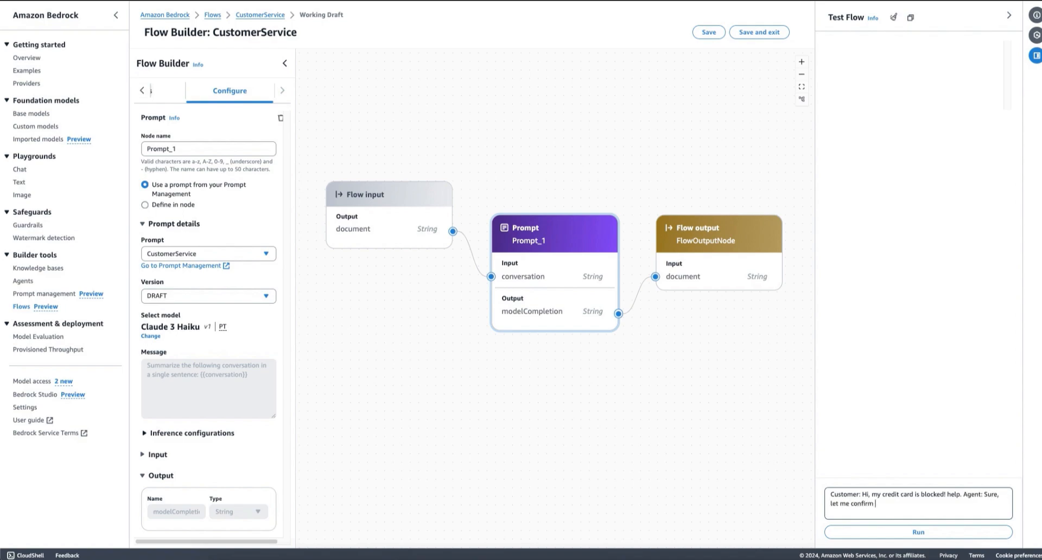
text(your identity first)
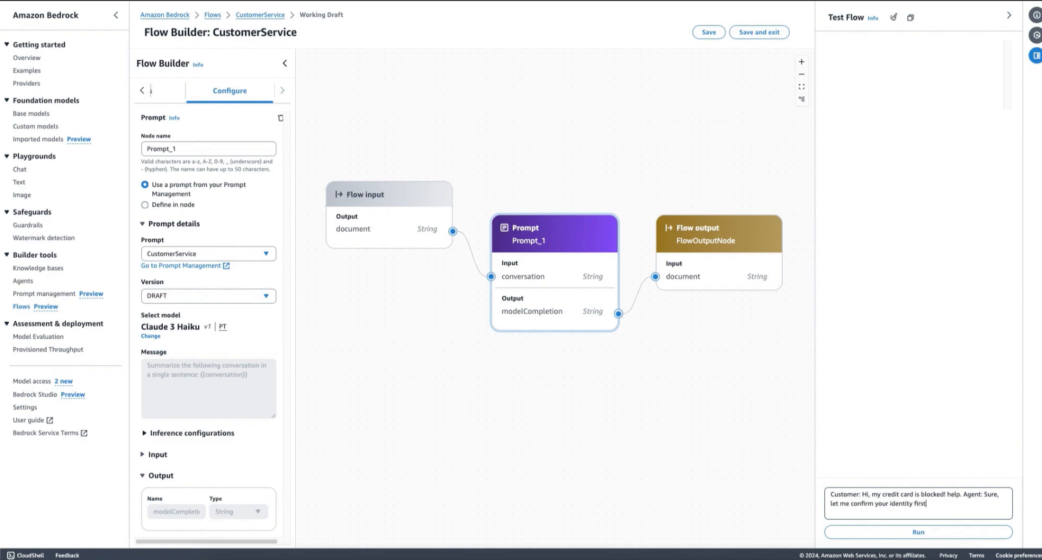
text(Customer: Thanks.)
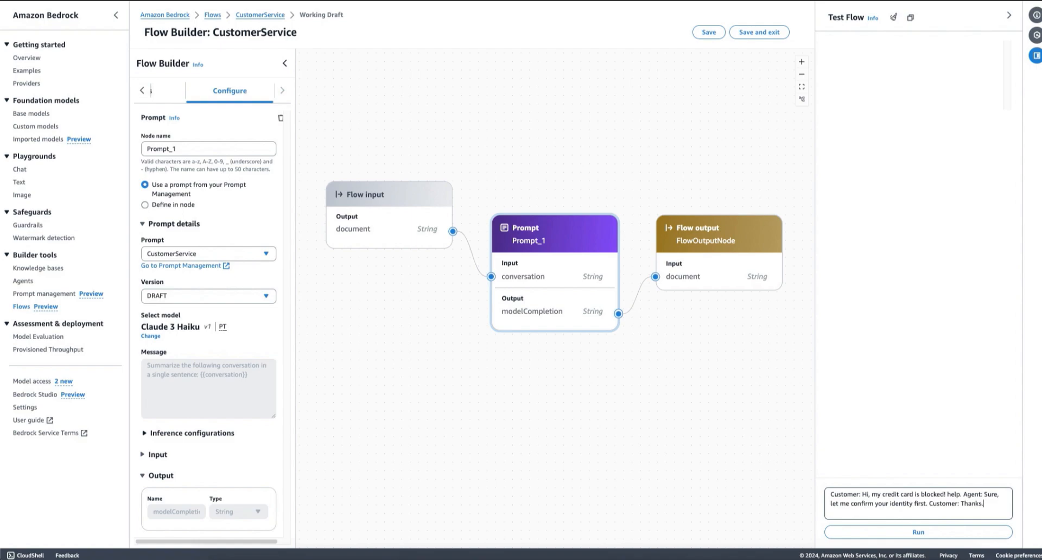
- Run the flow on the test conversation to get its one-sentence summary
click(918, 532)
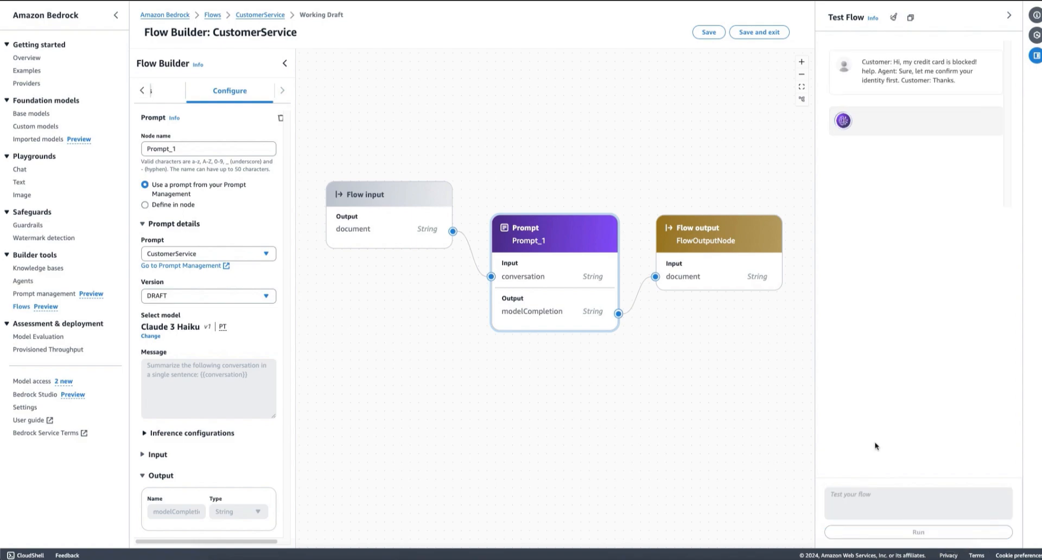
click(918, 532)
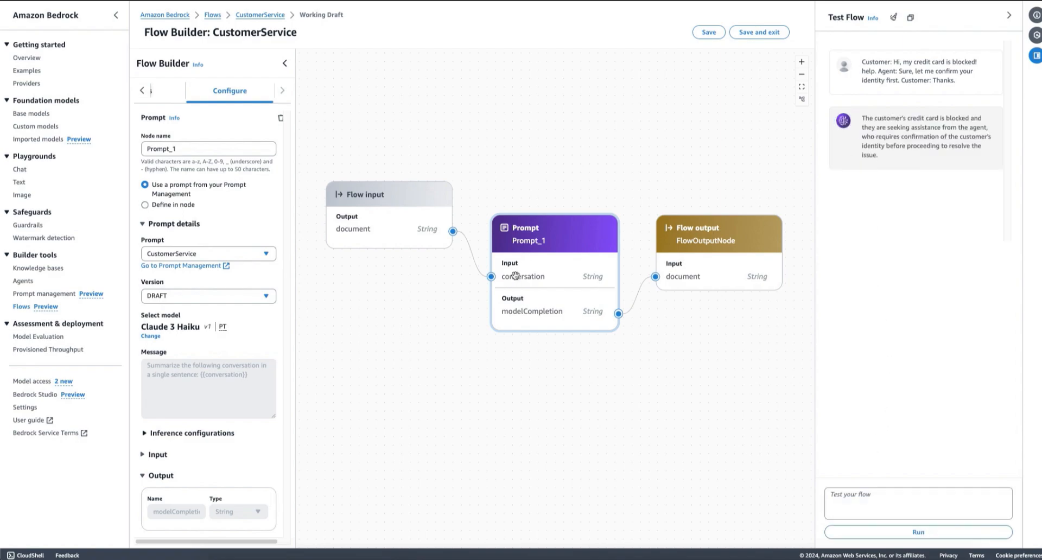
mouse_move(515, 275)
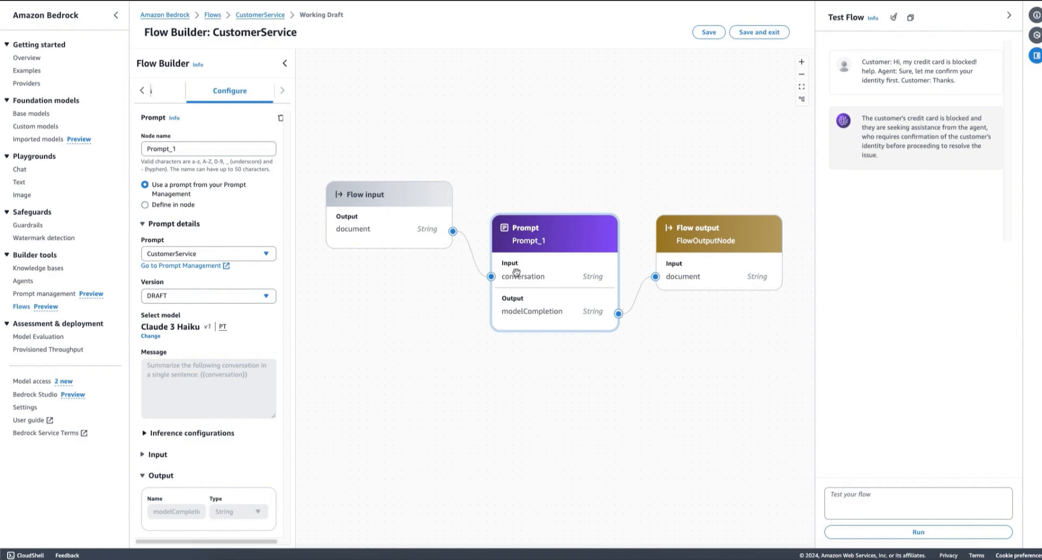
mouse_move(165, 369)
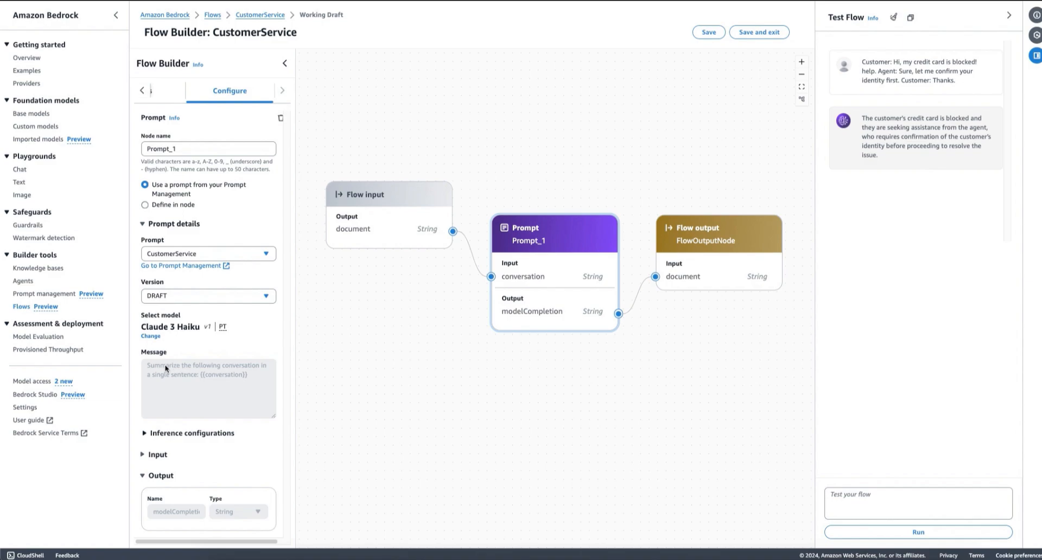
mouse_move(173, 382)
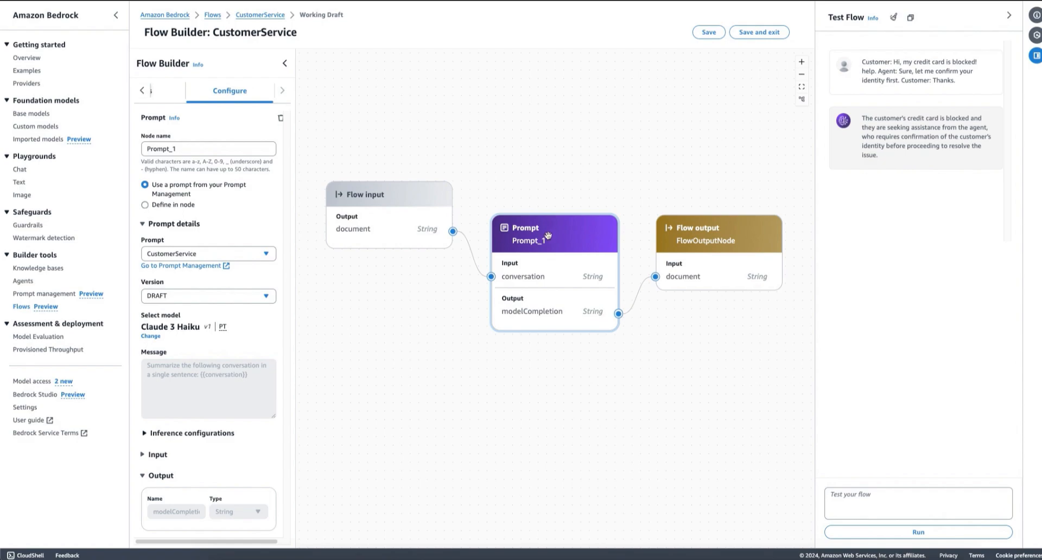
mouse_move(658, 177)
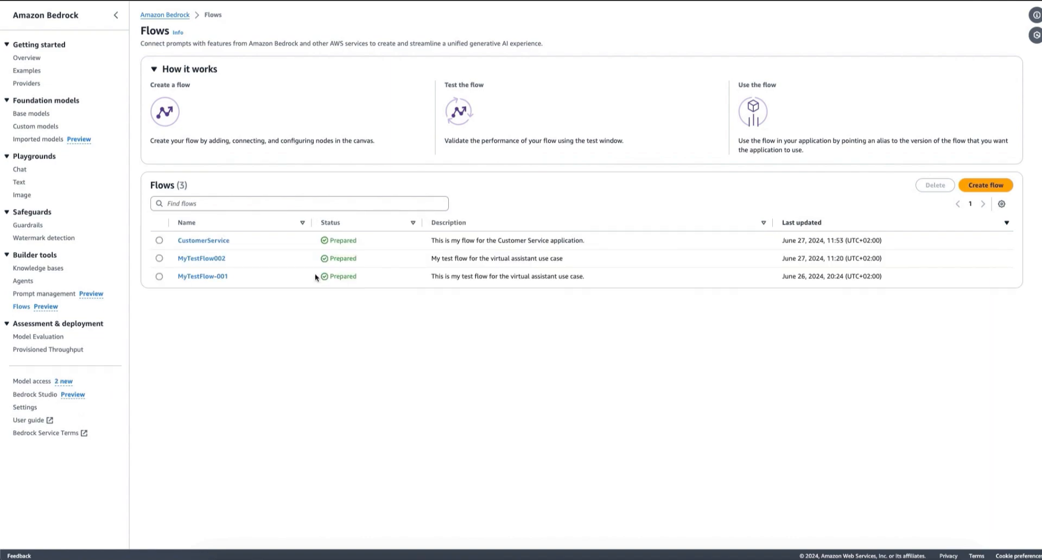
click(203, 277)
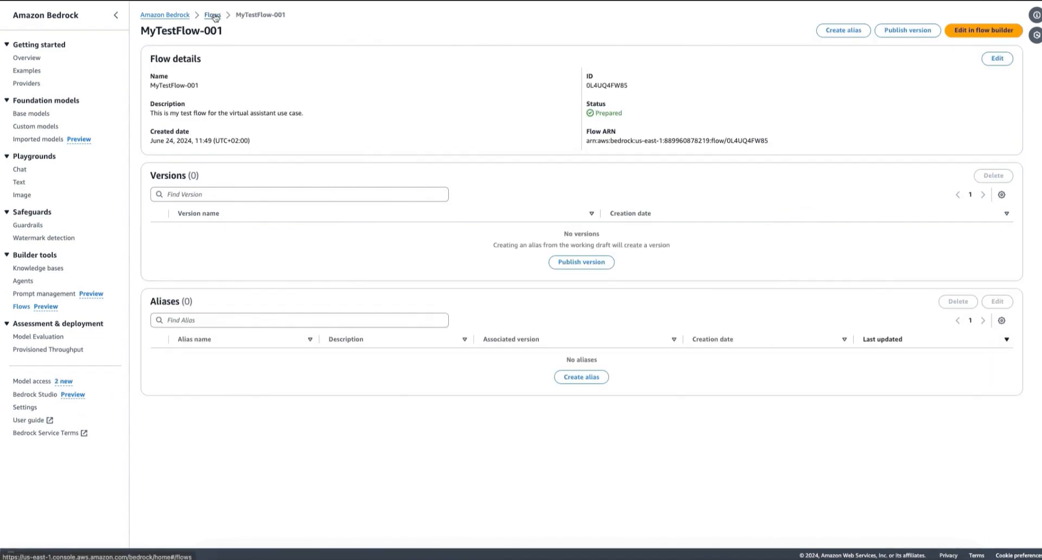
click(212, 14)
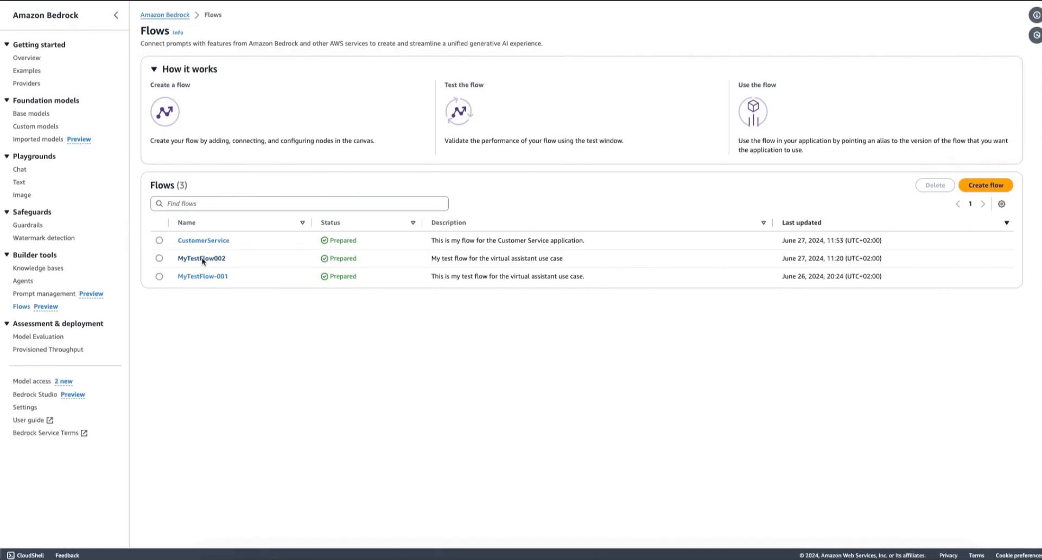
click(201, 259)
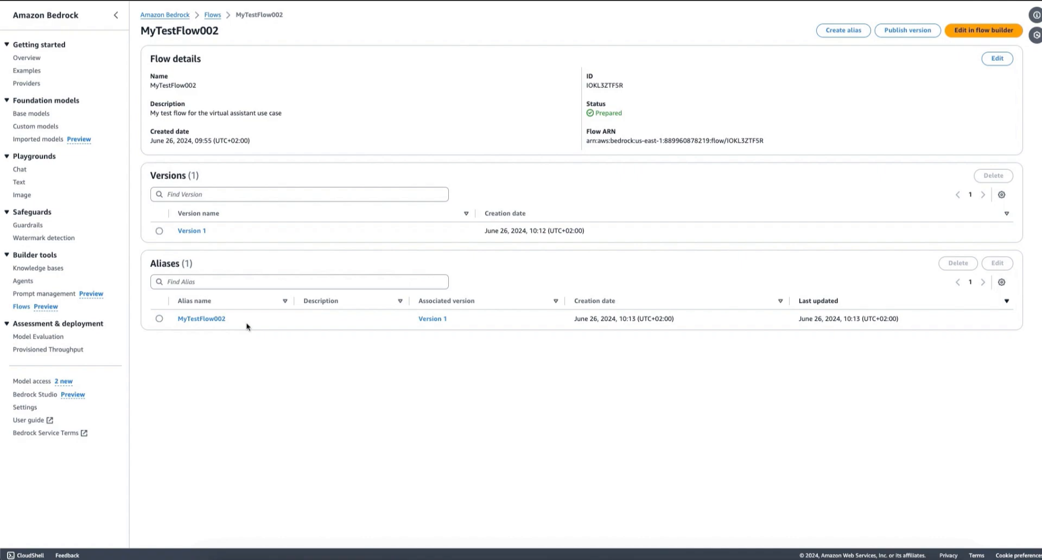
mouse_move(253, 325)
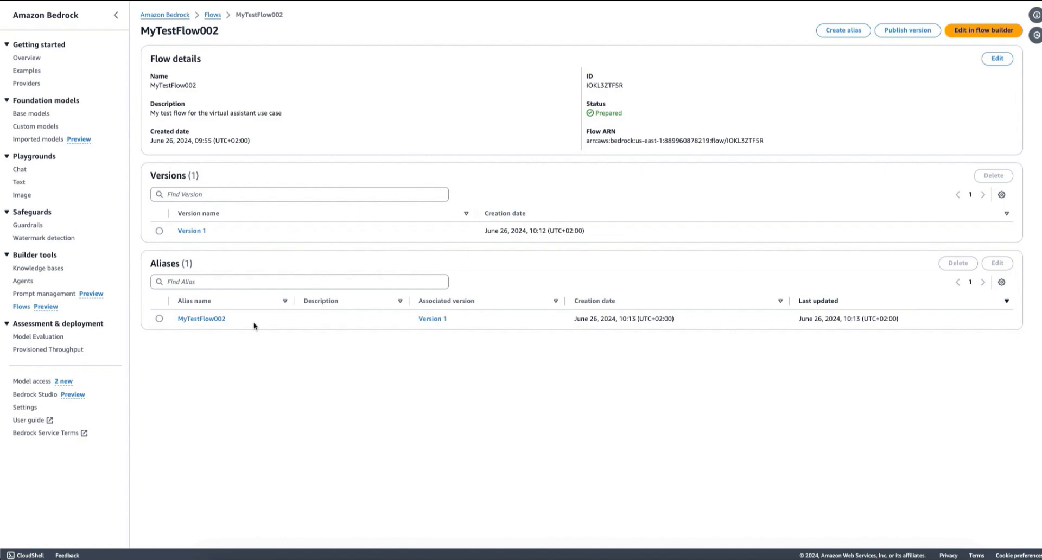
mouse_move(274, 237)
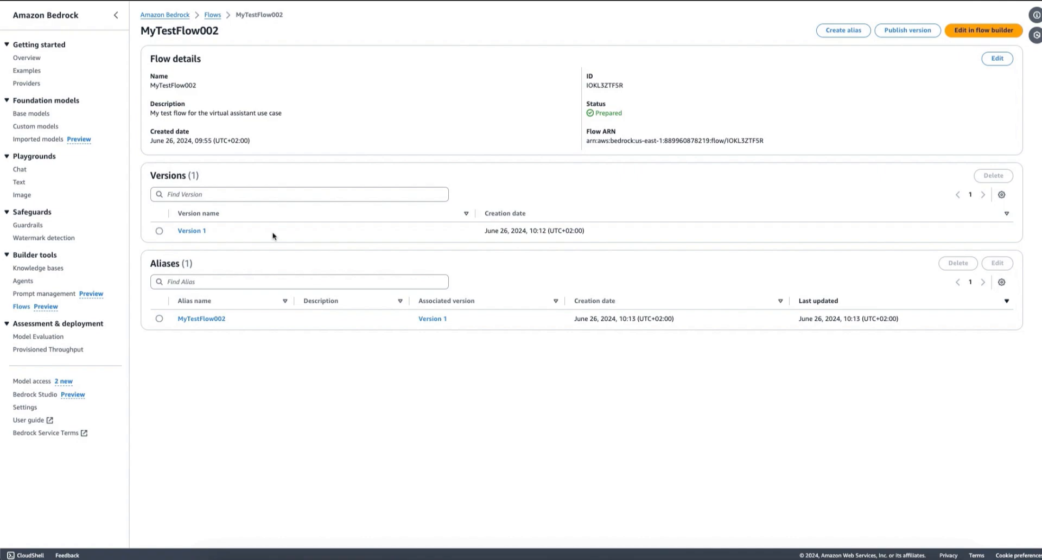
mouse_move(288, 233)
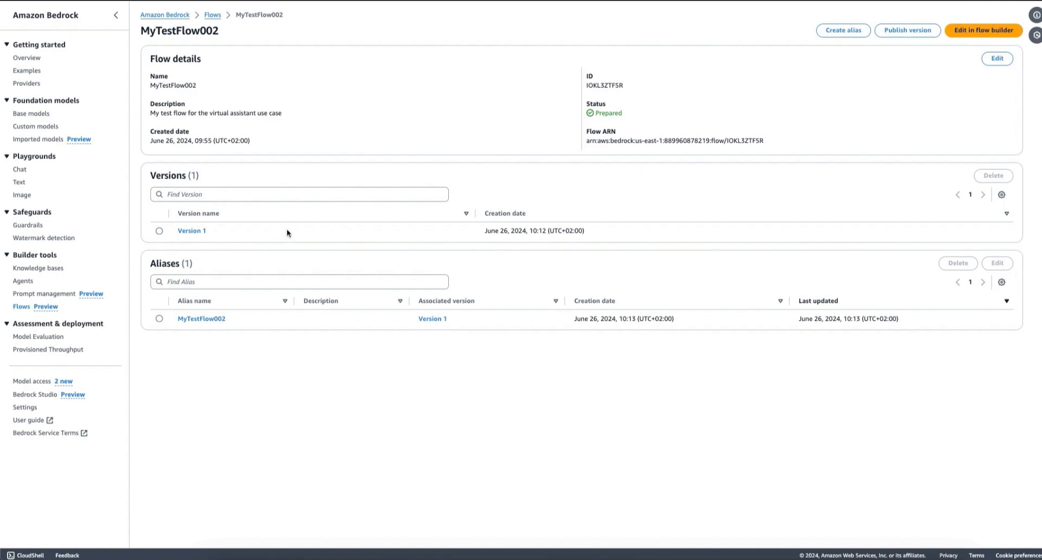
right_click(288, 233)
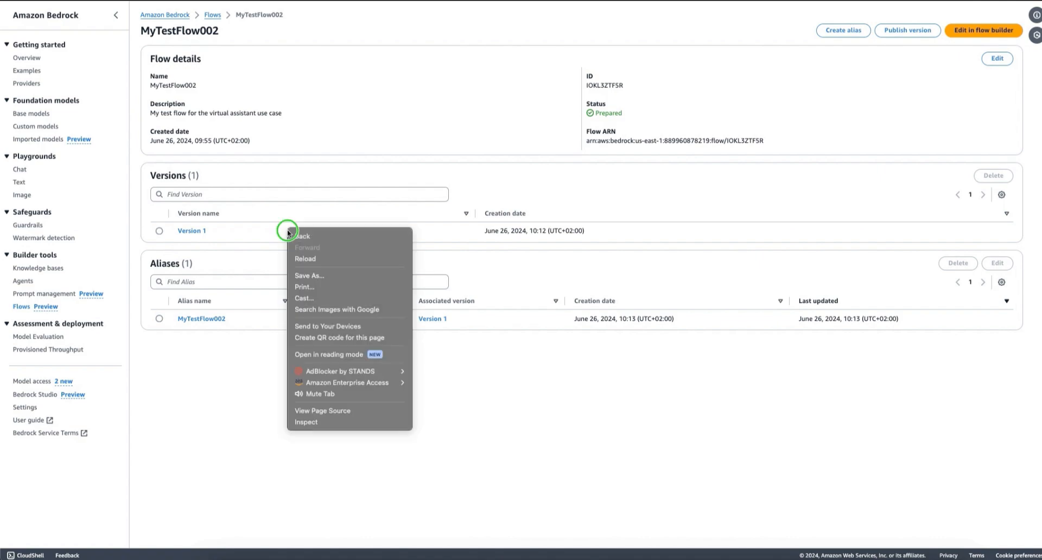
click(301, 231)
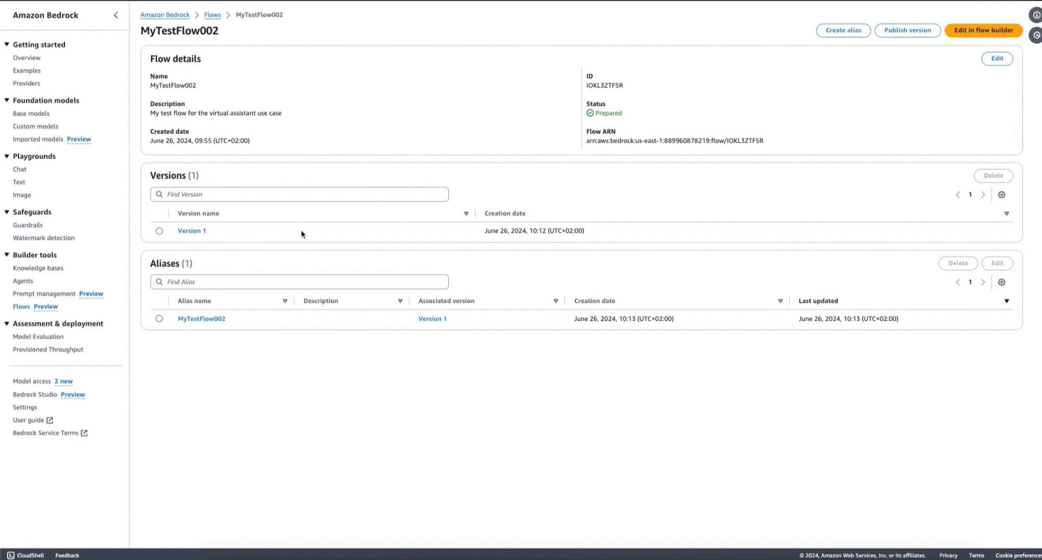
mouse_move(299, 232)
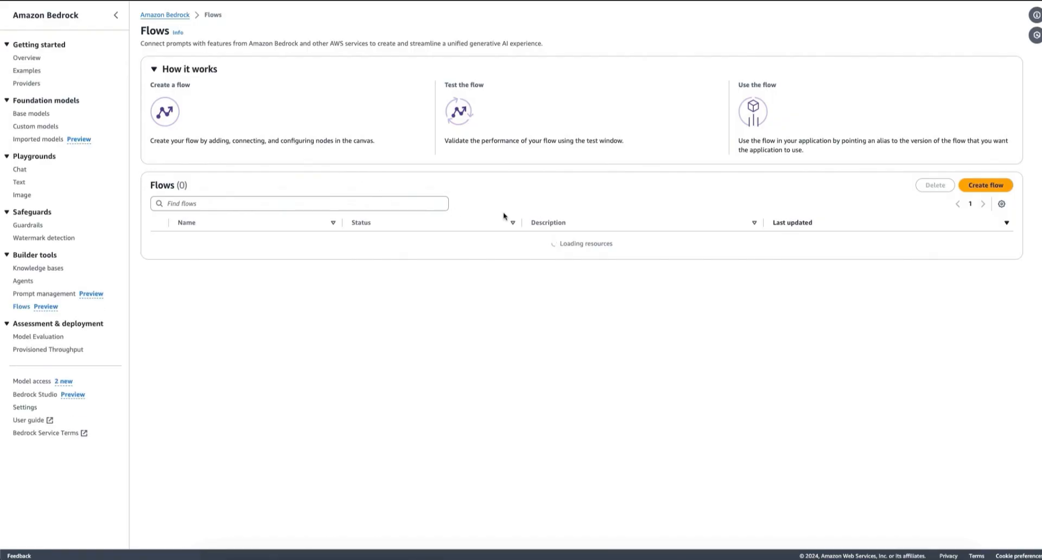
- Start a new flow named 'Octank pro...' described as answering employees' questions about Octank
click(984, 184)
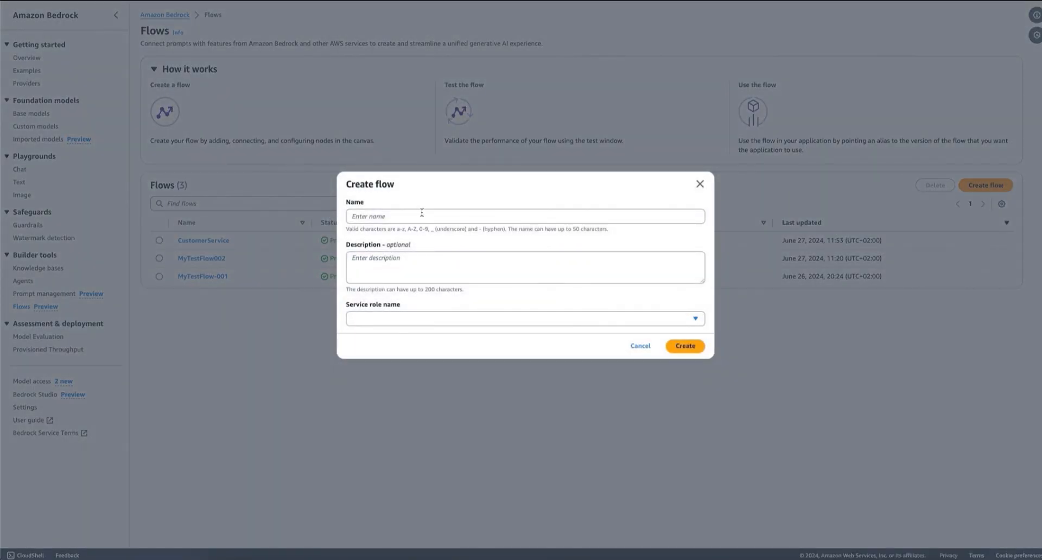
text(Od)
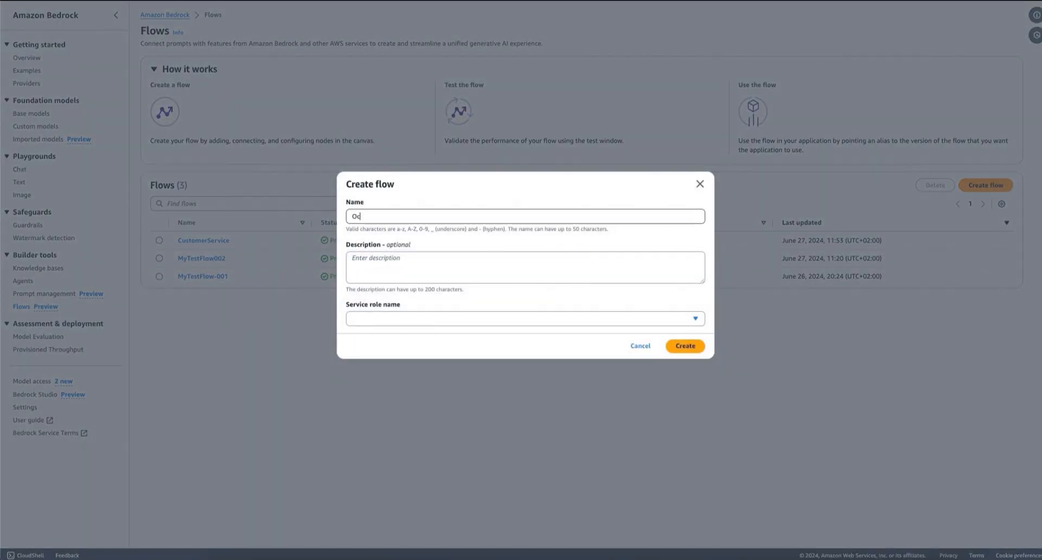
text(Octank projects)
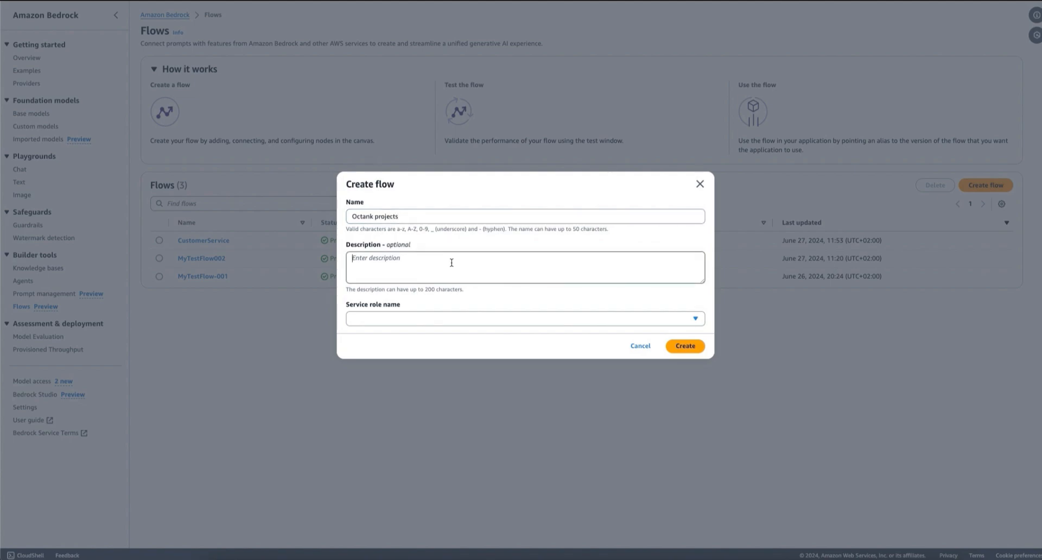
text(This is a flow for)
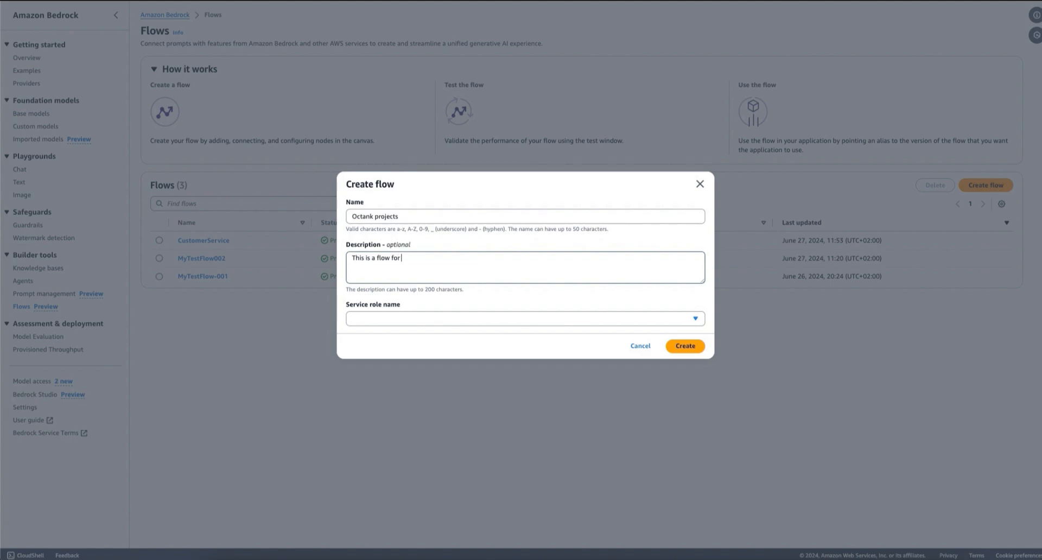
text(answering employ)
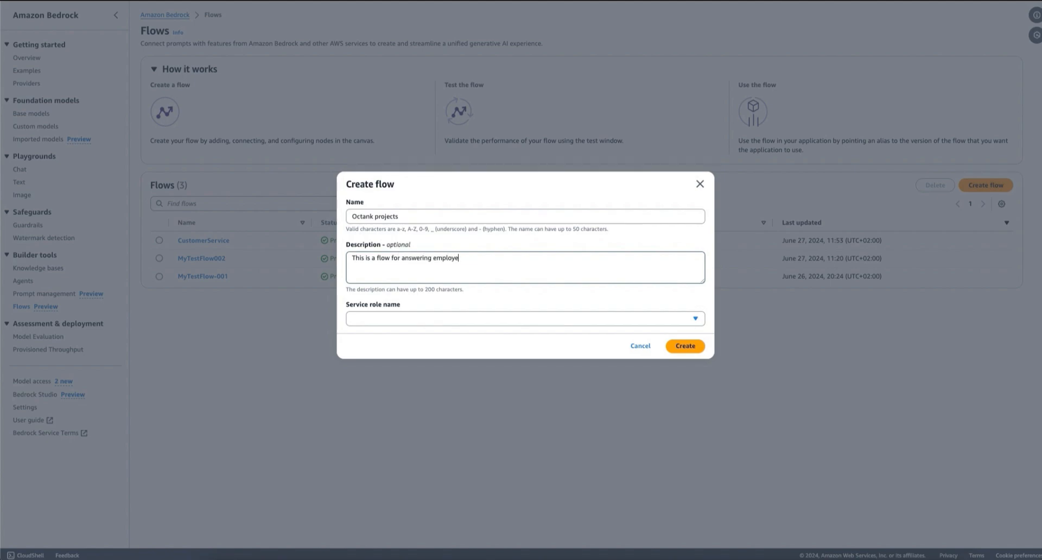
text(es questions)
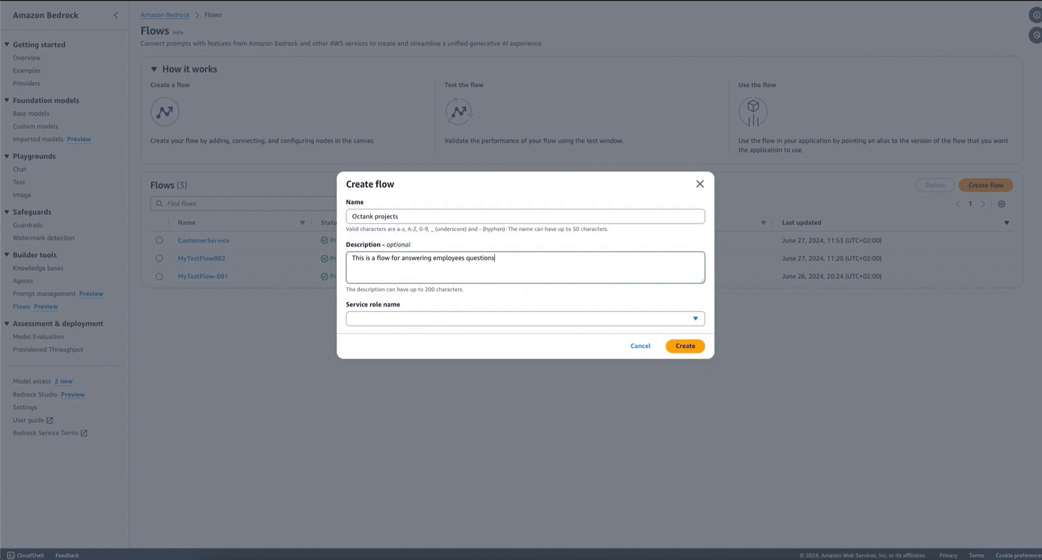
text(about Octank)
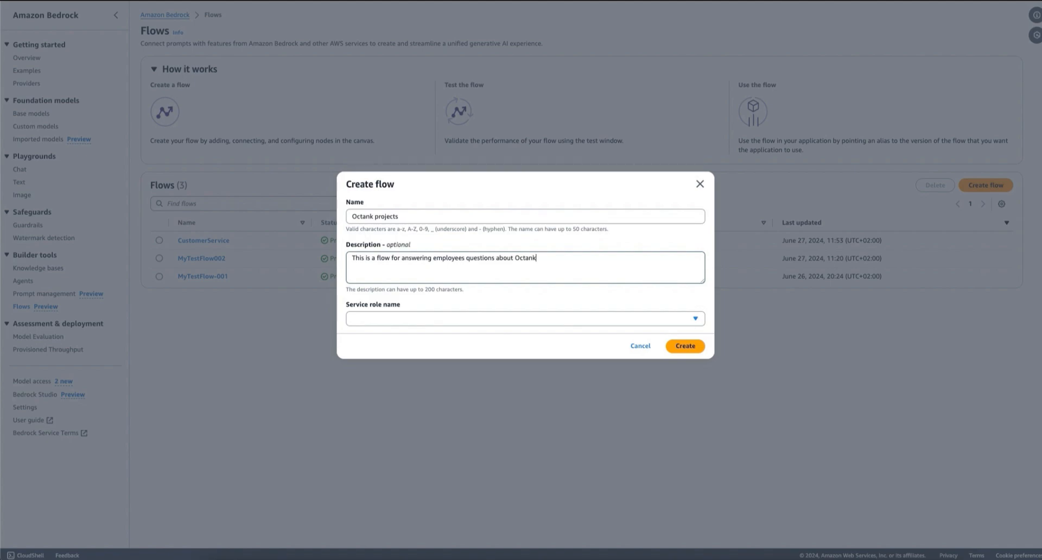
- Choose the AmazonBedrockExecutionRoleForKnowledgeBase_livzm role, fix the name to Octank-projects and create the flow
click(524, 318)
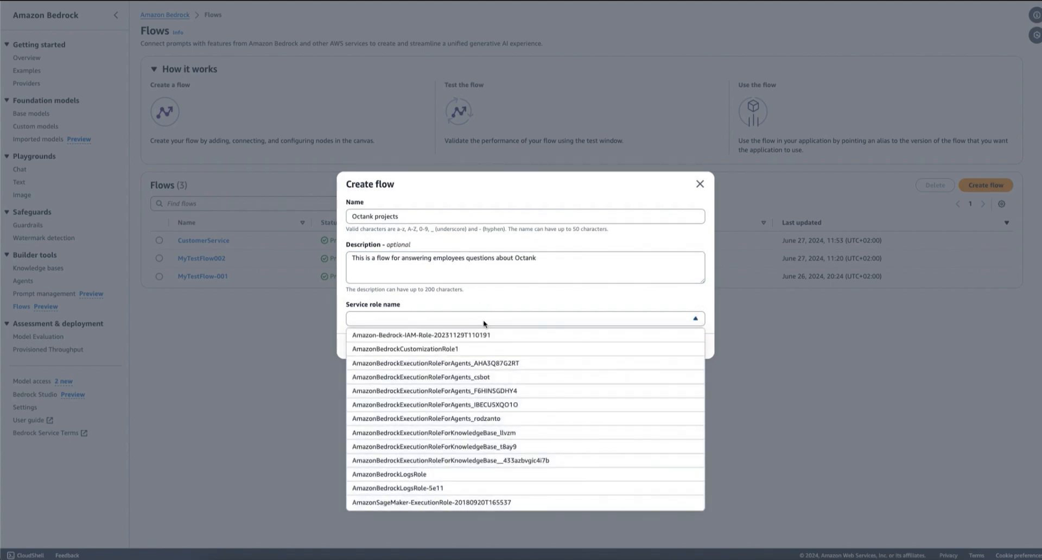
click(434, 432)
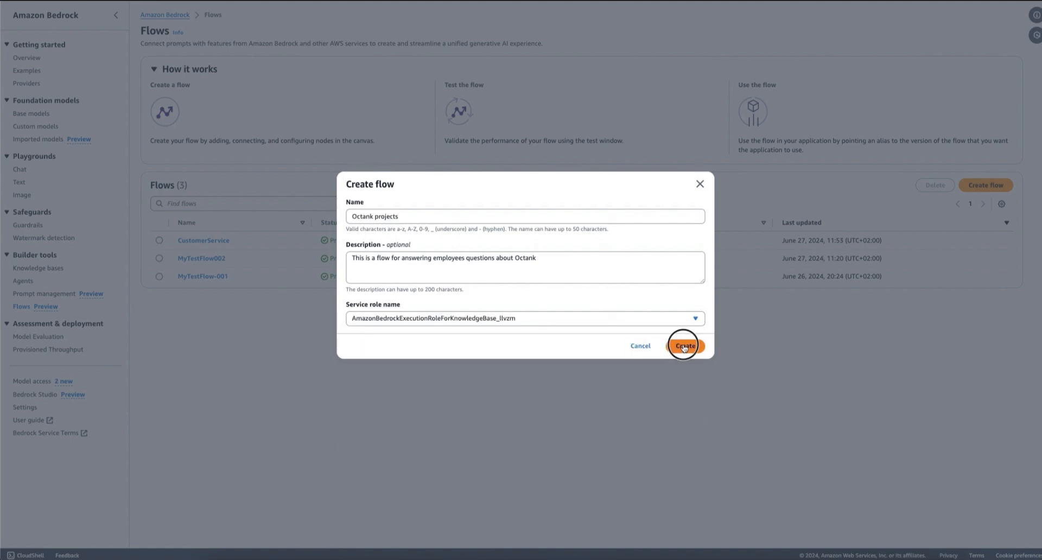
click(685, 345)
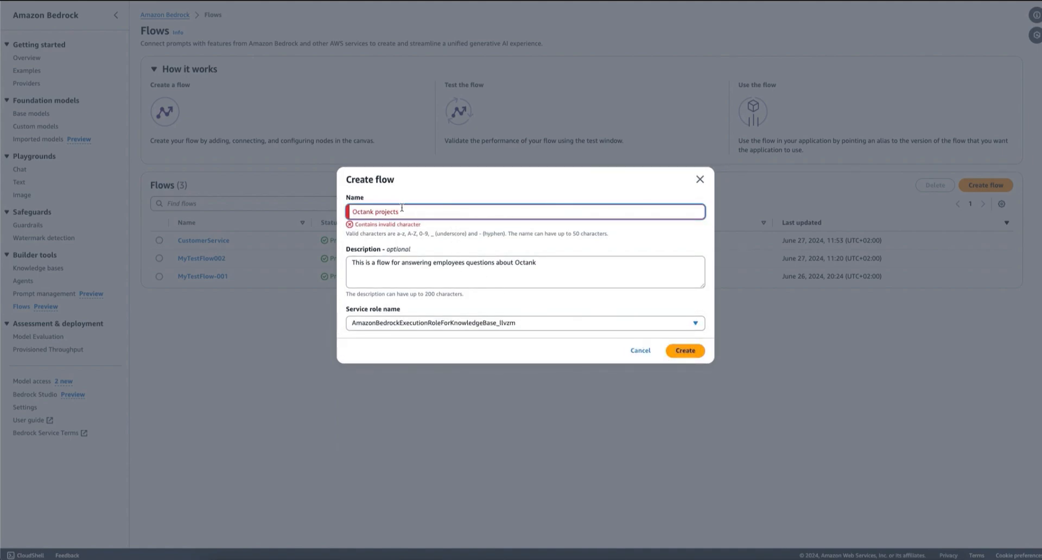
text(Octankprojects)
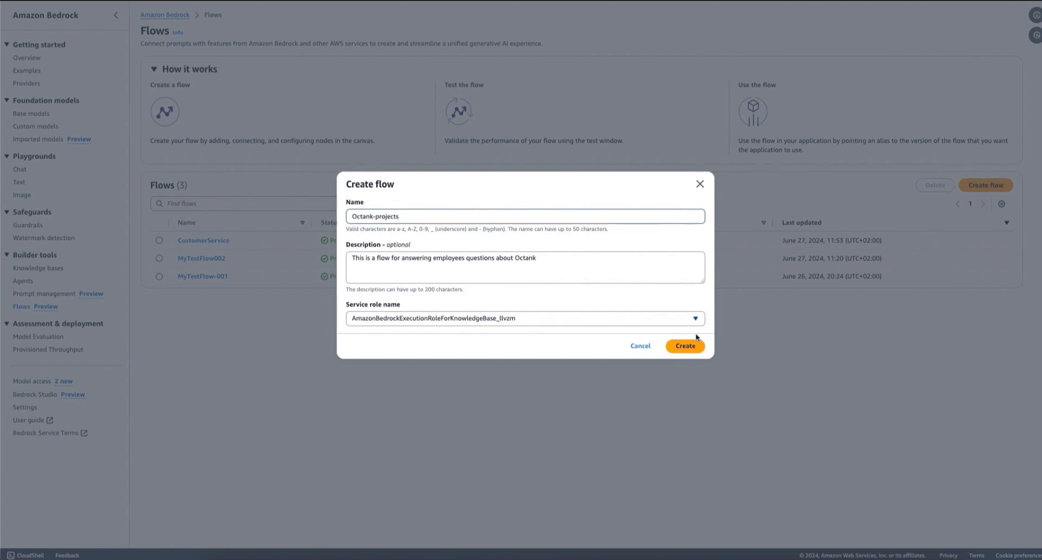
click(685, 345)
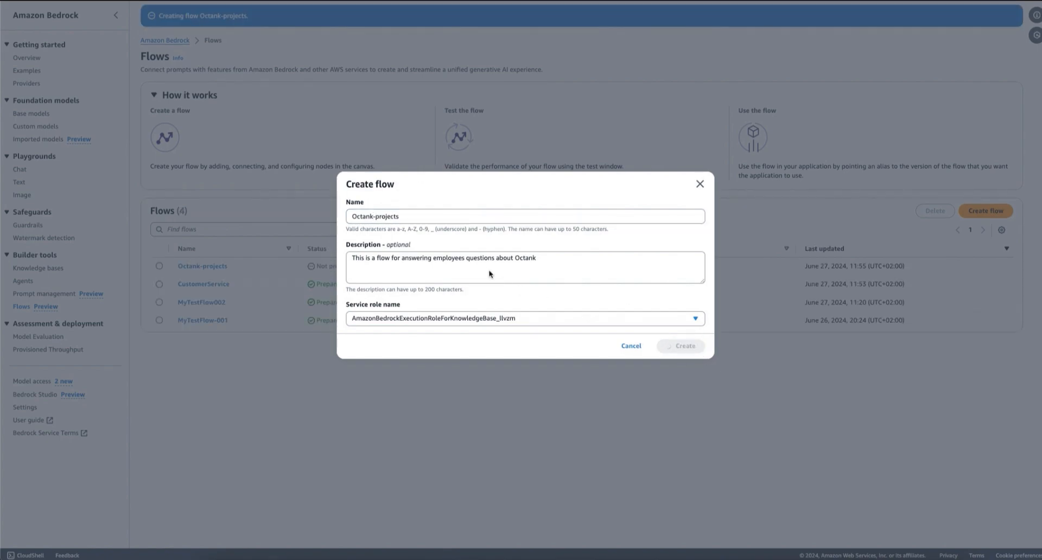
- Dismiss the banner, move Flow output aside and place KnowledgeBaseNode_1 between input and output
click(681, 345)
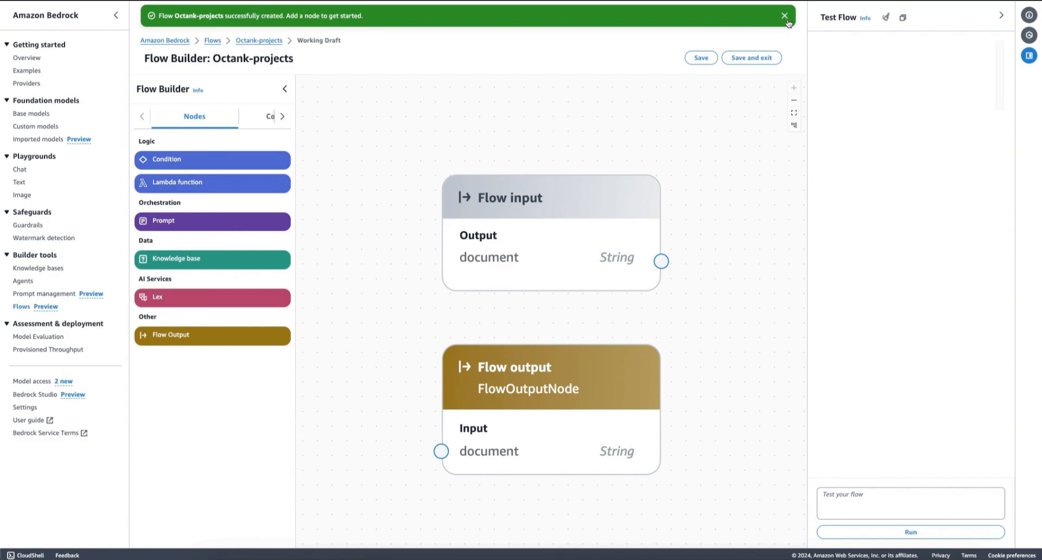
click(784, 16)
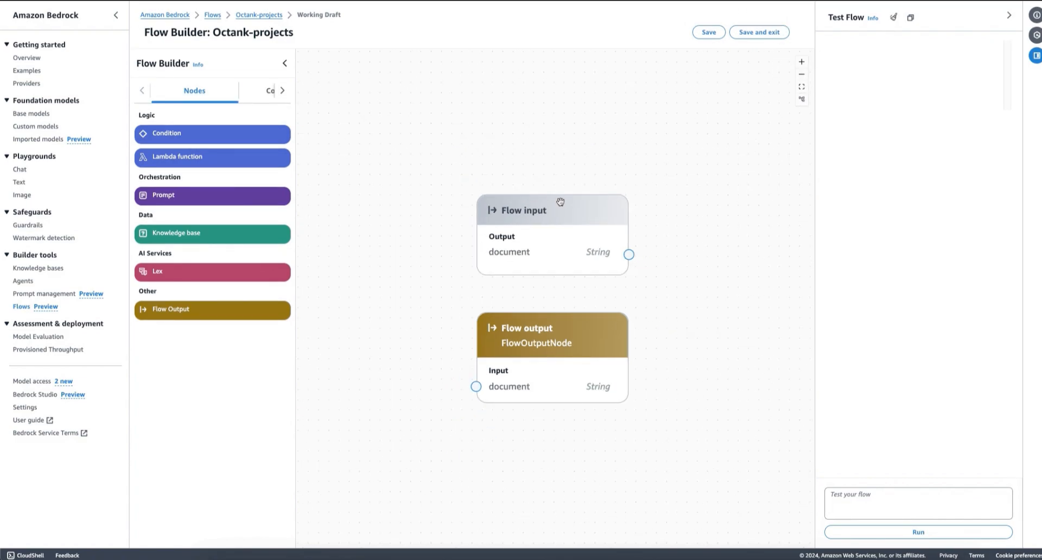
click(552, 334)
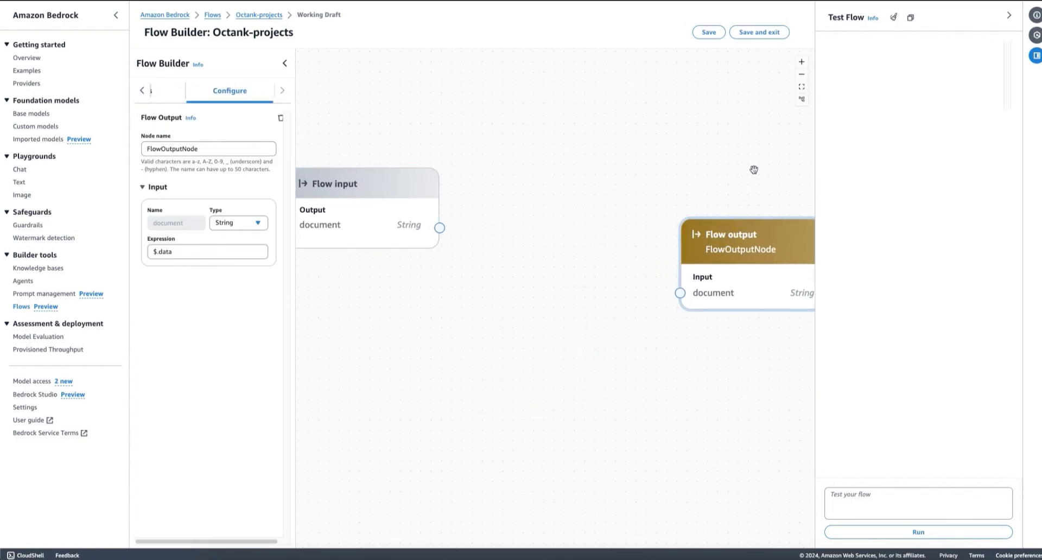
drag(754, 170, 501, 142)
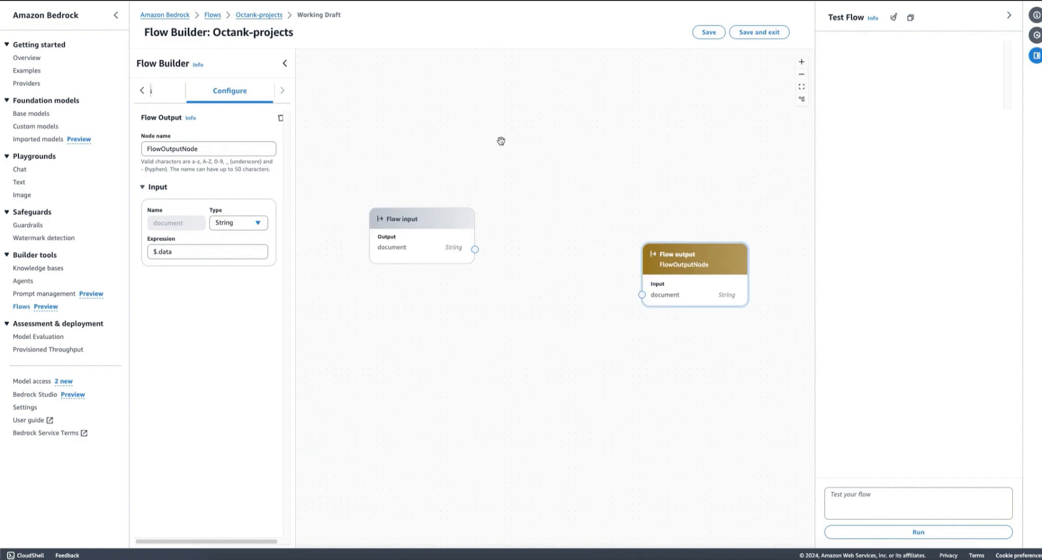
click(194, 90)
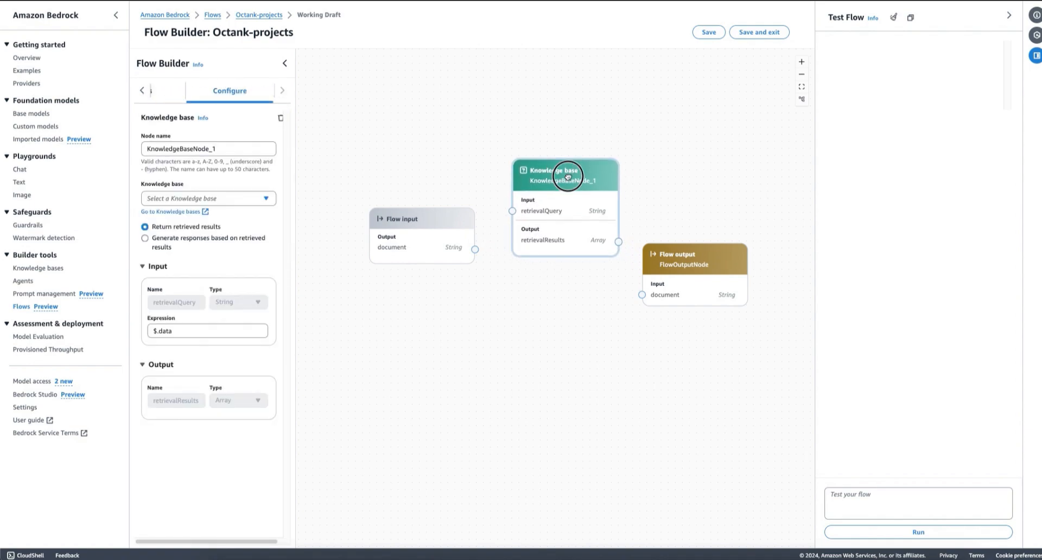
- Set KnowledgeBaseNode_1 to retrieve from the kb-octank knowledge base
click(207, 197)
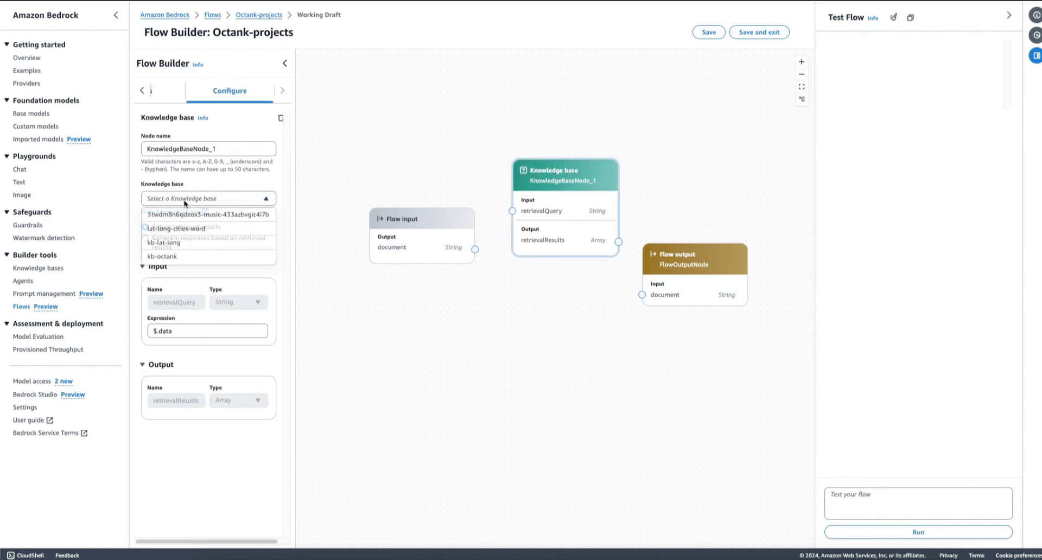
click(160, 256)
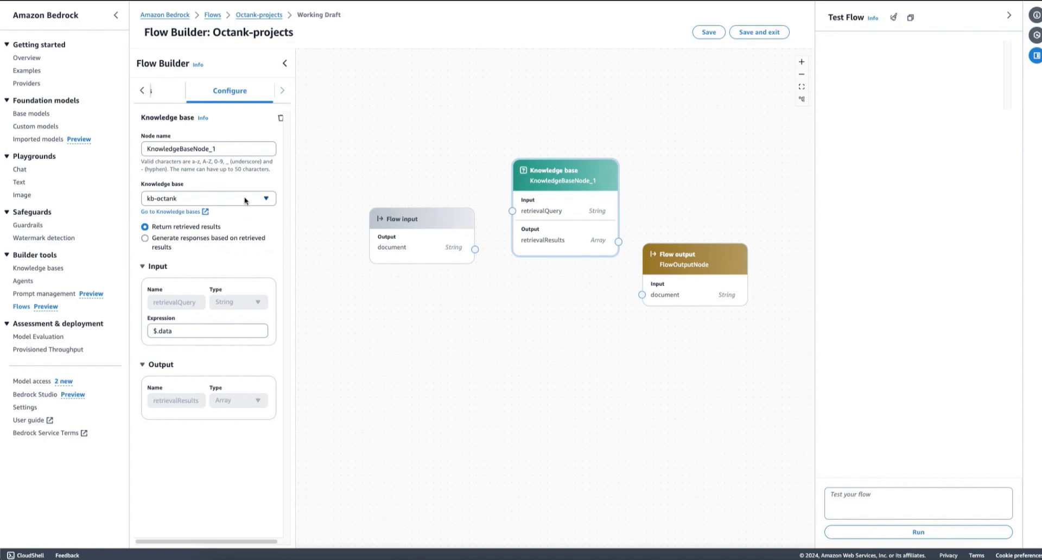
mouse_move(247, 191)
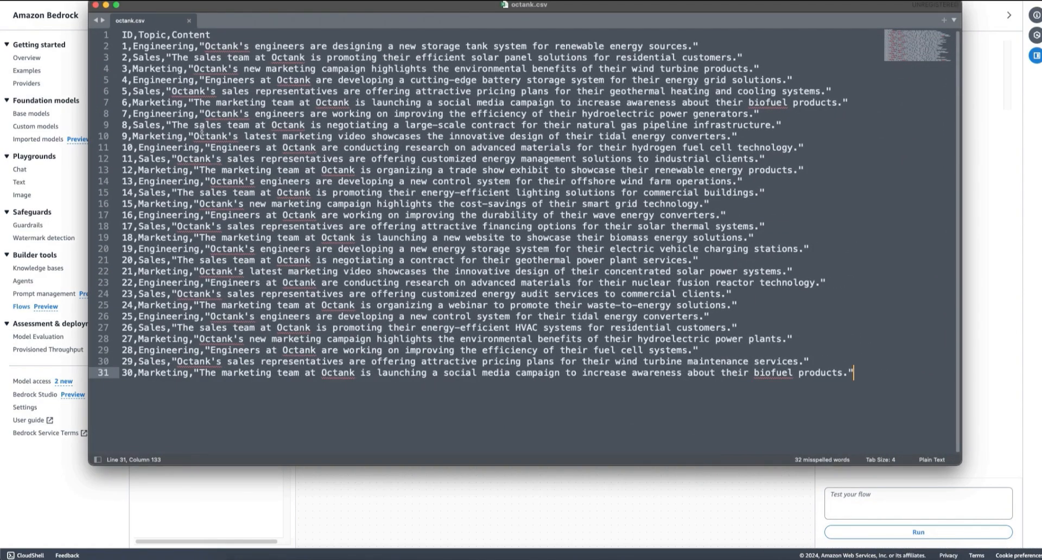
mouse_move(164, 57)
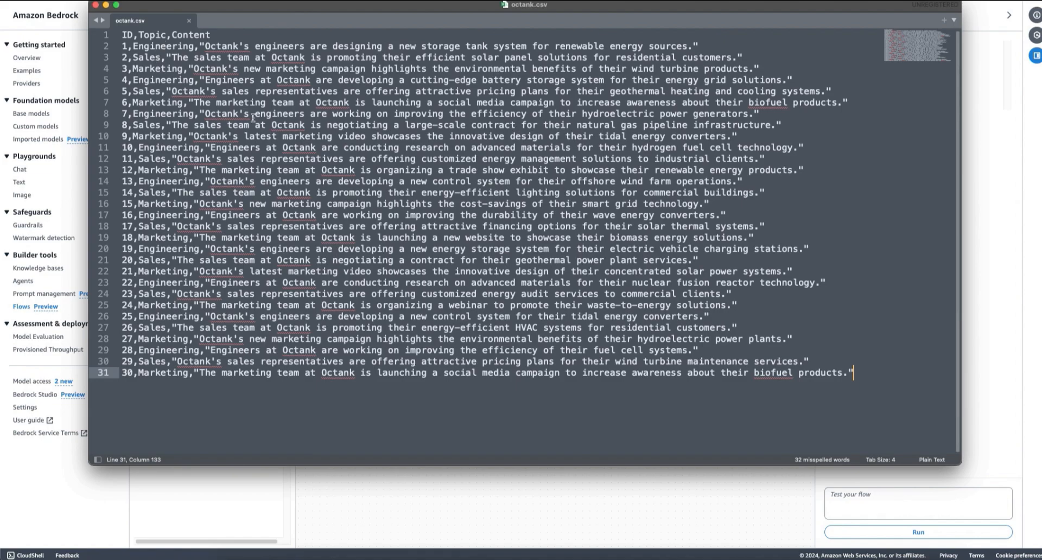
mouse_move(572, 259)
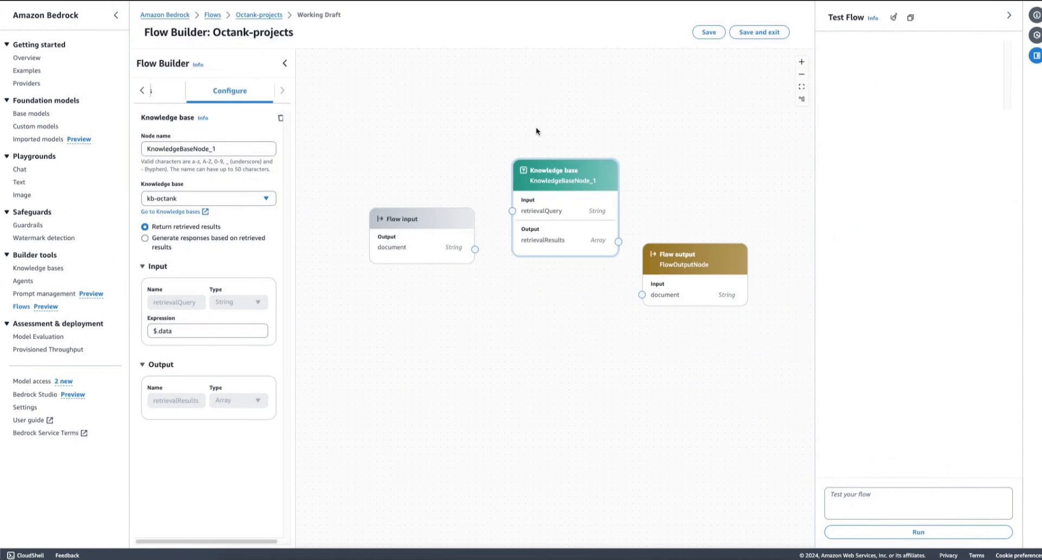
mouse_move(565, 175)
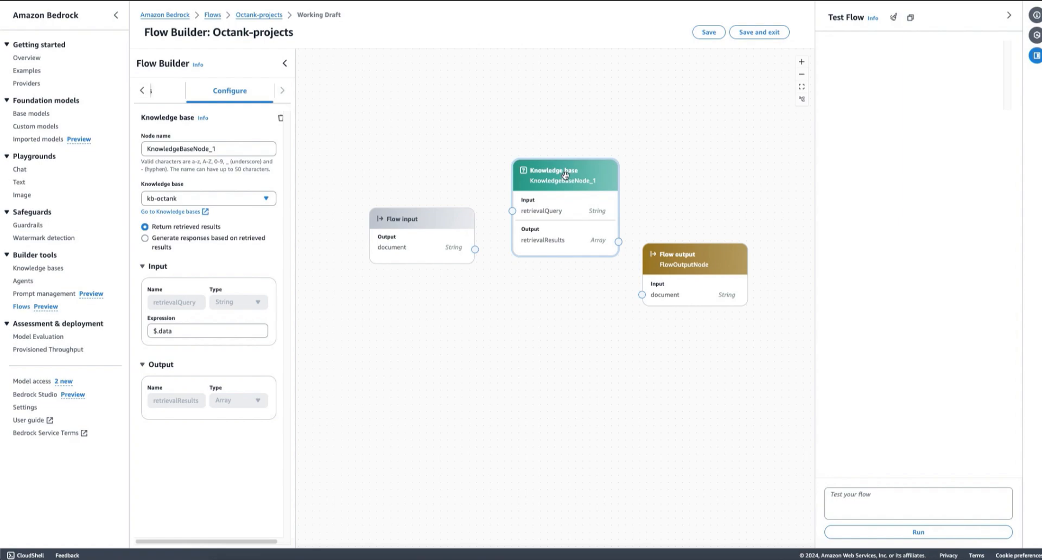
mouse_move(434, 153)
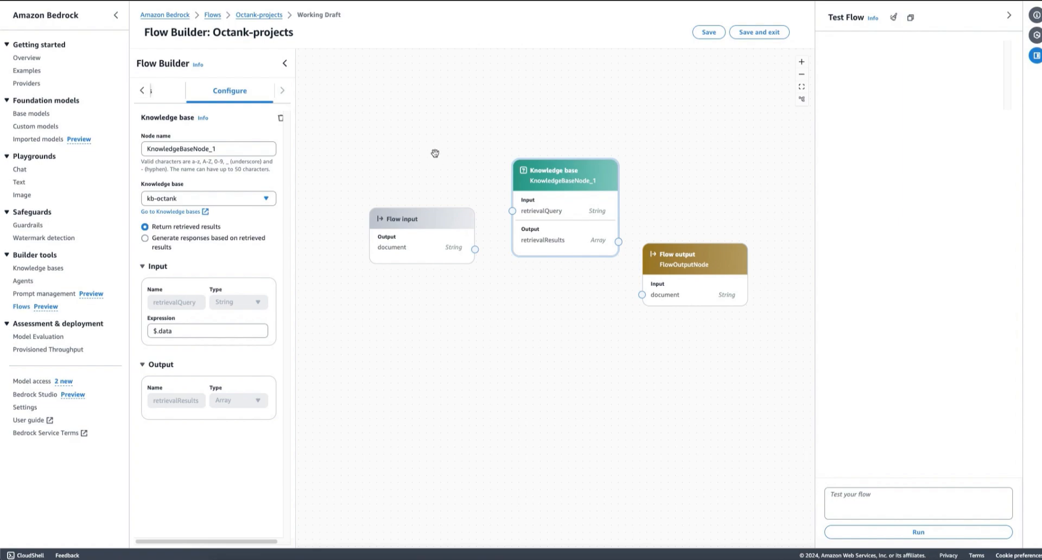
mouse_move(442, 153)
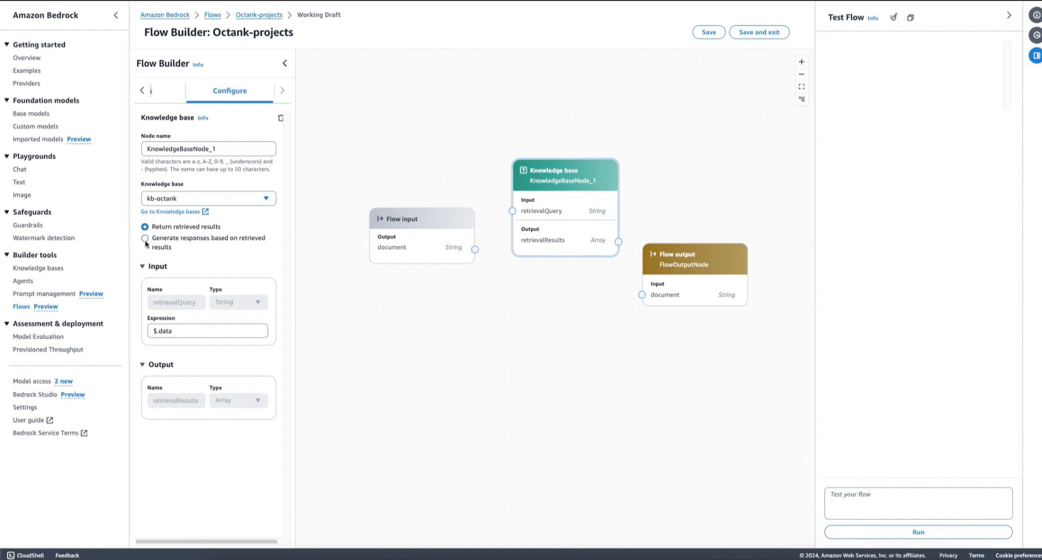
- Switch the node to generate responses from retrieved results using Claude 3 Haiku
click(144, 237)
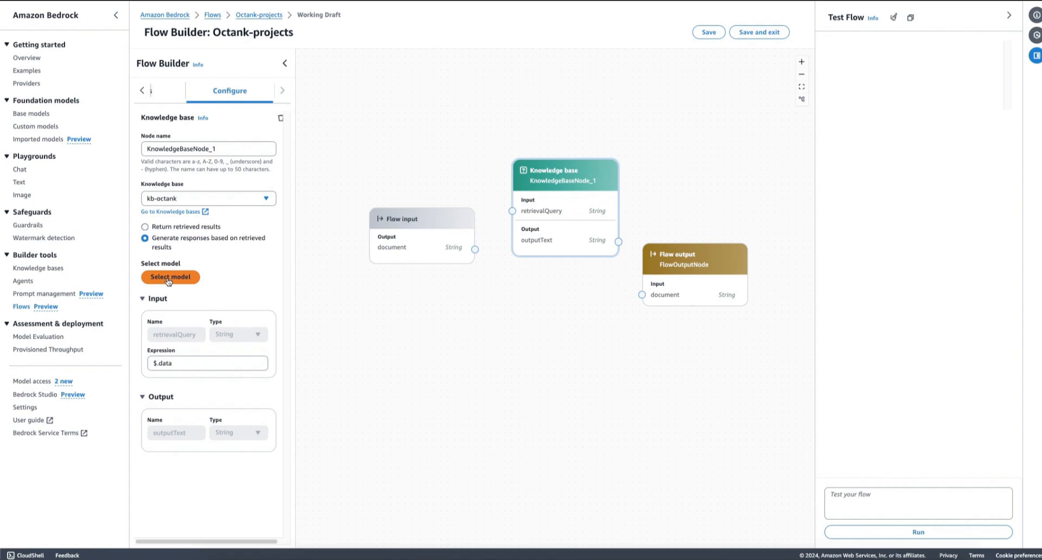
click(171, 277)
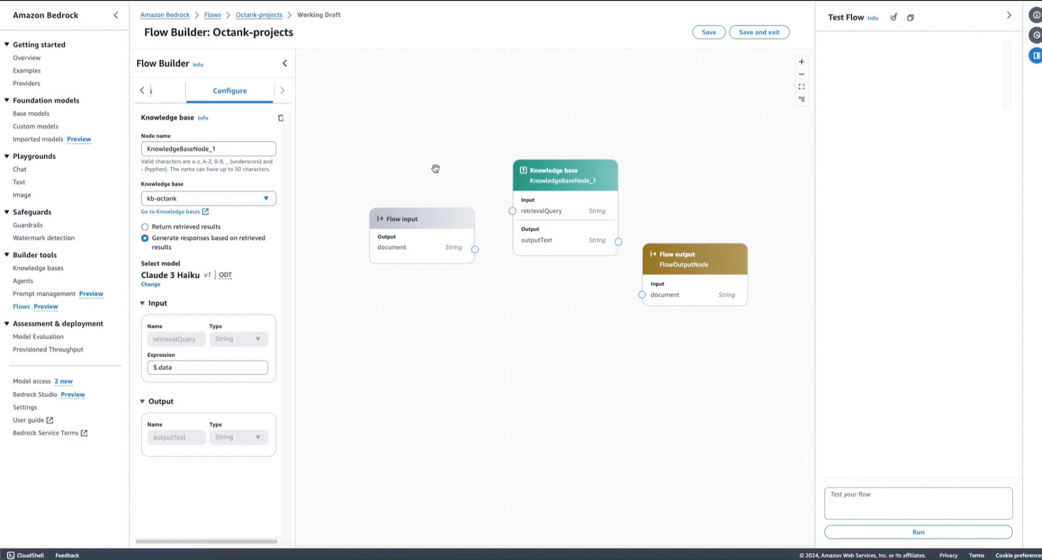
click(194, 91)
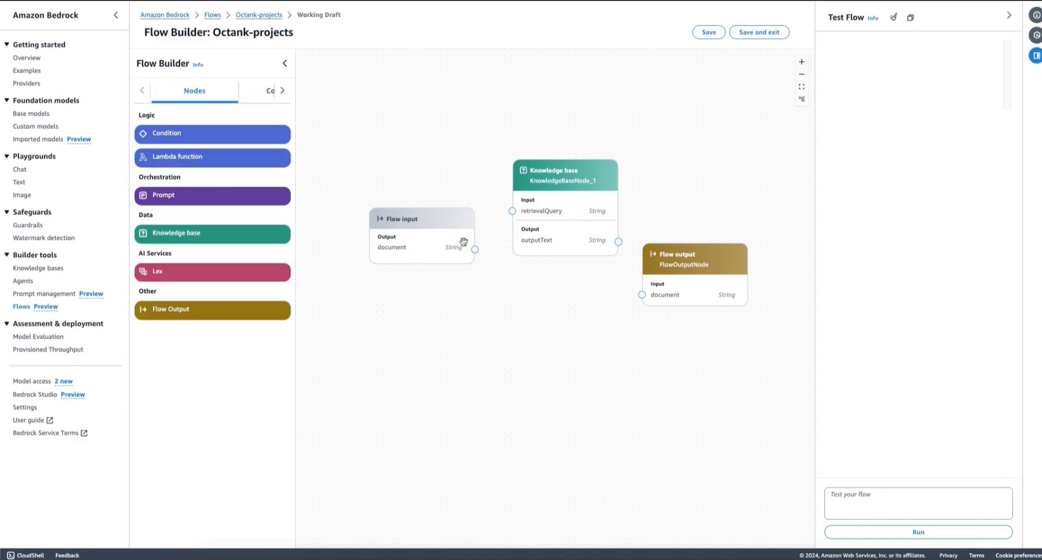
mouse_move(515, 219)
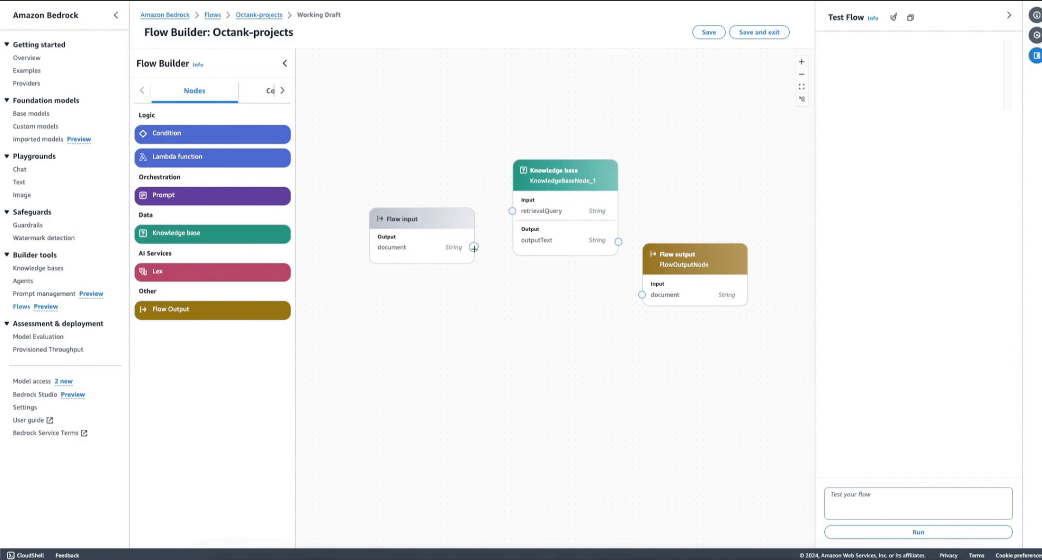
- Wire Flow input to retrievalQuery and the knowledge base outputText to Flow output
drag(474, 248, 511, 211)
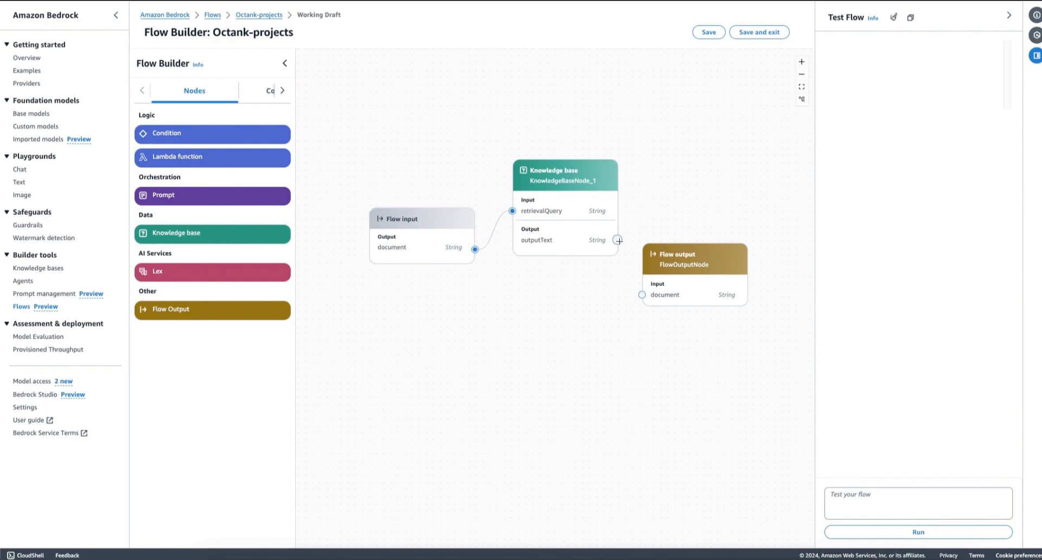
drag(618, 241, 640, 294)
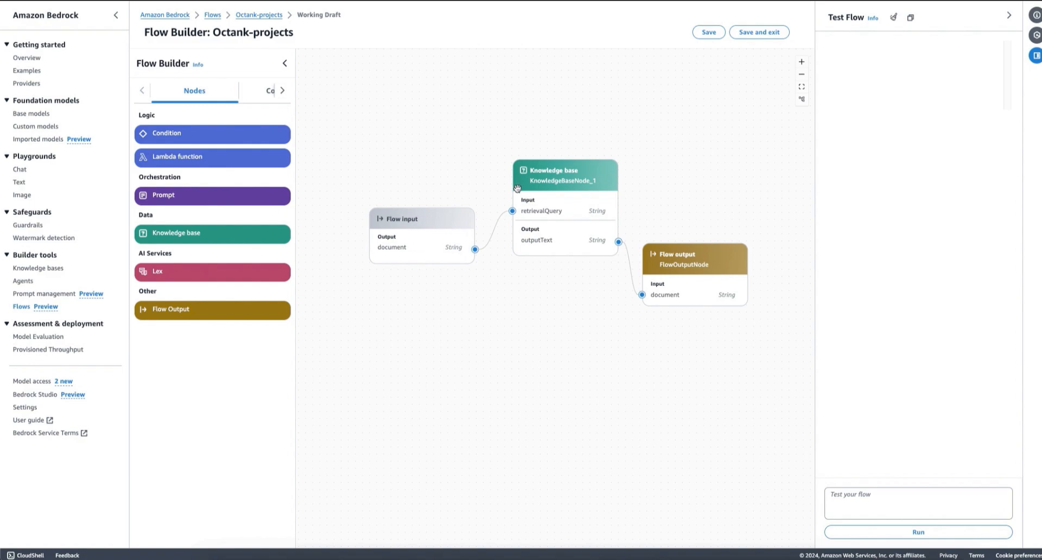
- Run a test question asking about the Marketing content through the flow
click(918, 502)
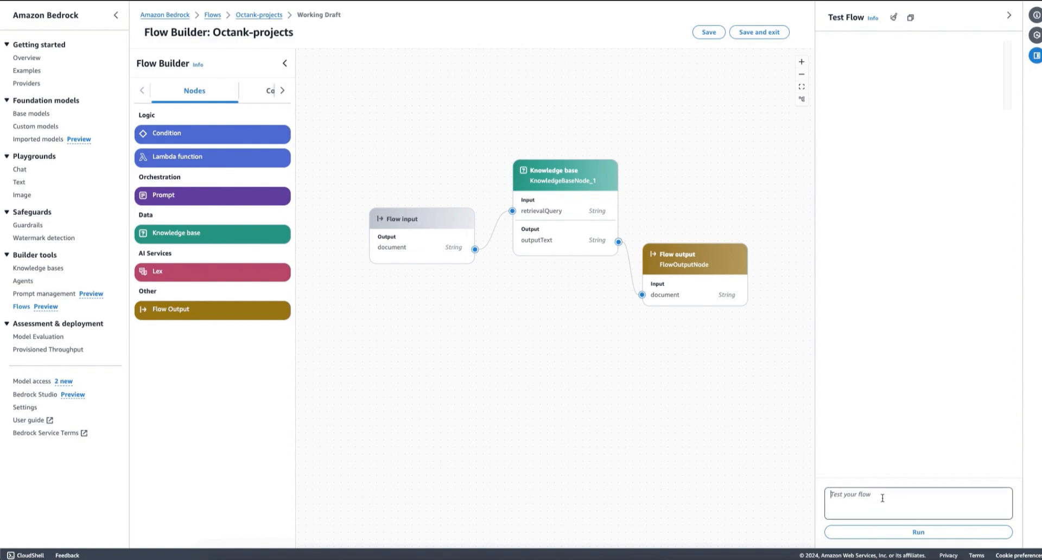
text(What)
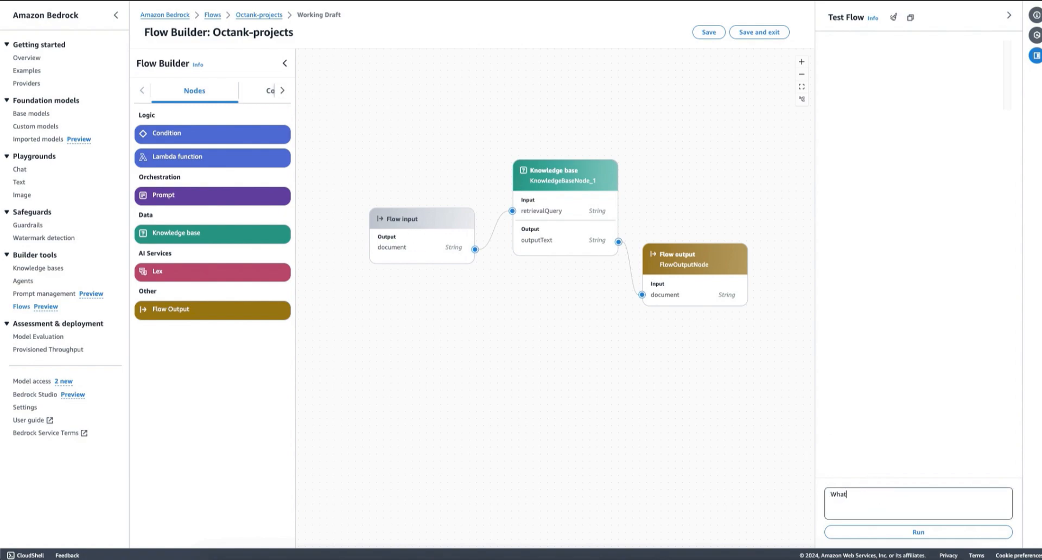
text(is the content for the topic Marketing)
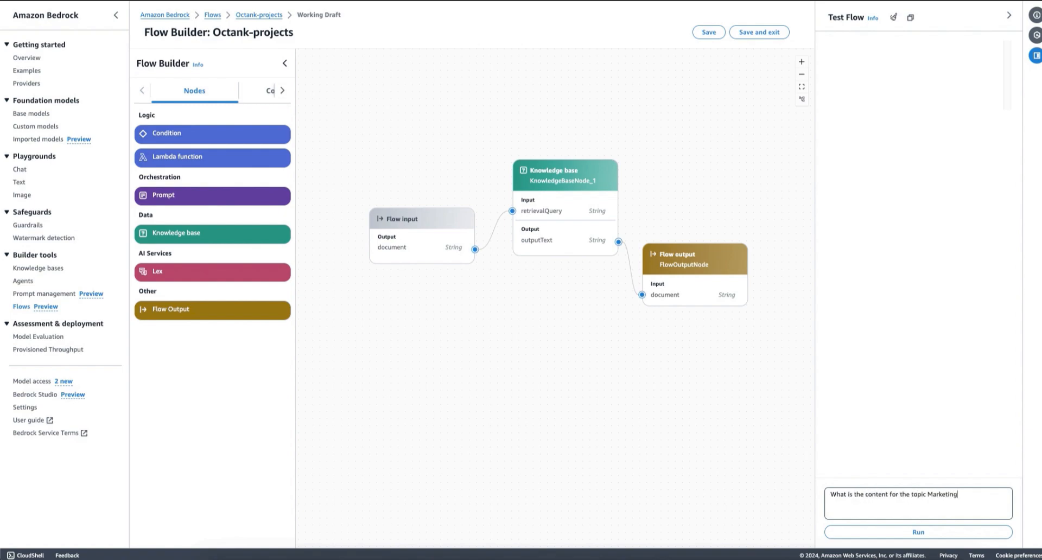
click(919, 532)
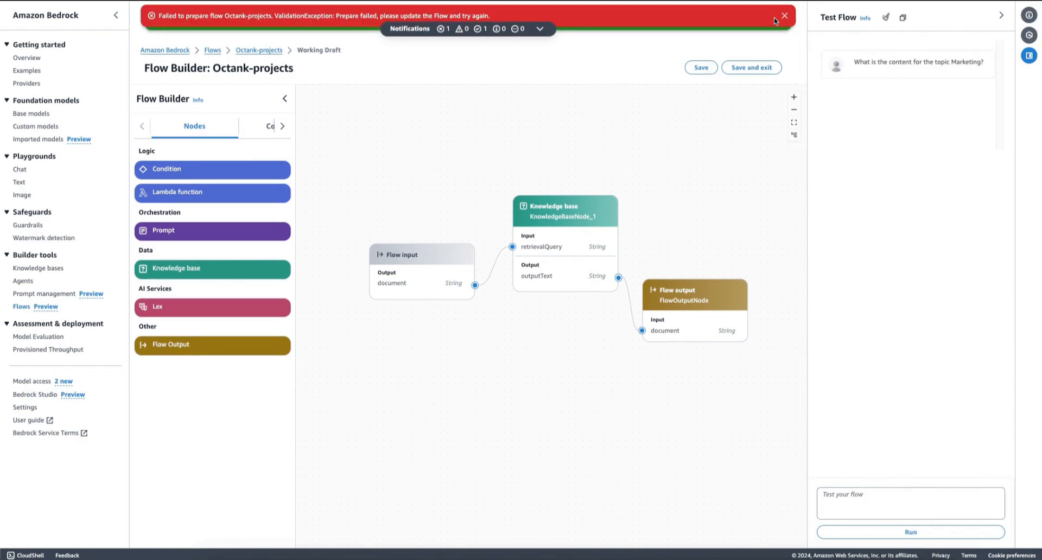
- Dismiss the failed-to-prepare error, save the flow and rerun the Marketing question
click(700, 67)
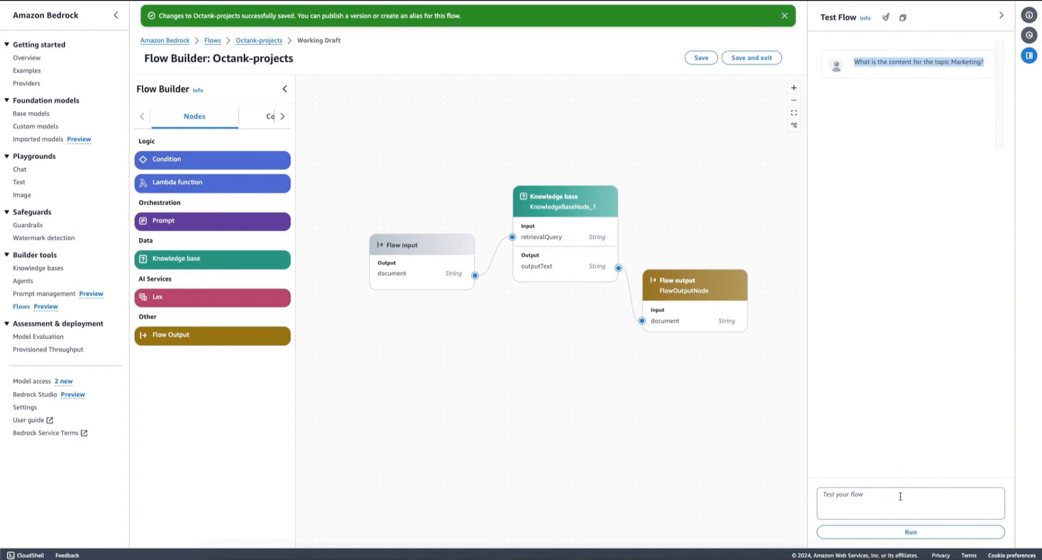
click(911, 532)
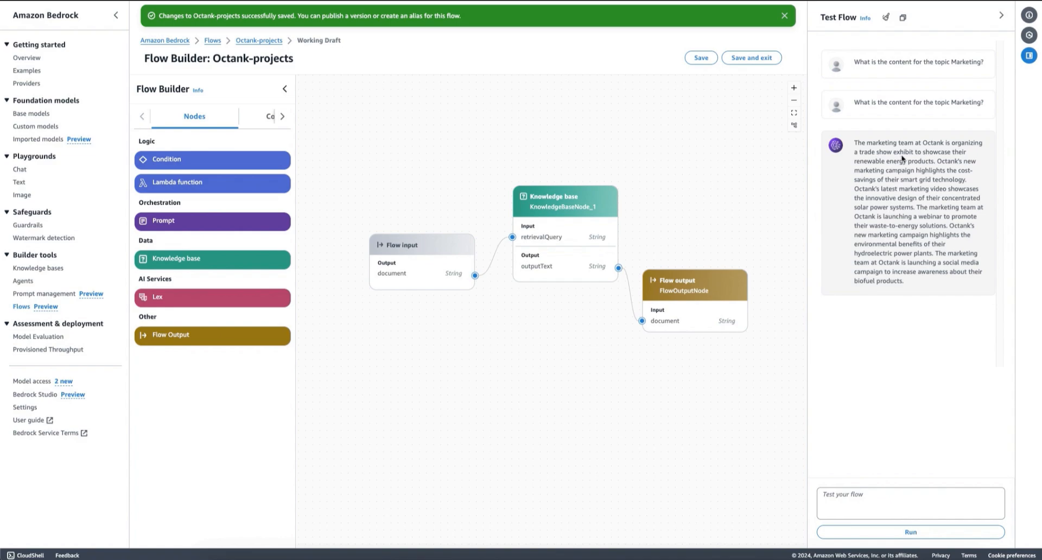
click(783, 15)
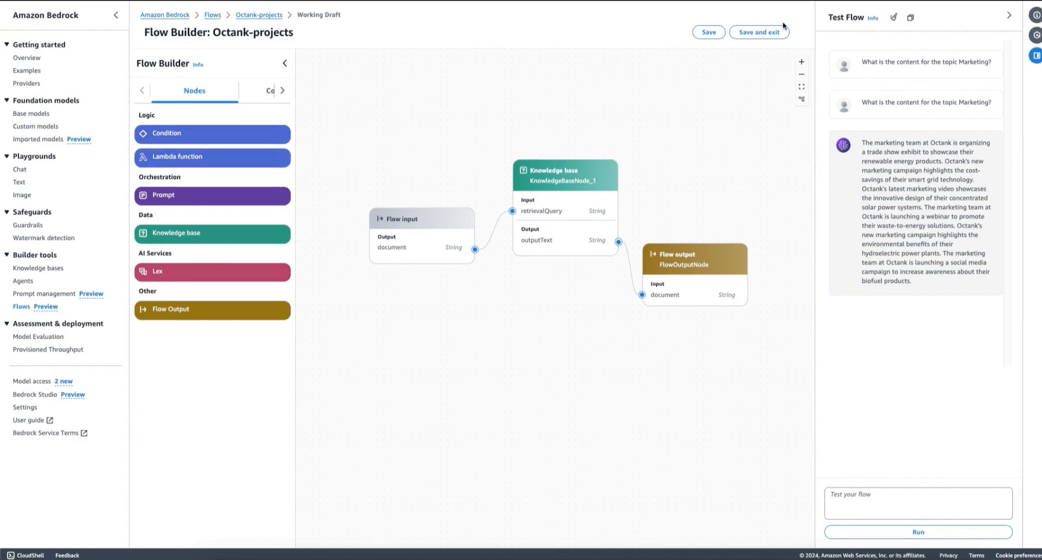
mouse_move(898, 176)
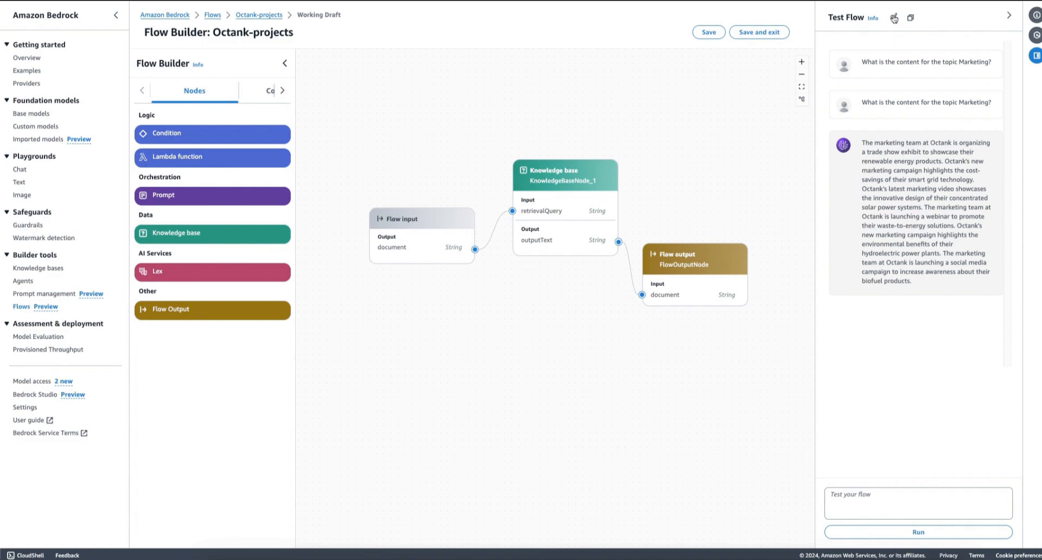
- Clear the test conversation and place a Condition node below the existing flow
click(893, 19)
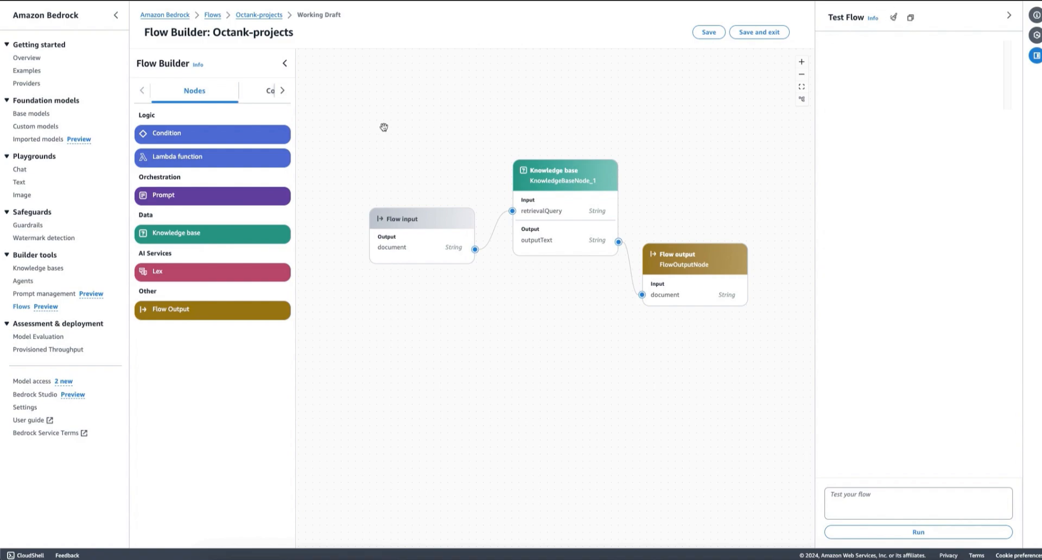
mouse_move(364, 135)
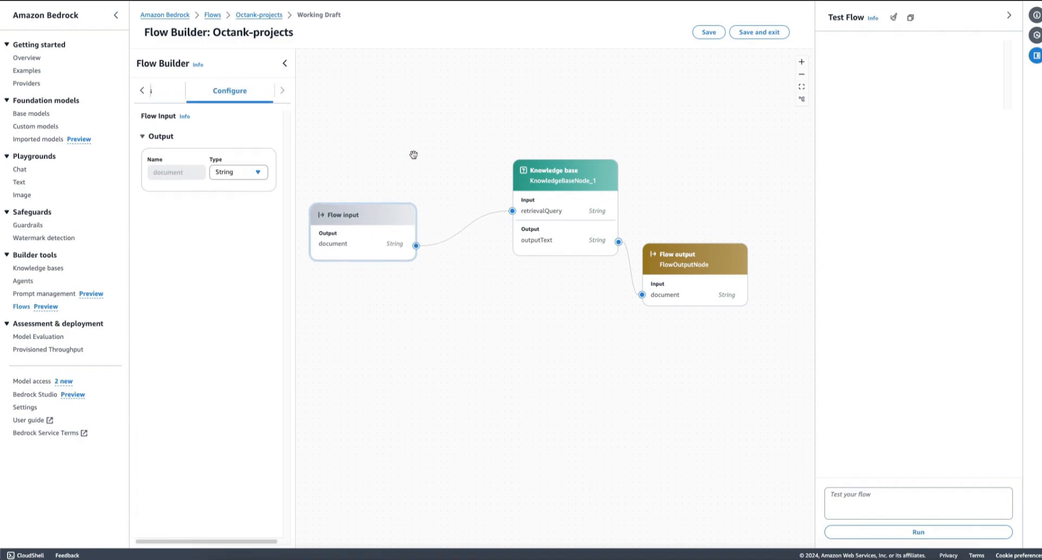
click(195, 91)
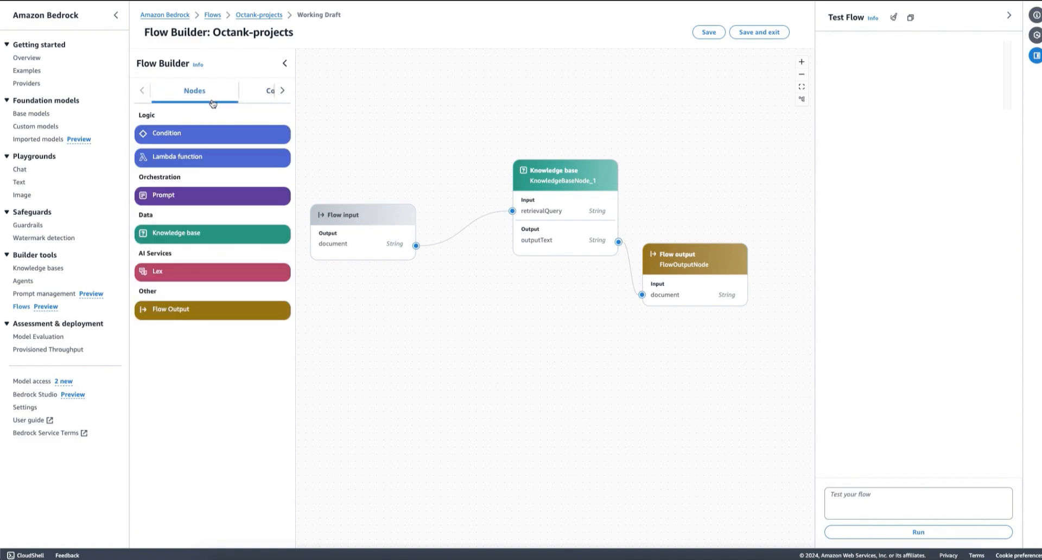
mouse_move(214, 112)
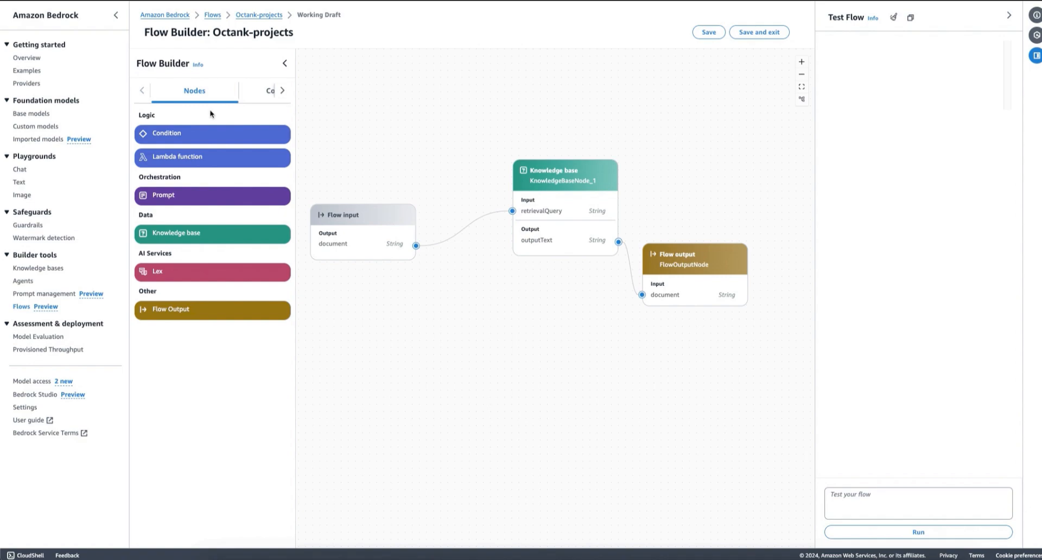
drag(165, 133, 489, 289)
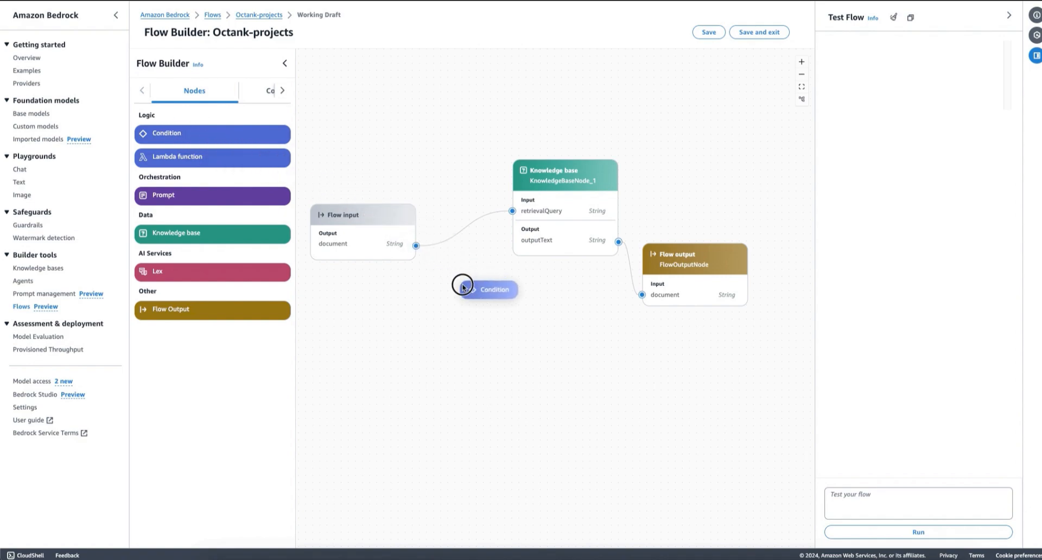
click(493, 288)
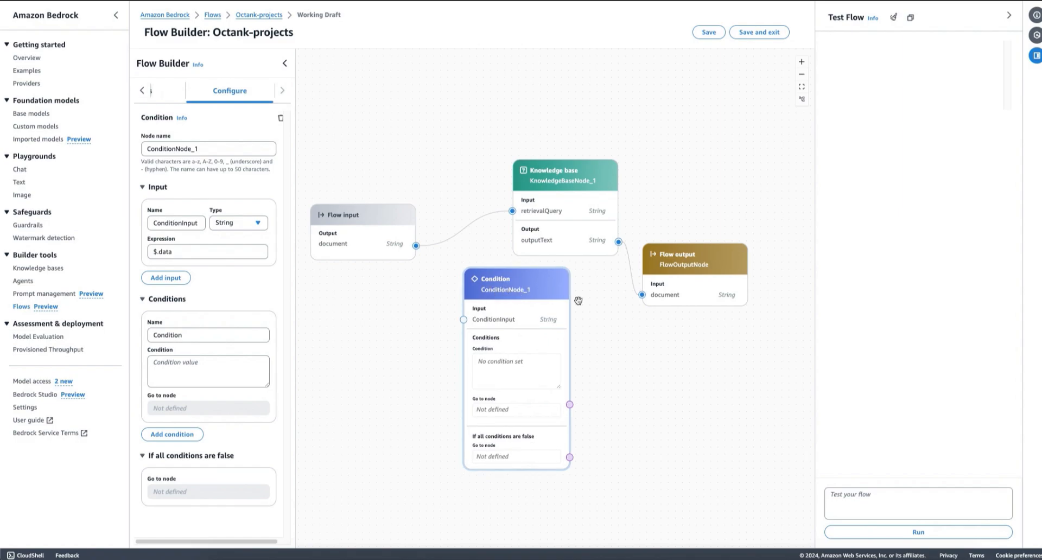
- Review the knowledge base node's settings and select ConditionNode_1
click(563, 174)
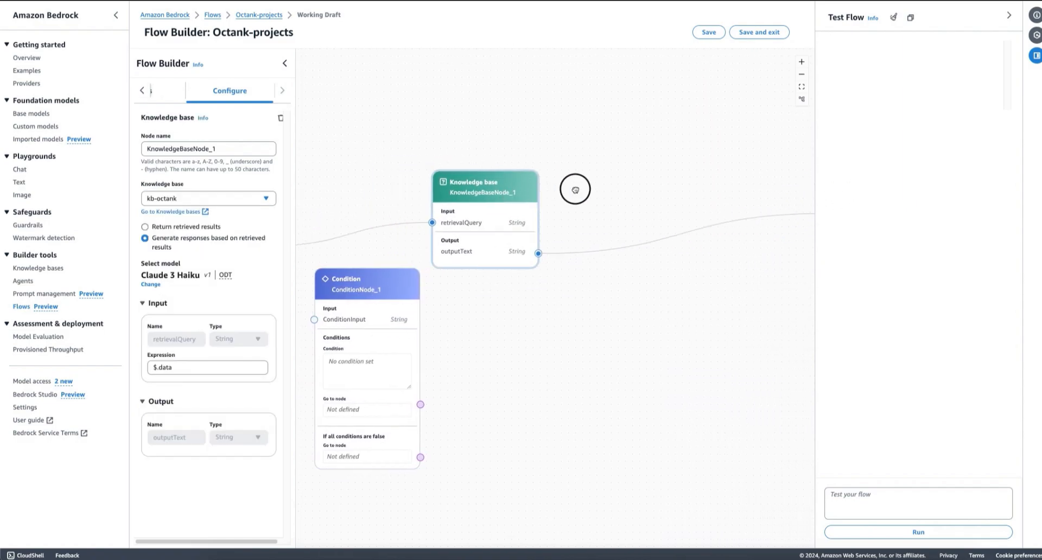
click(802, 99)
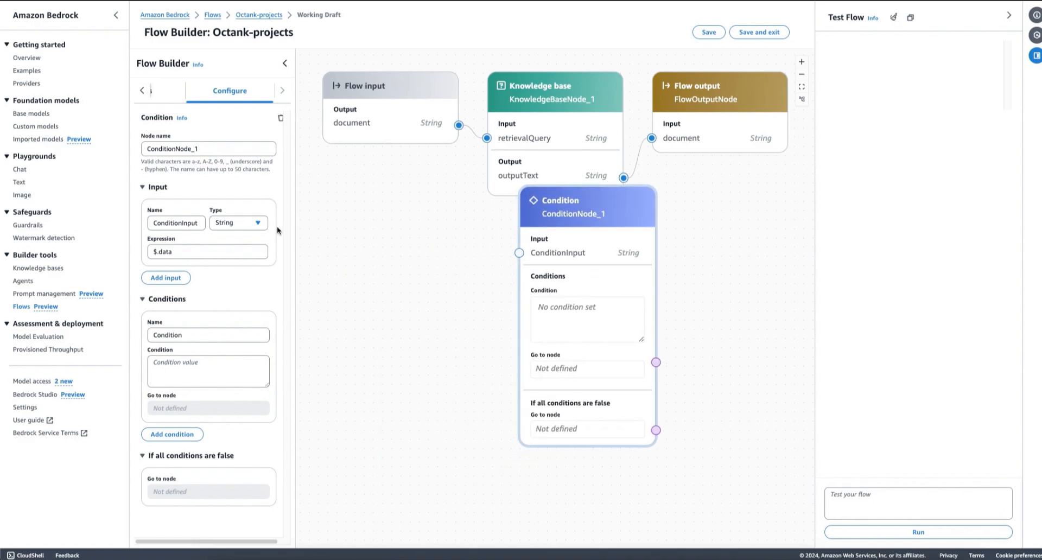
mouse_move(414, 109)
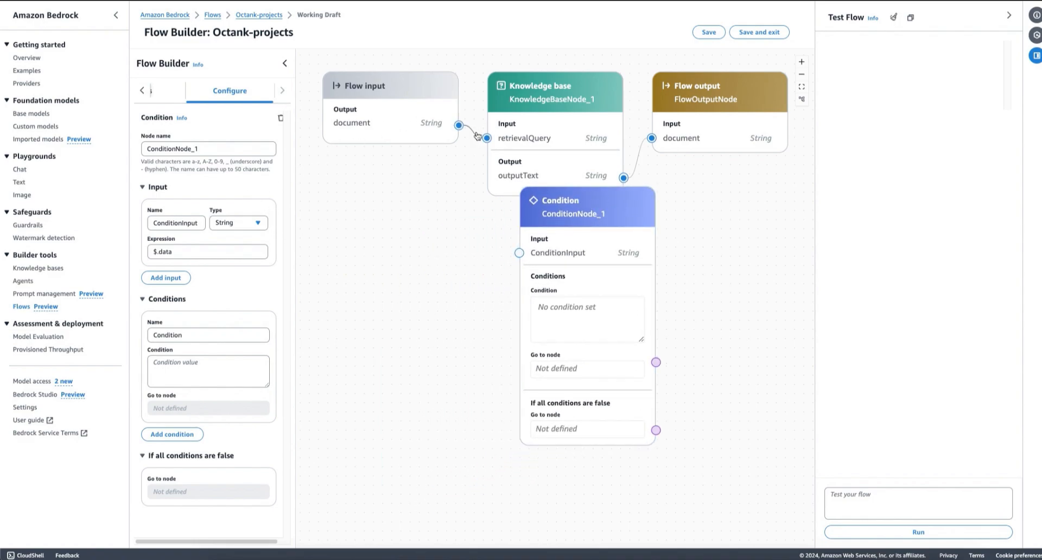
- Remove the Flow input–knowledge base link and give new Prompt_1 the Anthropic Claude 3 Haiku model
click(194, 90)
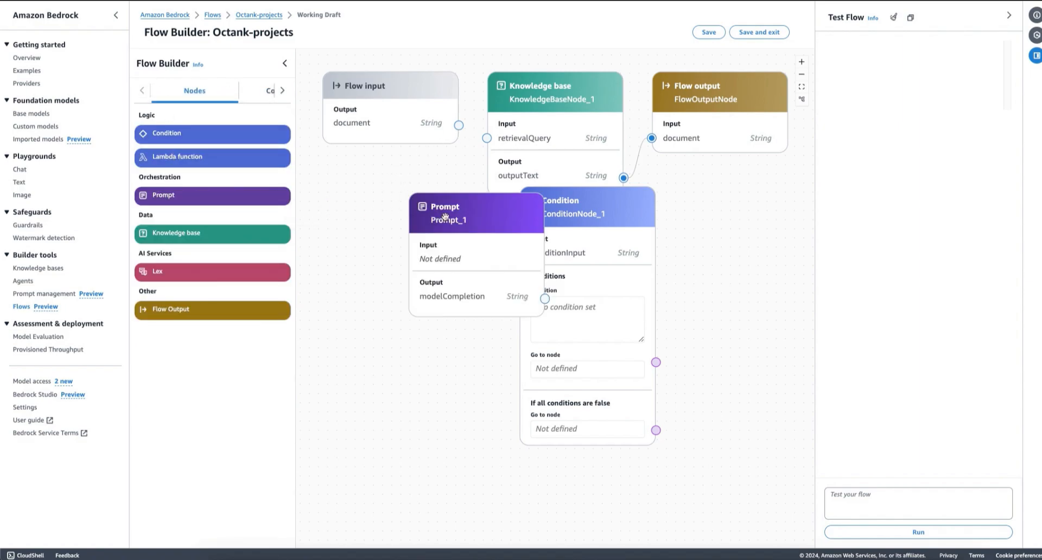
click(442, 206)
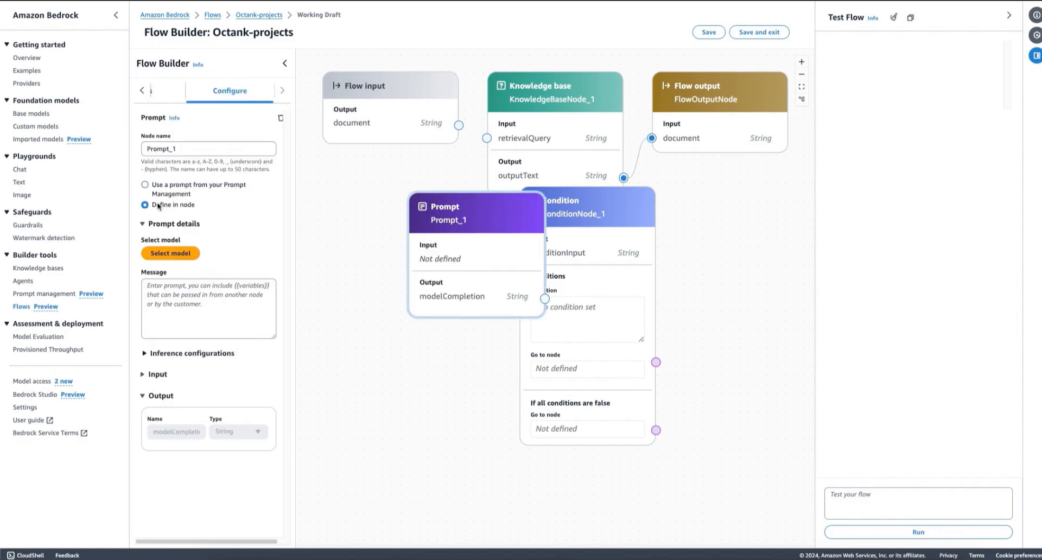
click(170, 253)
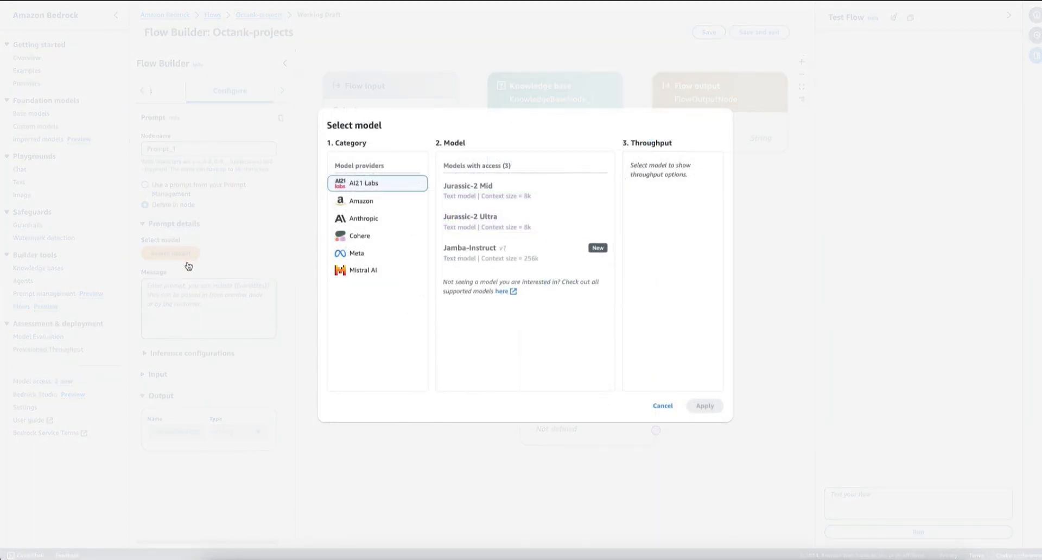
click(364, 218)
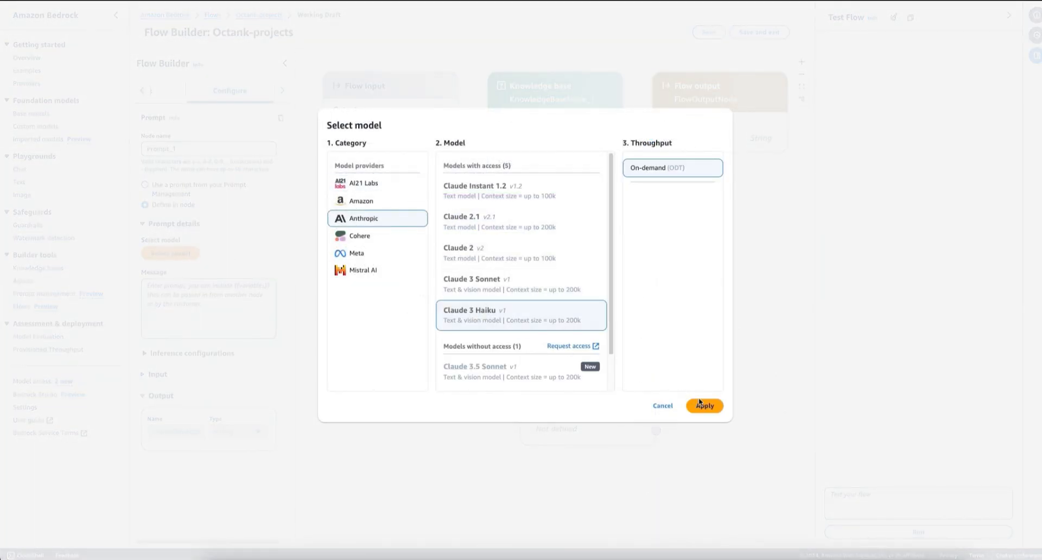
click(703, 405)
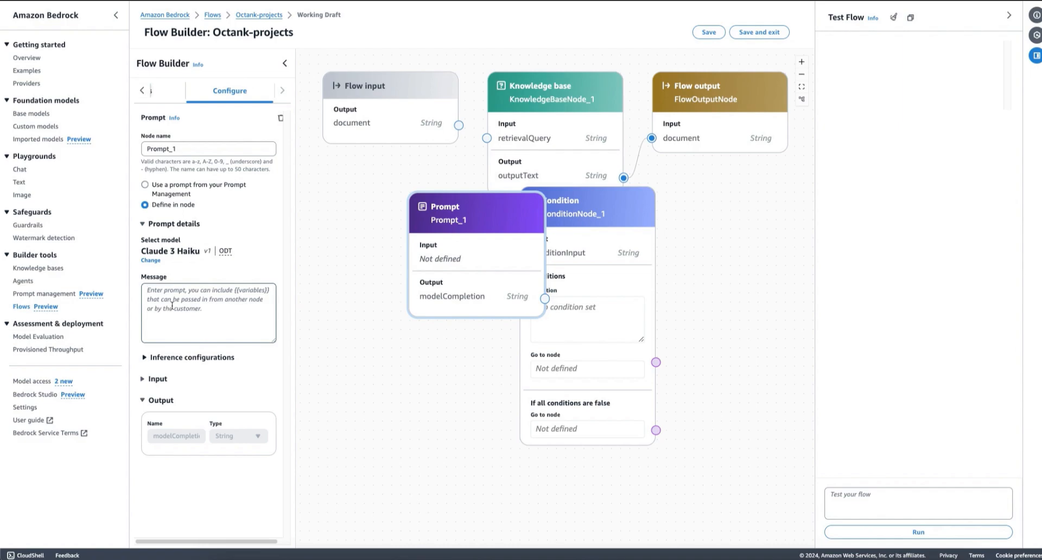
- Write Prompt_1's message classifying a question as 'octank' or 'generic' for anything else
text(Classify the user input into)
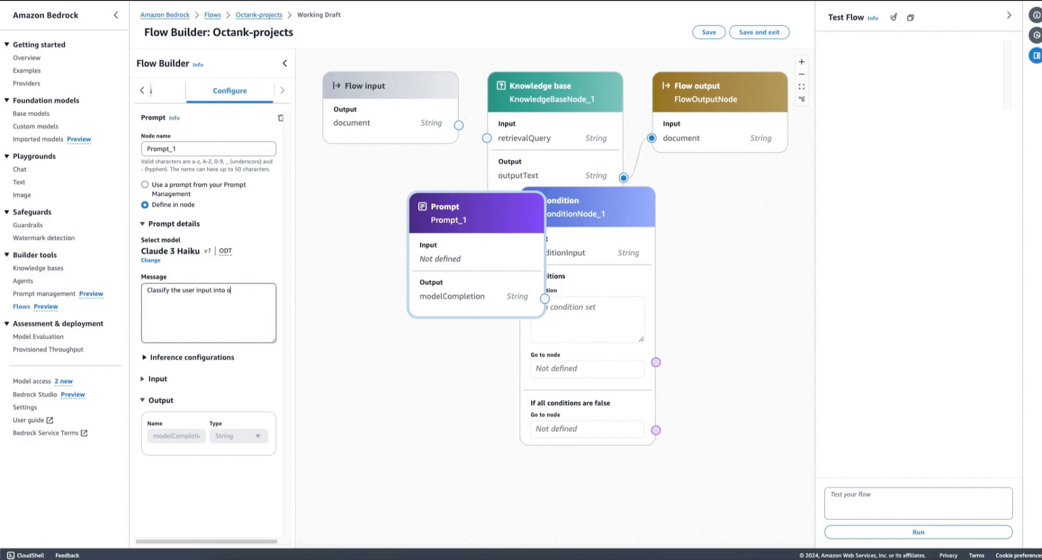
text(one of: 'octa)
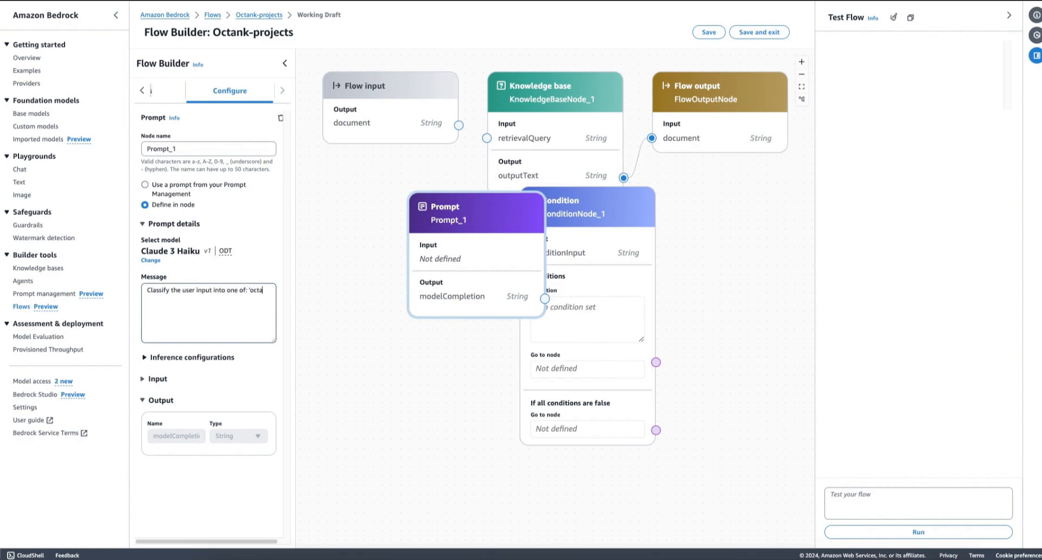
text('octank', if the user is asking)
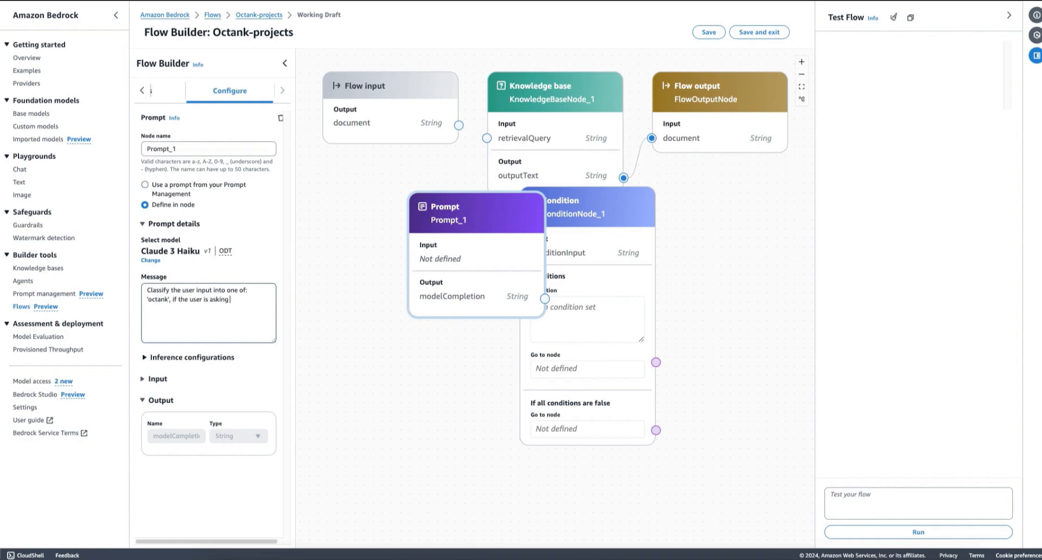
text(a question about Octank)
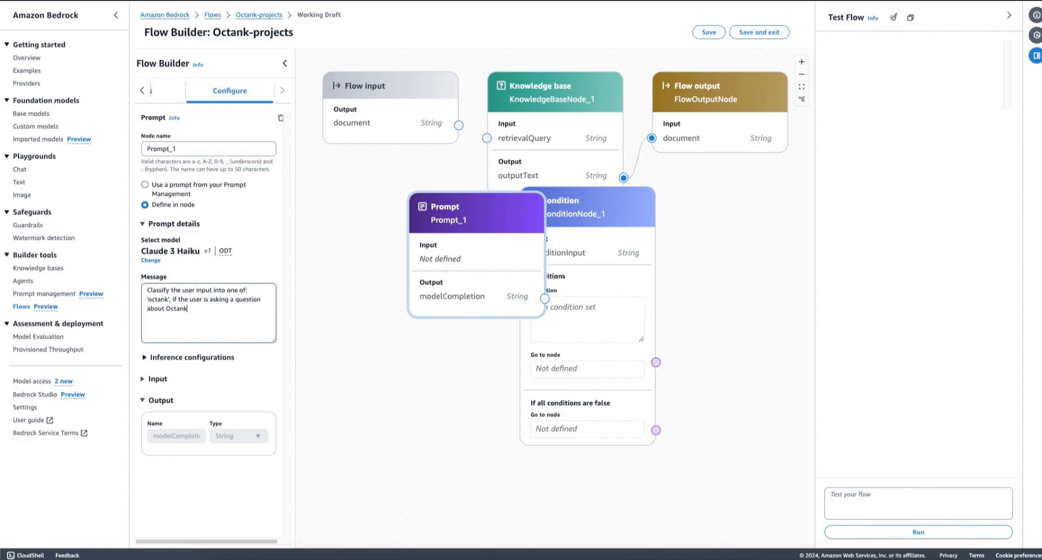
text(; or 'gene)
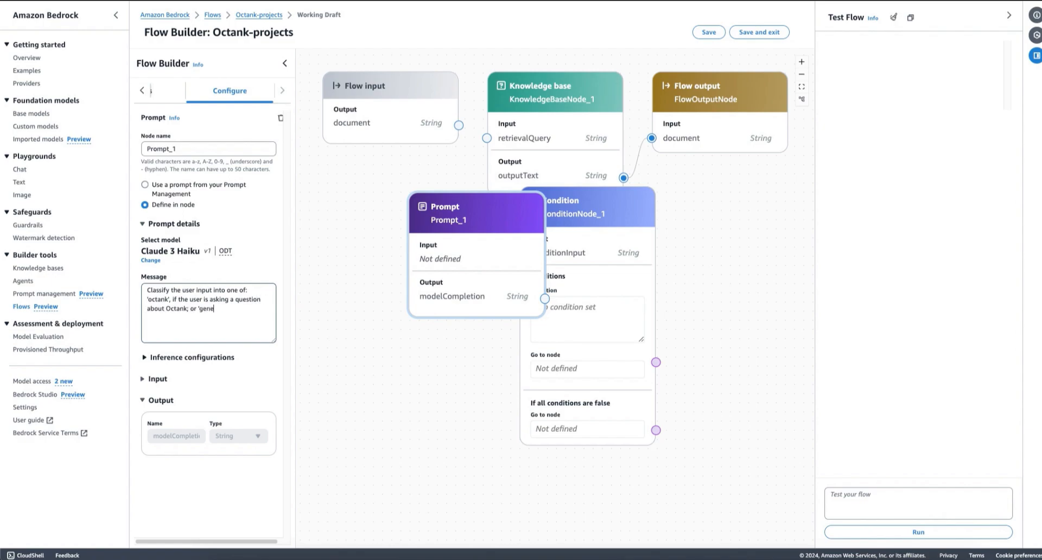
text(ric', if)
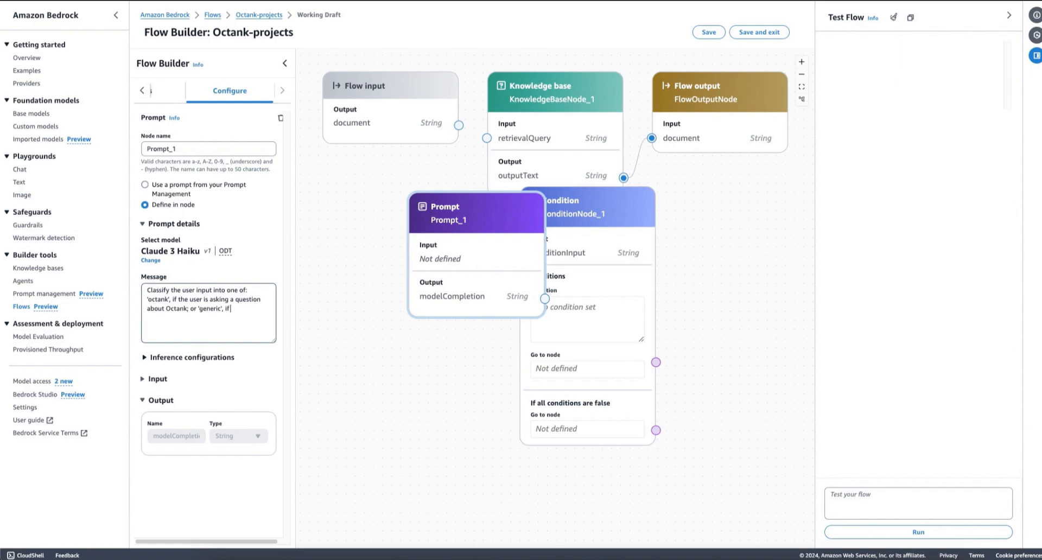
text(the user is asking about)
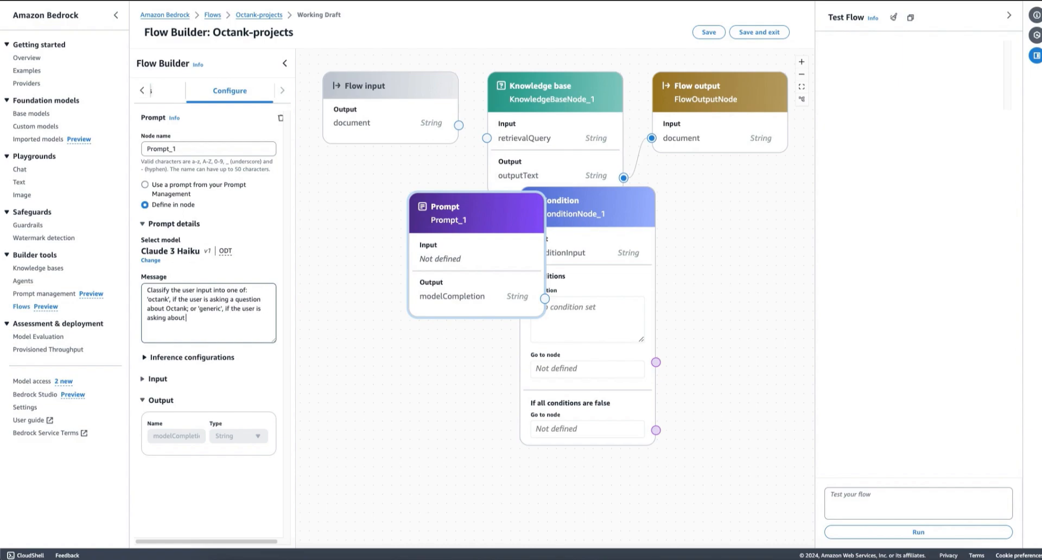
text(anything else)
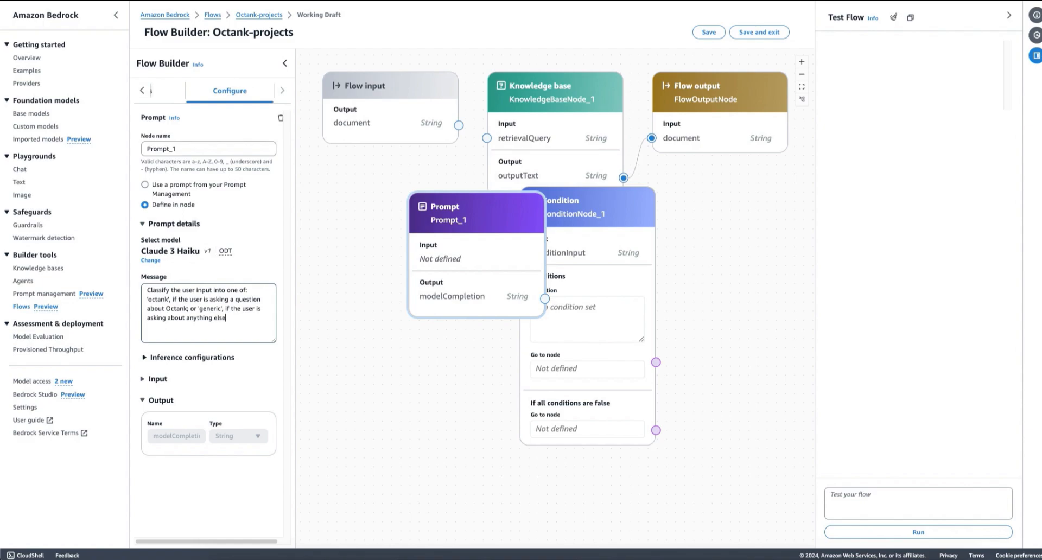
- Finish the message: answer only with the category, then 'User input: {{input}}'
text(Answer onl)
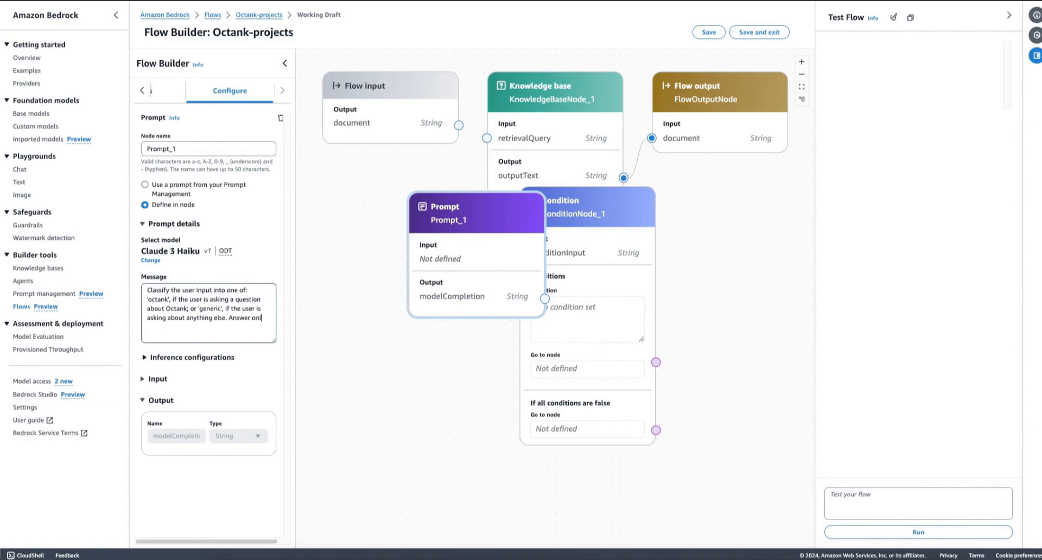
text(with the category.)
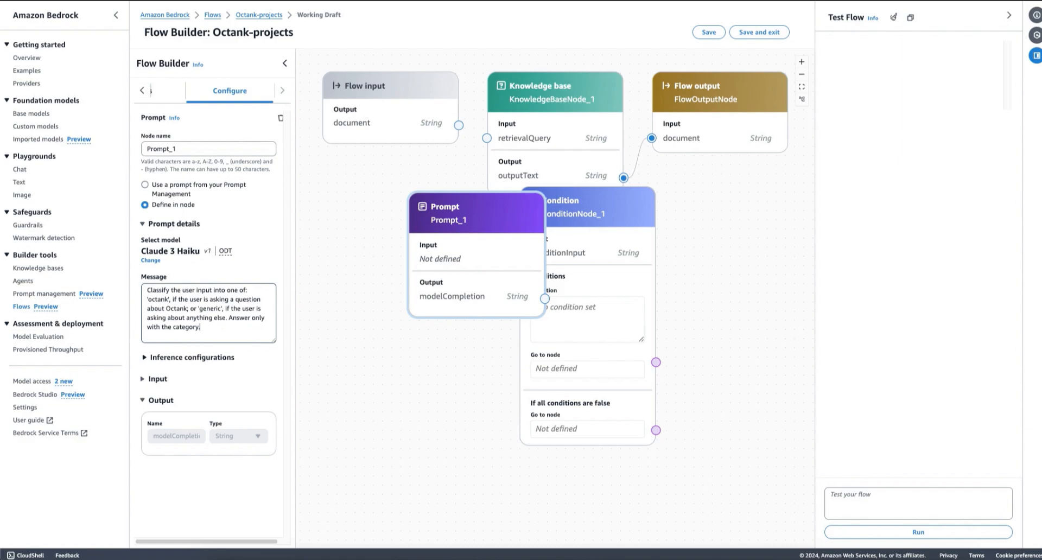
text(u)
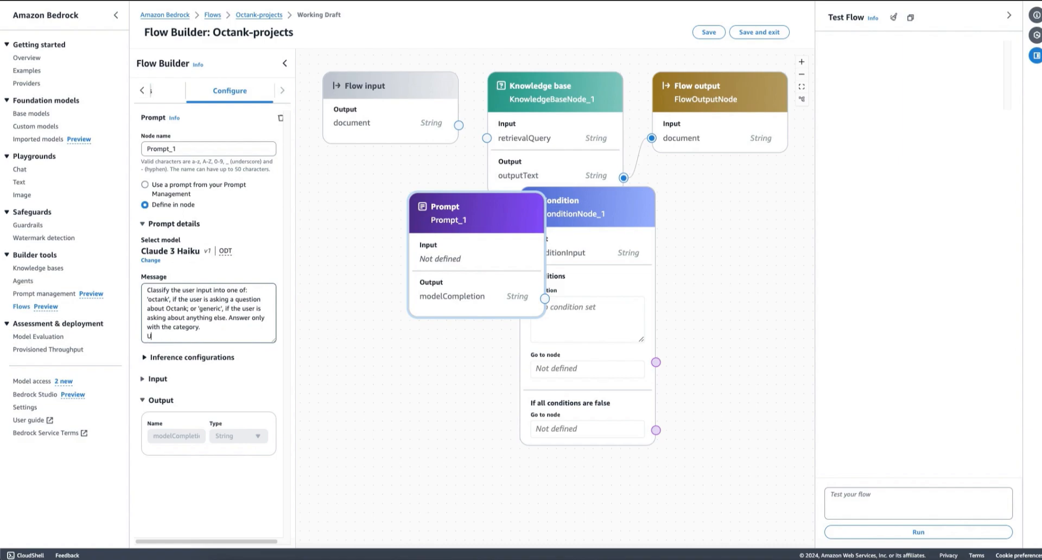
text(ser input:)
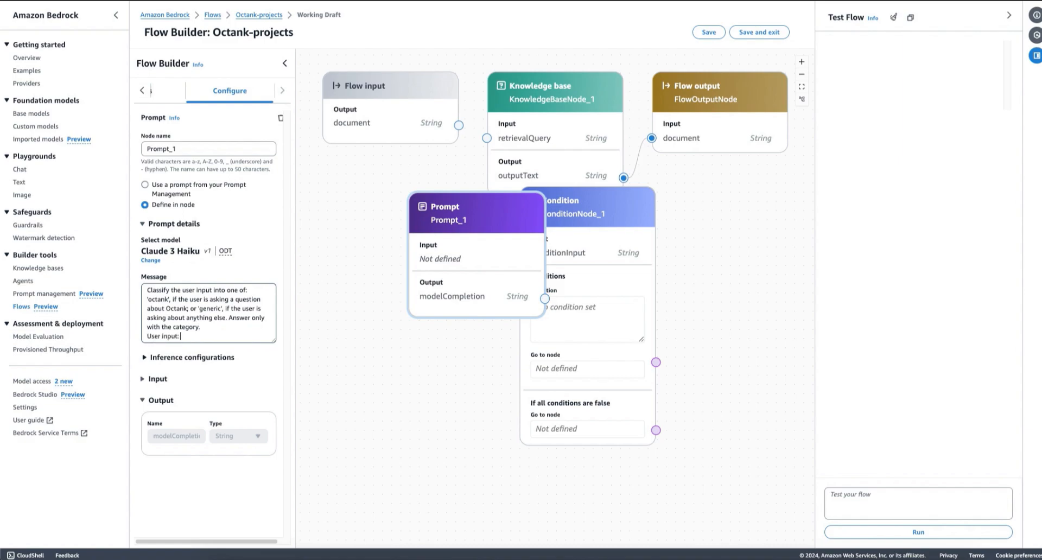
text({{input)
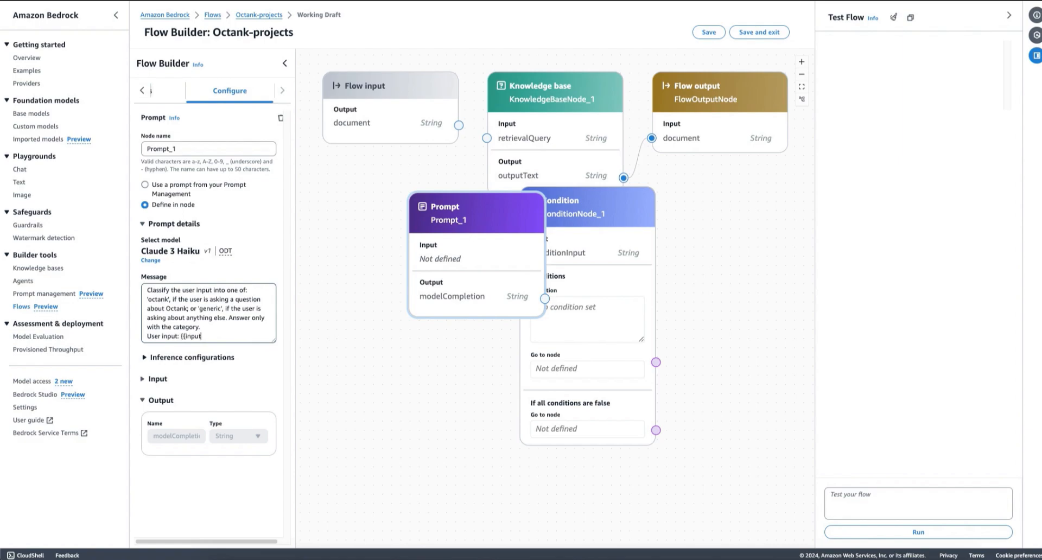
text(}})
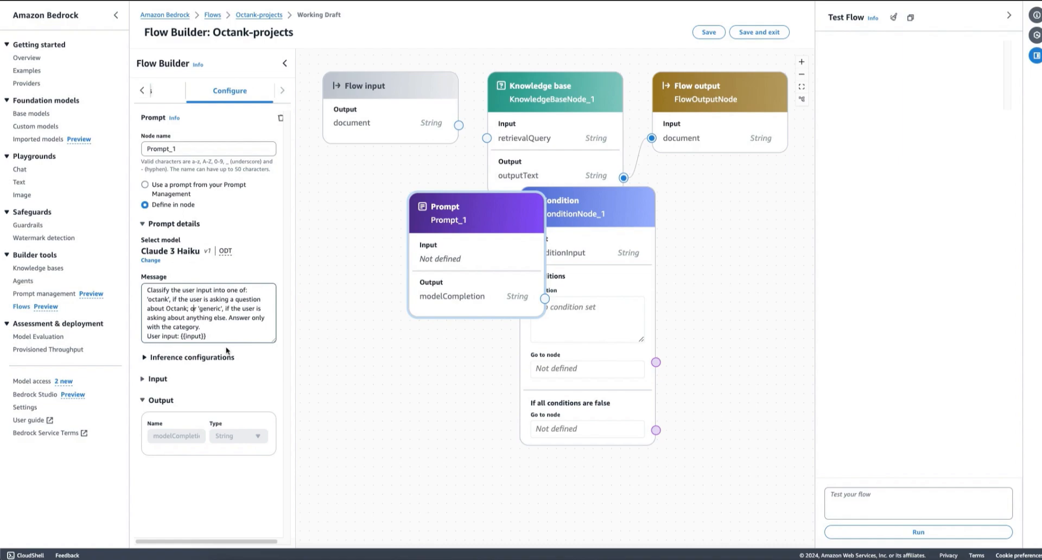
- Lower Prompt_1's temperature to 0 in its inference configurations
click(194, 357)
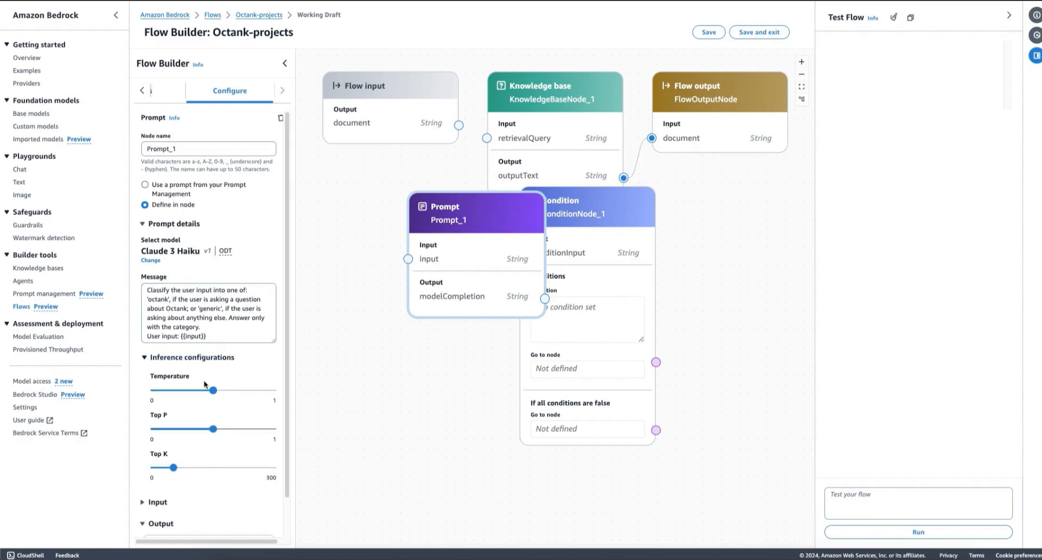
drag(213, 389, 155, 390)
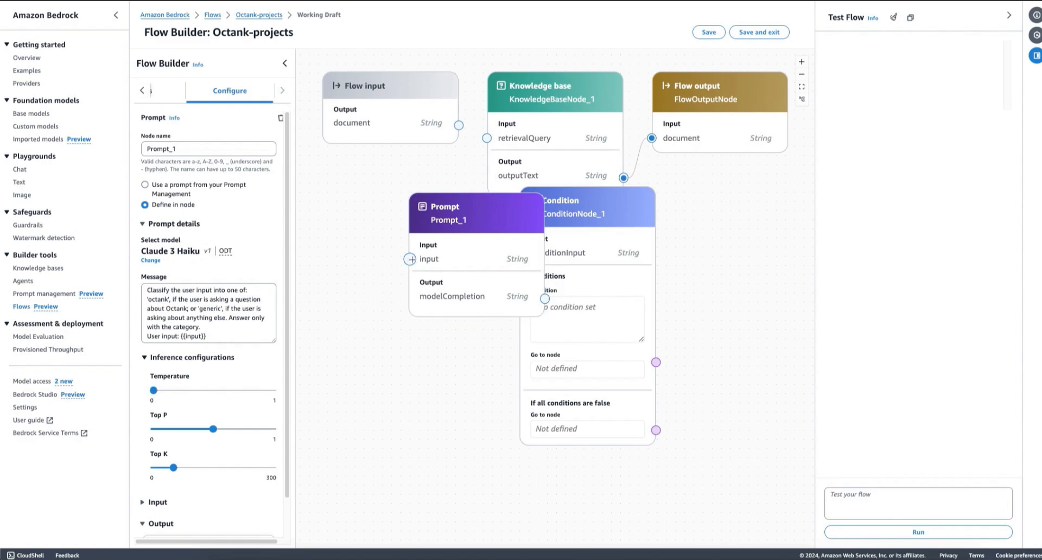
mouse_move(411, 259)
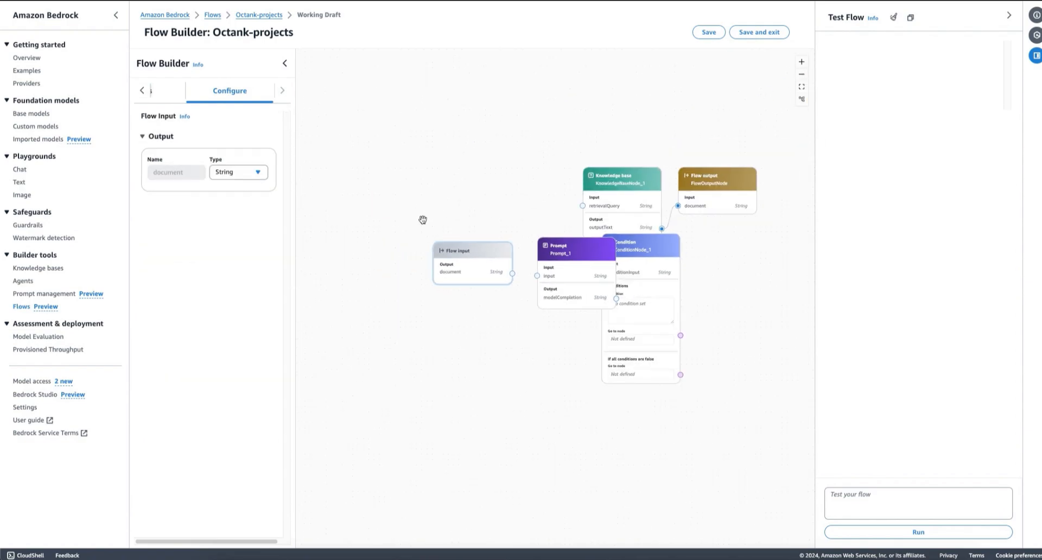
- Connect Flow input's document to Prompt_1's input and its modelCompletion to ConditionInput
click(469, 216)
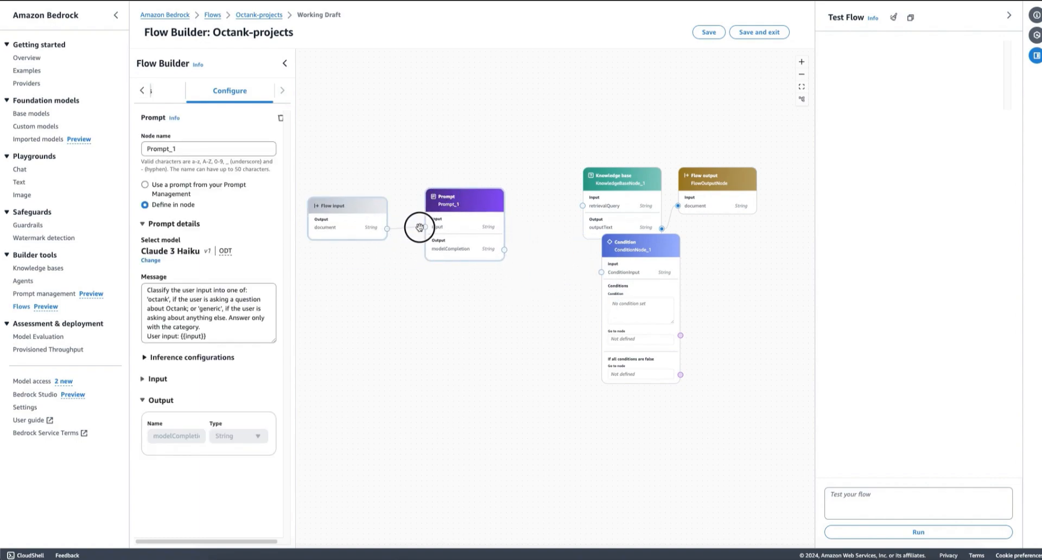
drag(387, 227, 424, 227)
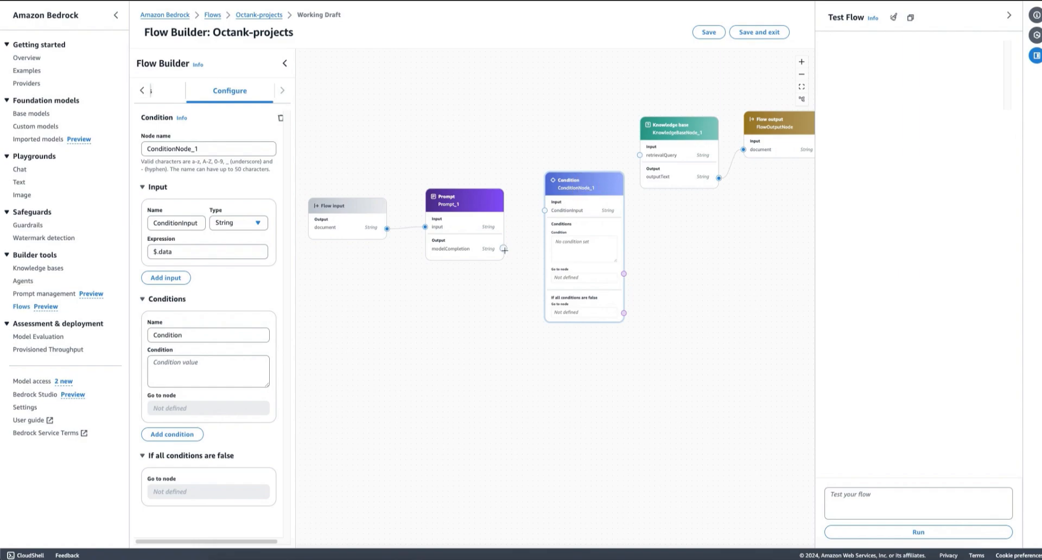
drag(505, 251, 545, 211)
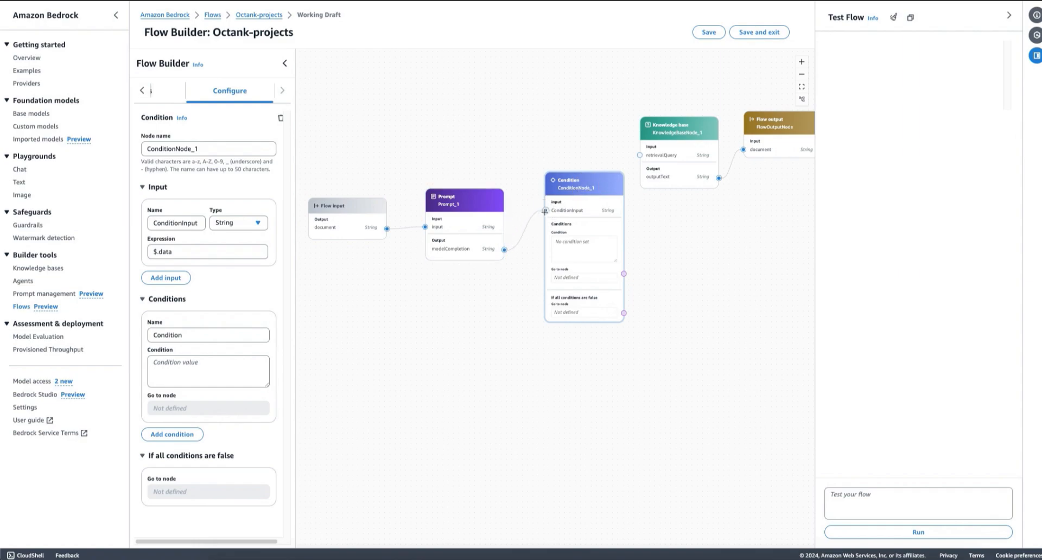
click(464, 199)
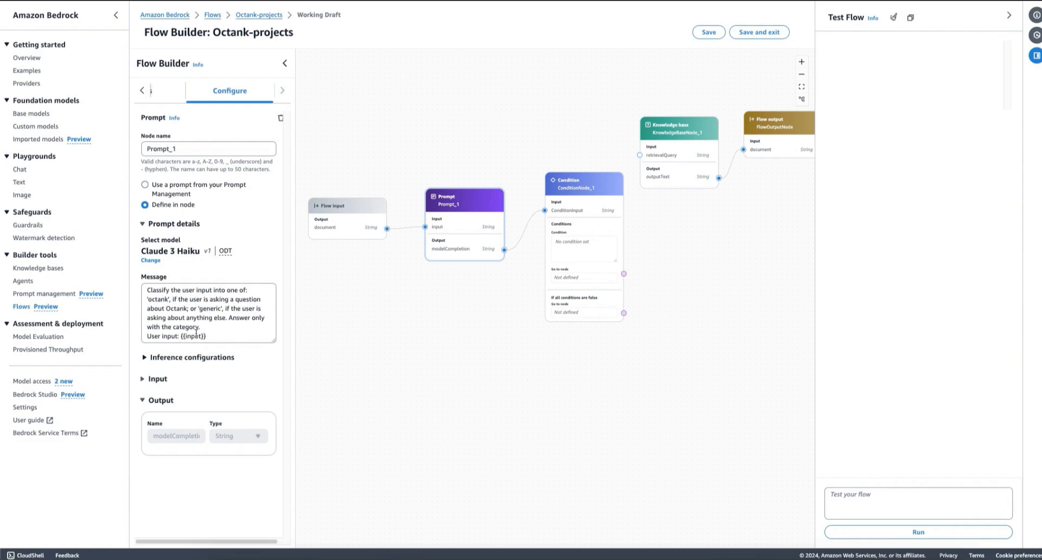
mouse_move(194, 332)
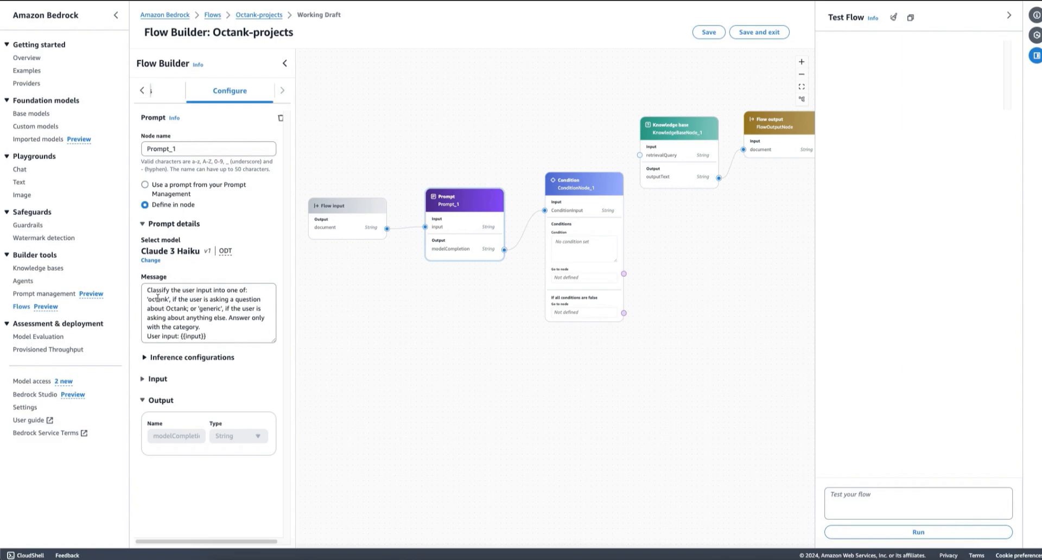
mouse_move(359, 240)
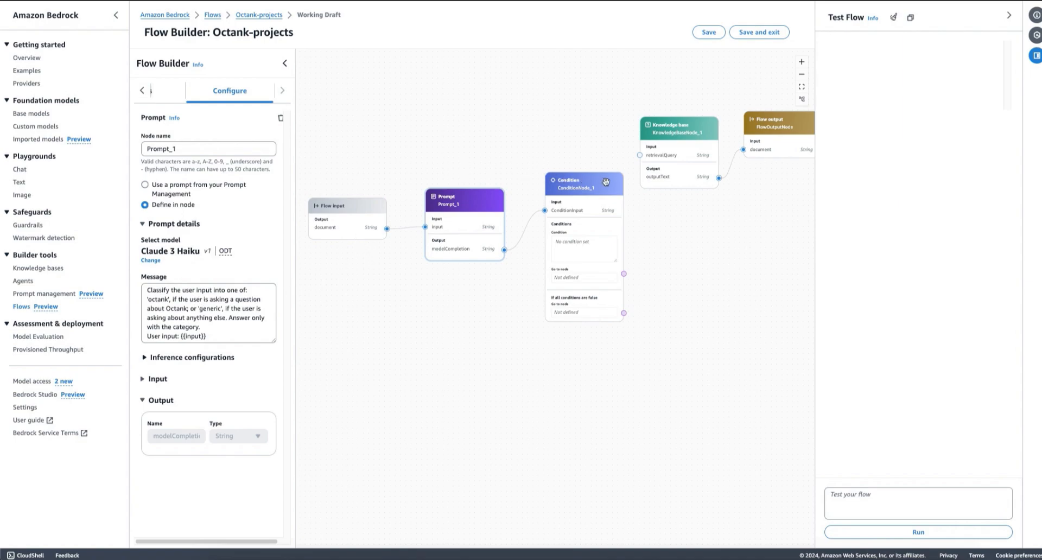
- Give ConditionNode_1 the condition ConditionInput == "octank"
click(584, 182)
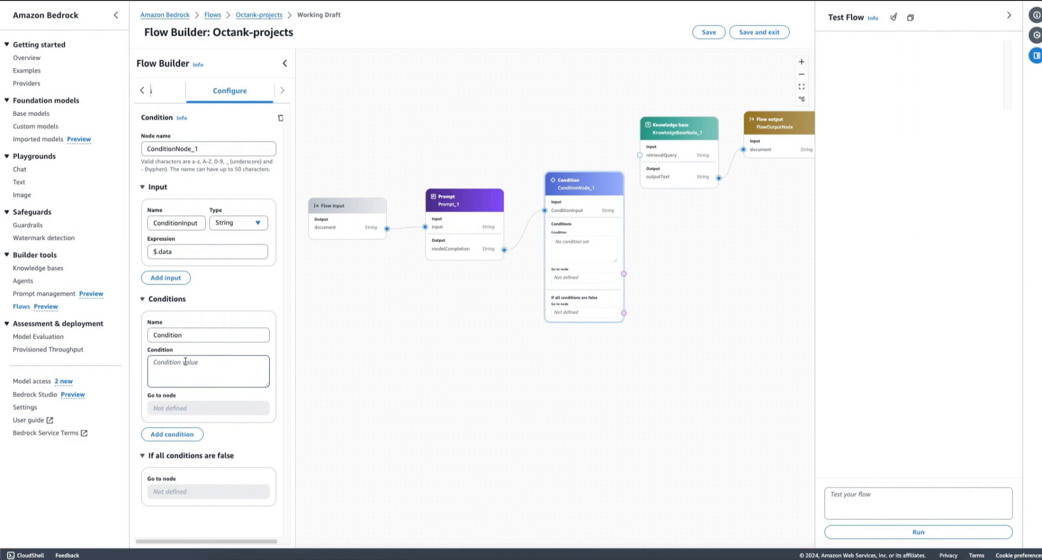
text(ConditionInput)
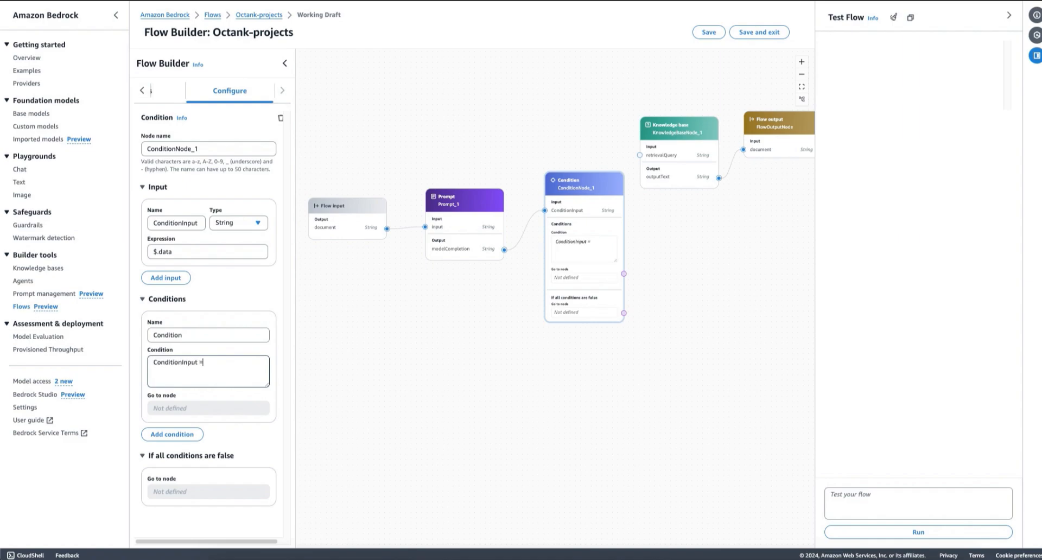
text(== 1)
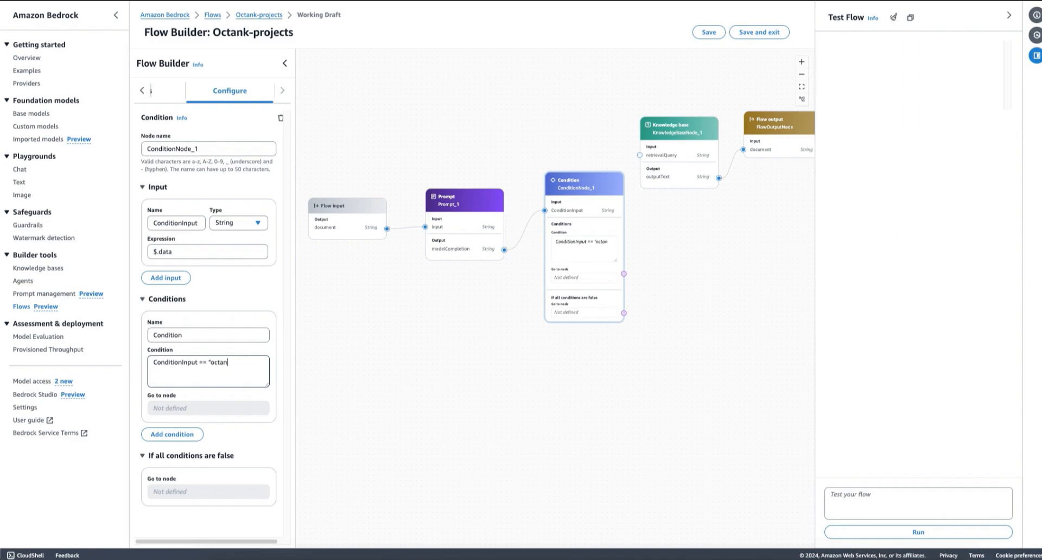
text(k")
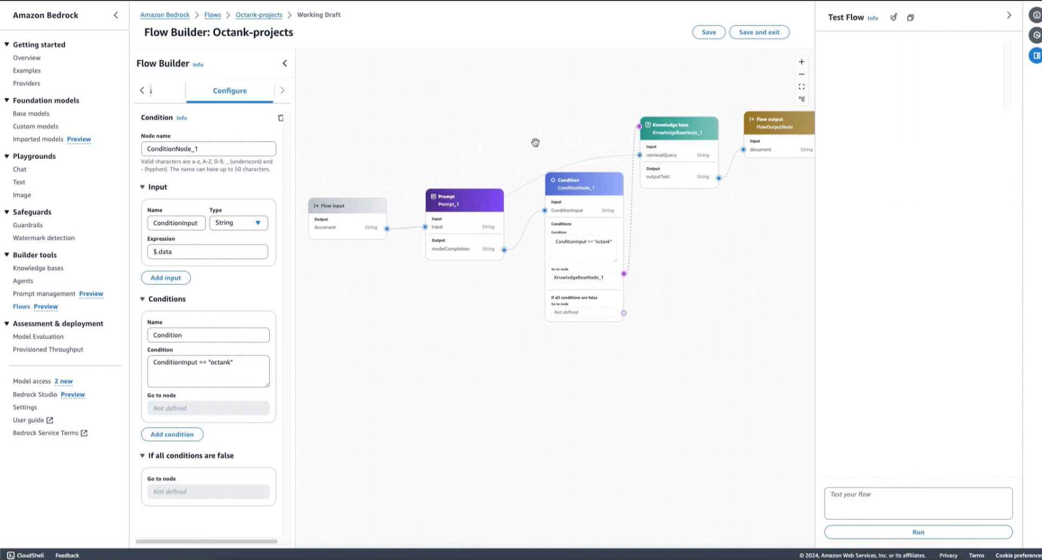
- Route the octank match to KnowledgeBaseNode_1 and go to the node list for another prompt
click(463, 200)
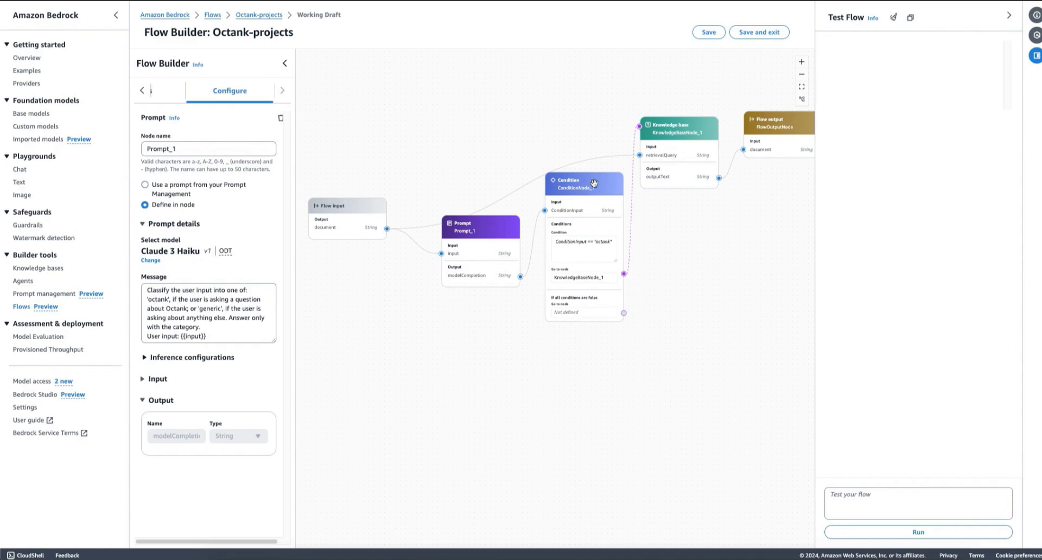
click(584, 182)
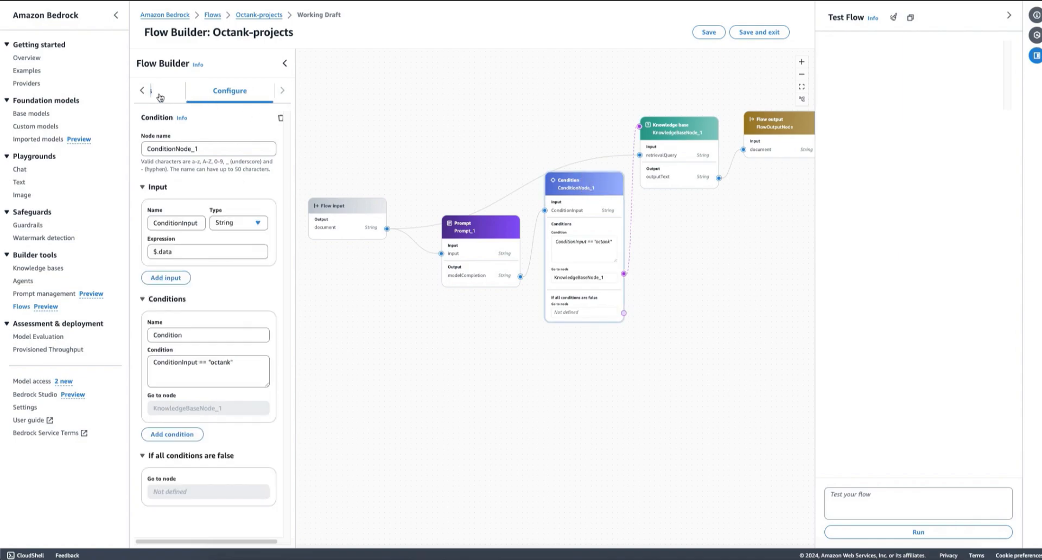
click(193, 90)
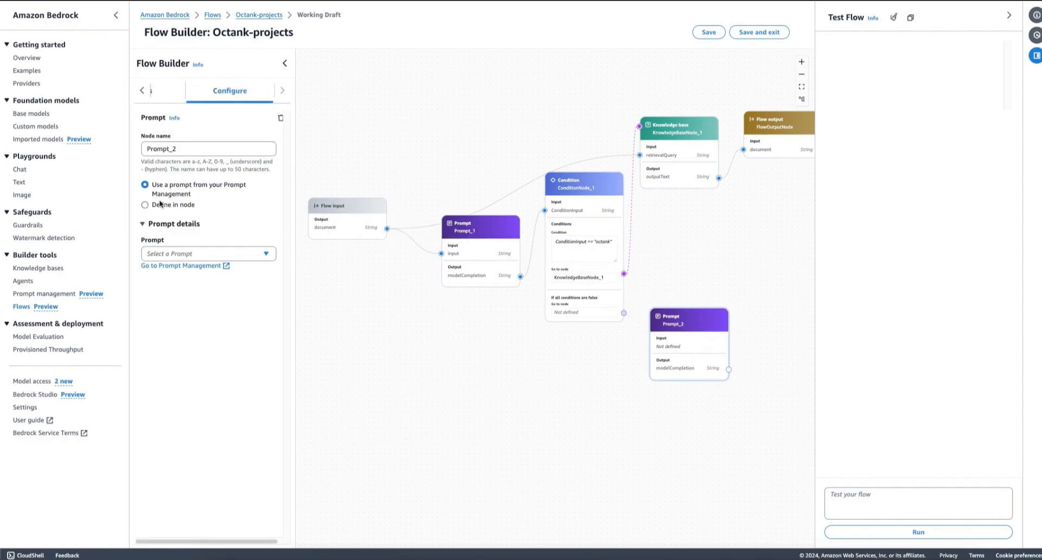
- Define Prompt_2 in the node with the Anthropic Claude 3 Haiku model
click(145, 205)
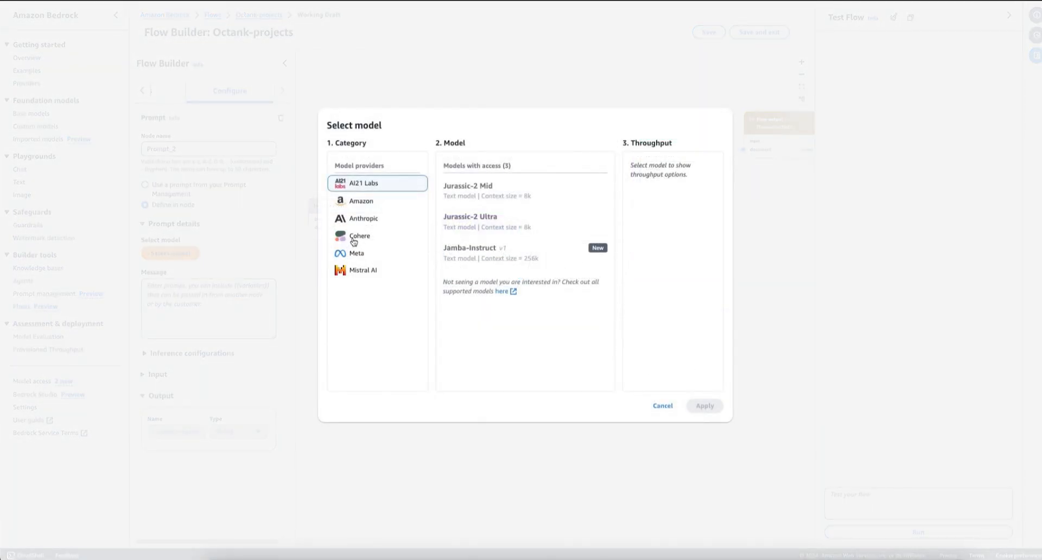
click(364, 218)
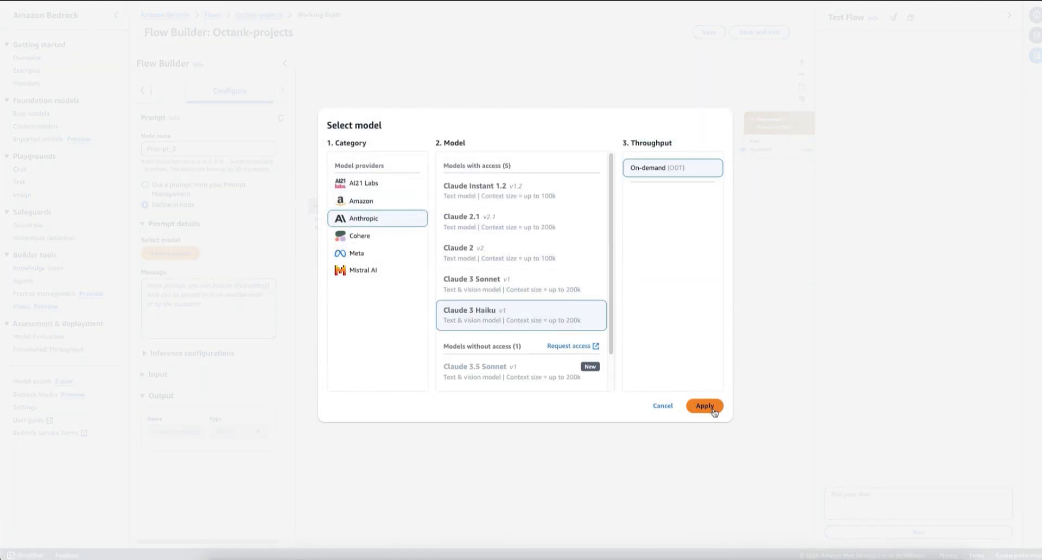
click(704, 405)
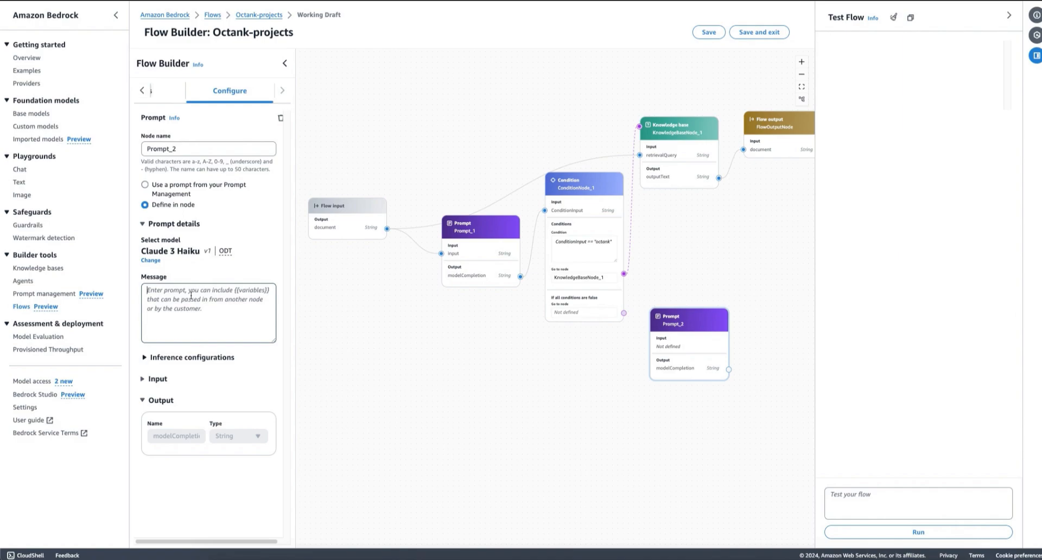
- Write Prompt_2's message: answer the user question in one brief sentence, only as JSON
text(Answer)
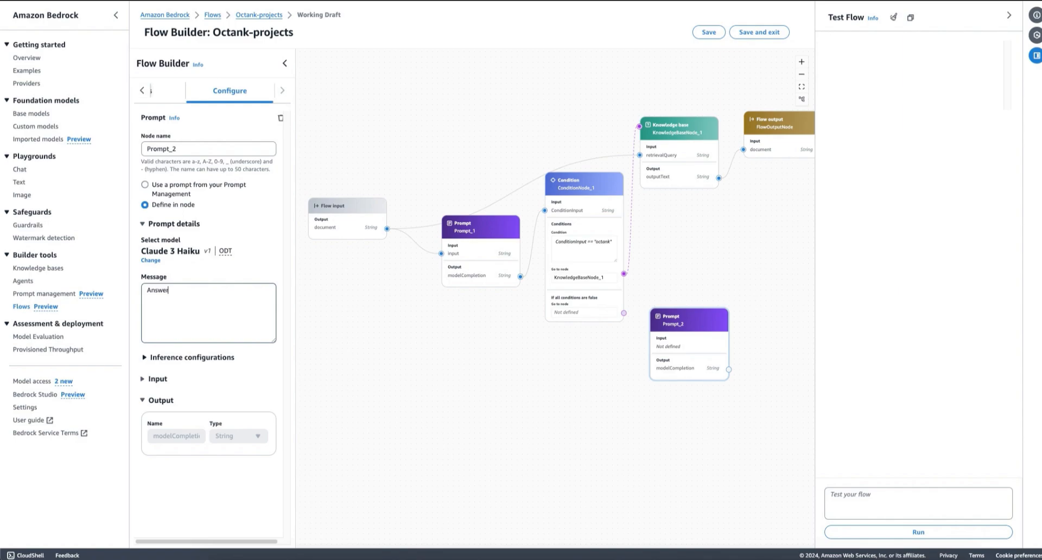
text(the user question in a single sent)
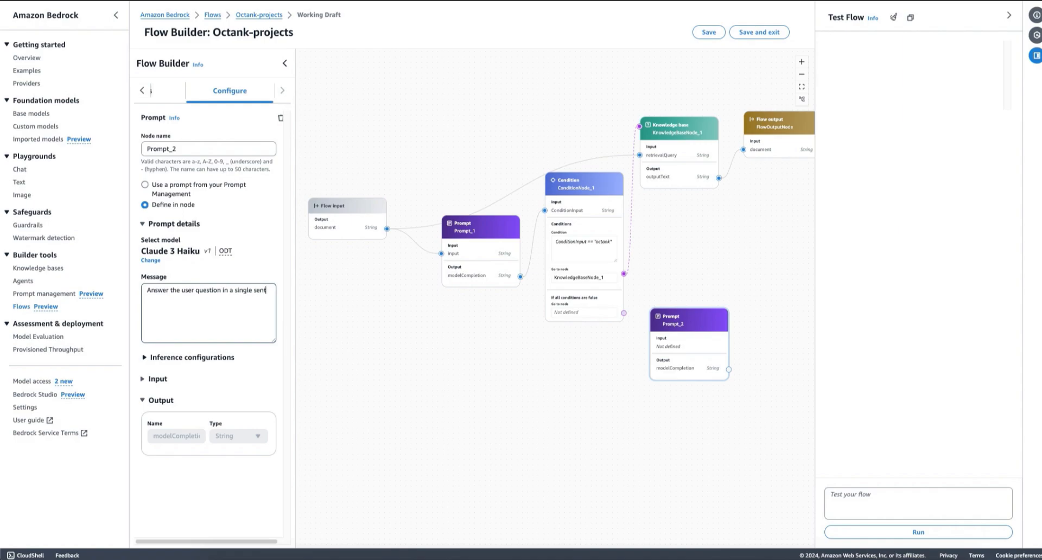
text(ence)
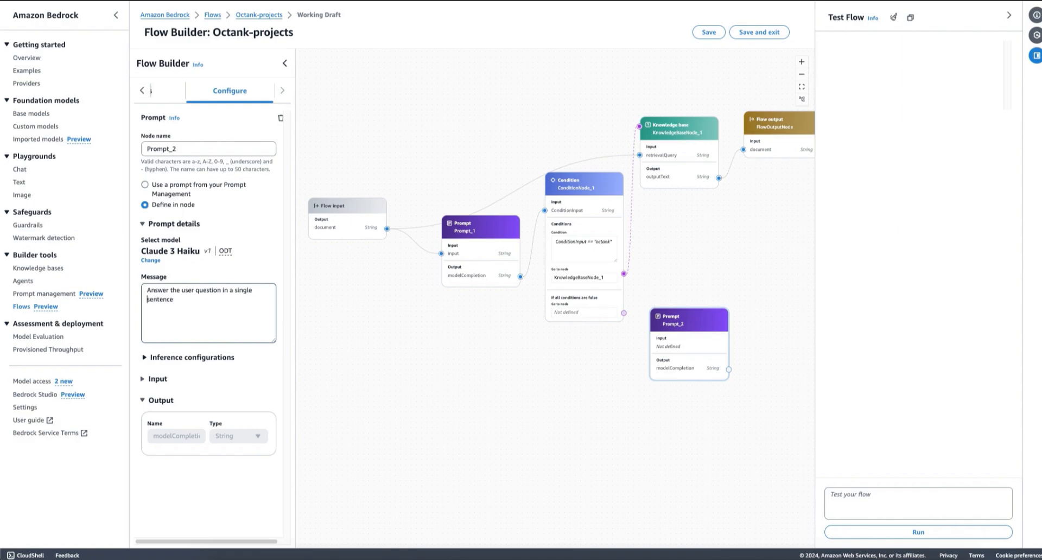
text(and brief)
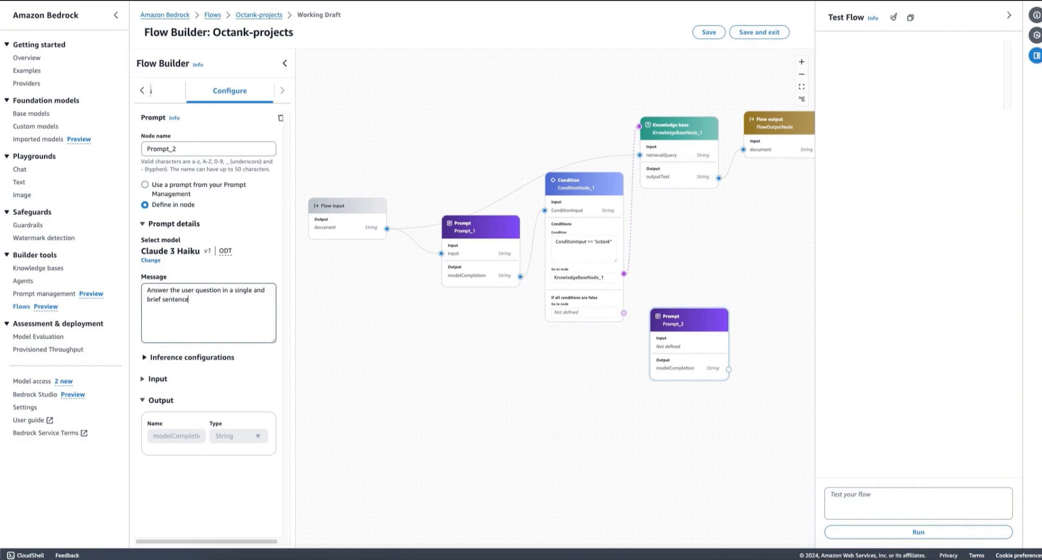
text(,)
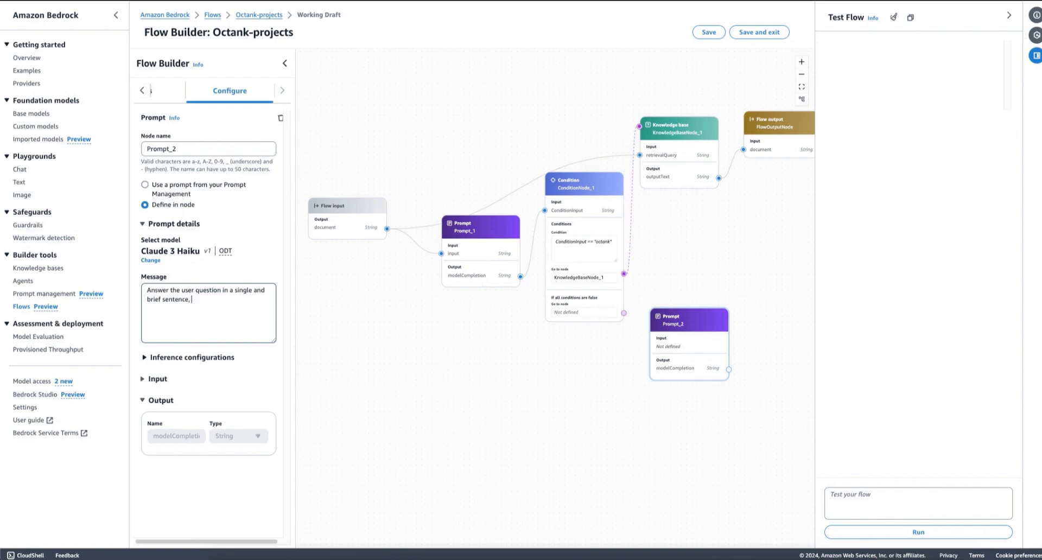
text(only)
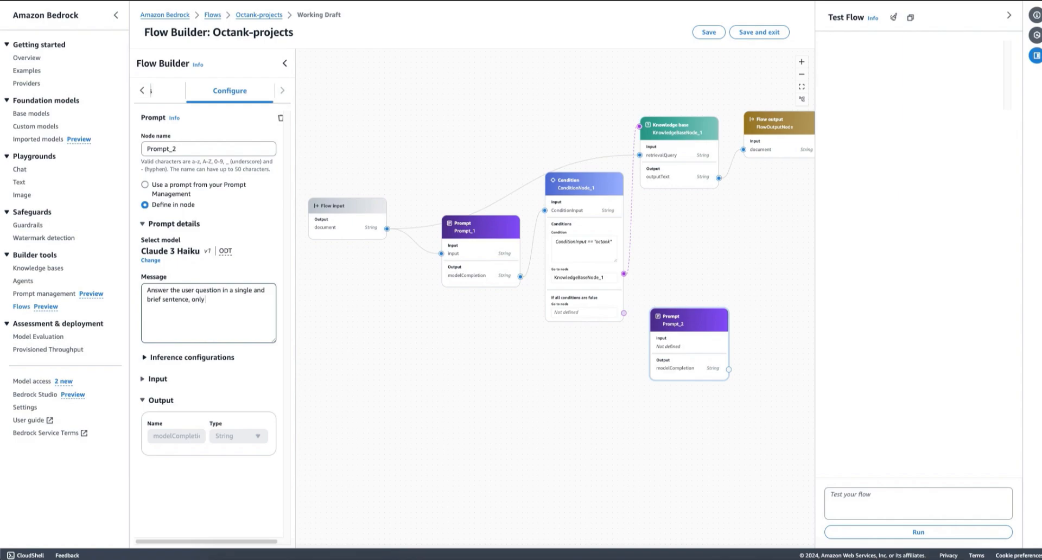
text(answer with a)
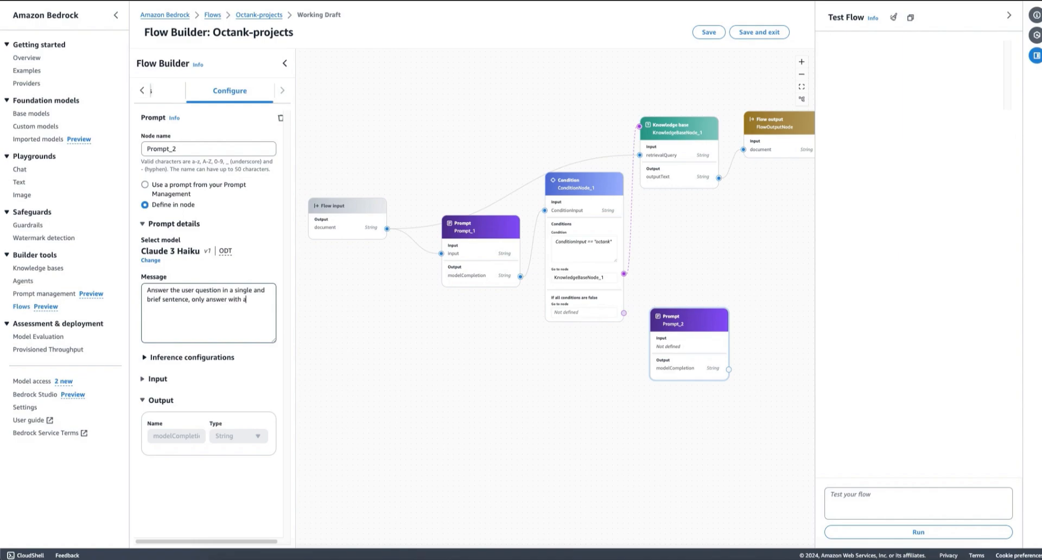
text(JSON)
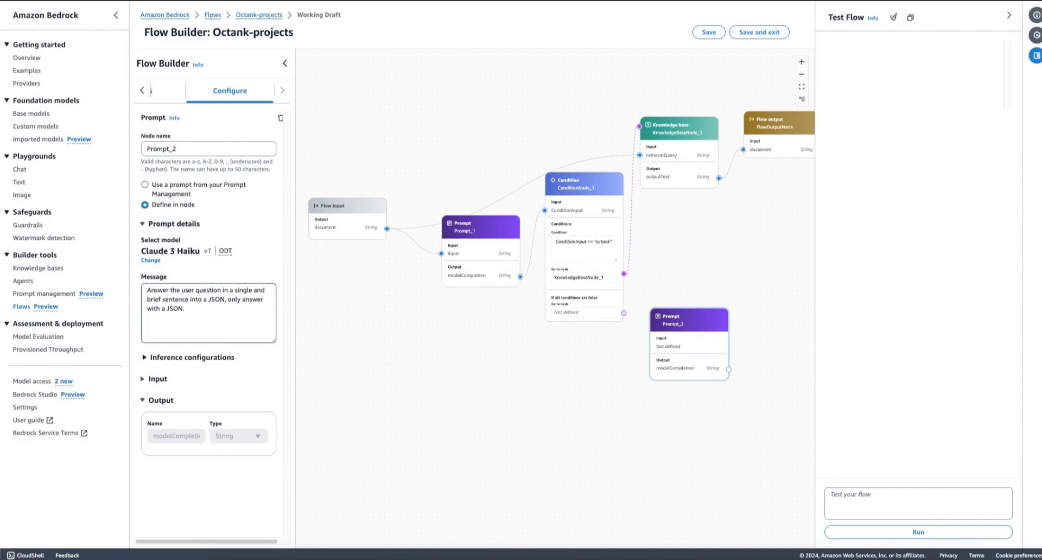
- End the message with 'Question: {{input}}' to create the input variable
text(Question:)
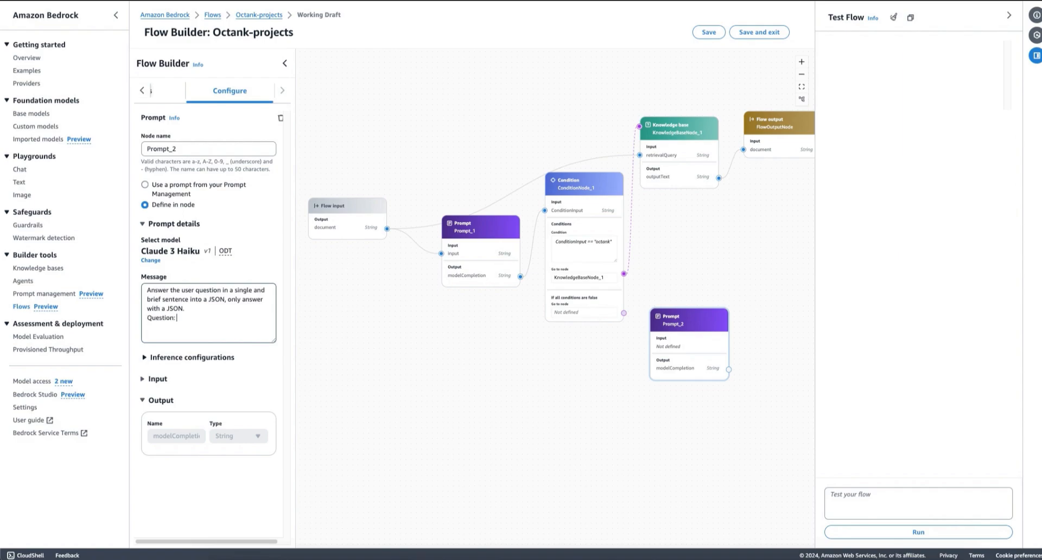
text((()
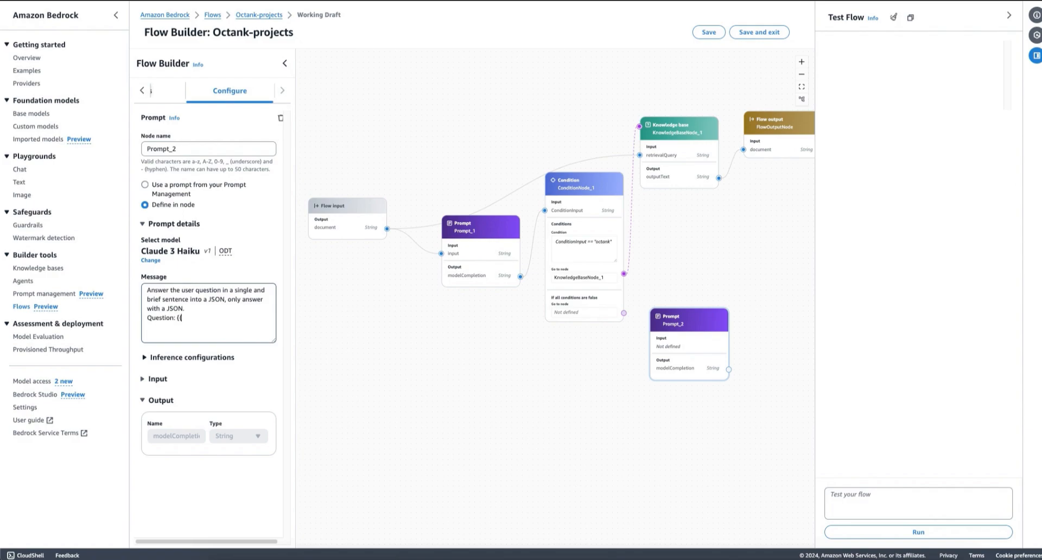
text(input}})
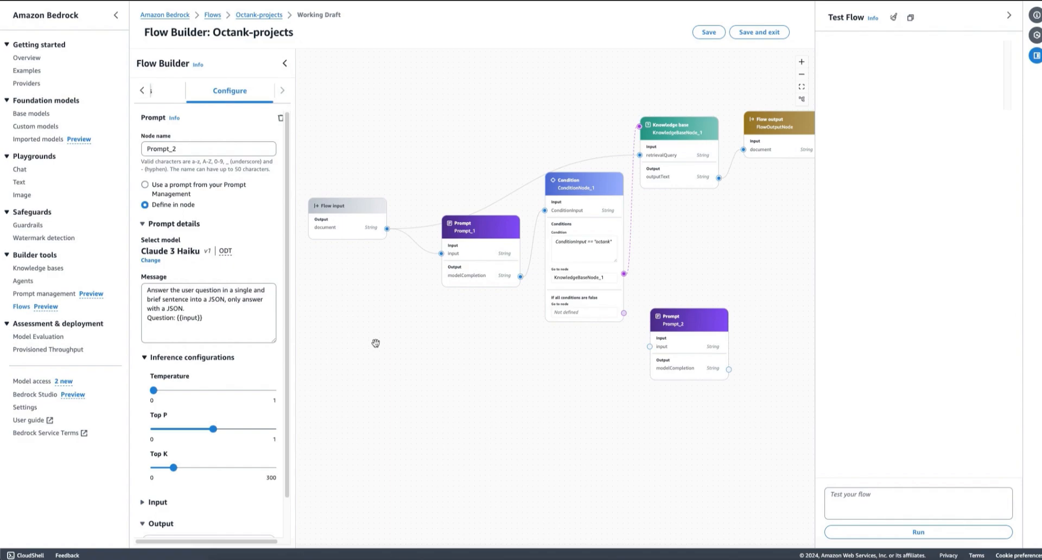
mouse_move(623, 314)
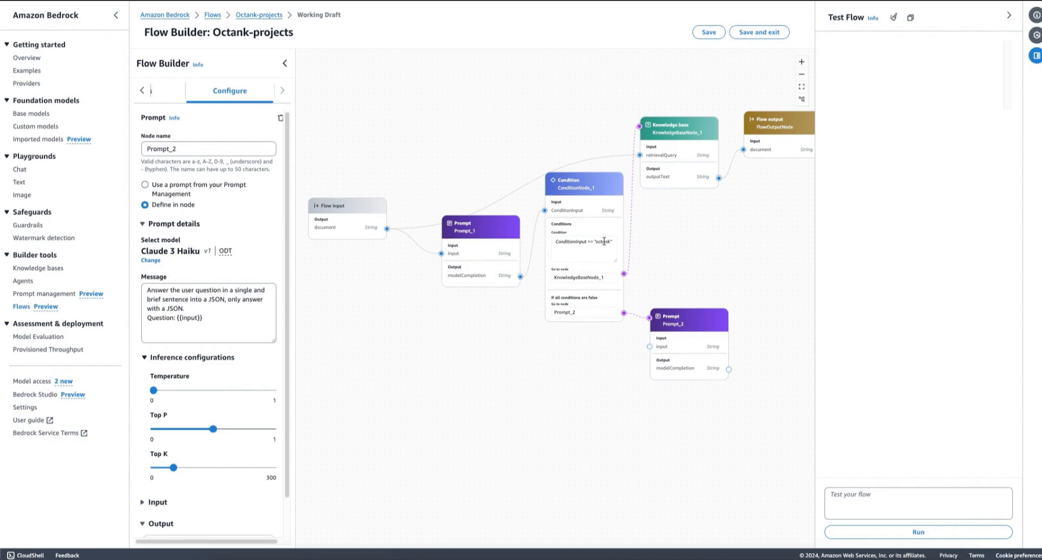
mouse_move(609, 318)
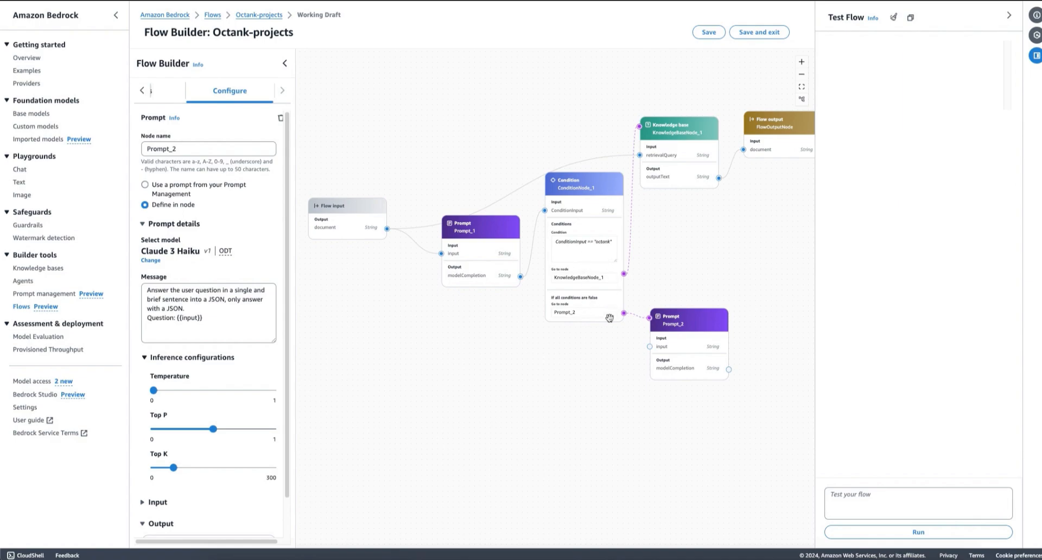
mouse_move(693, 323)
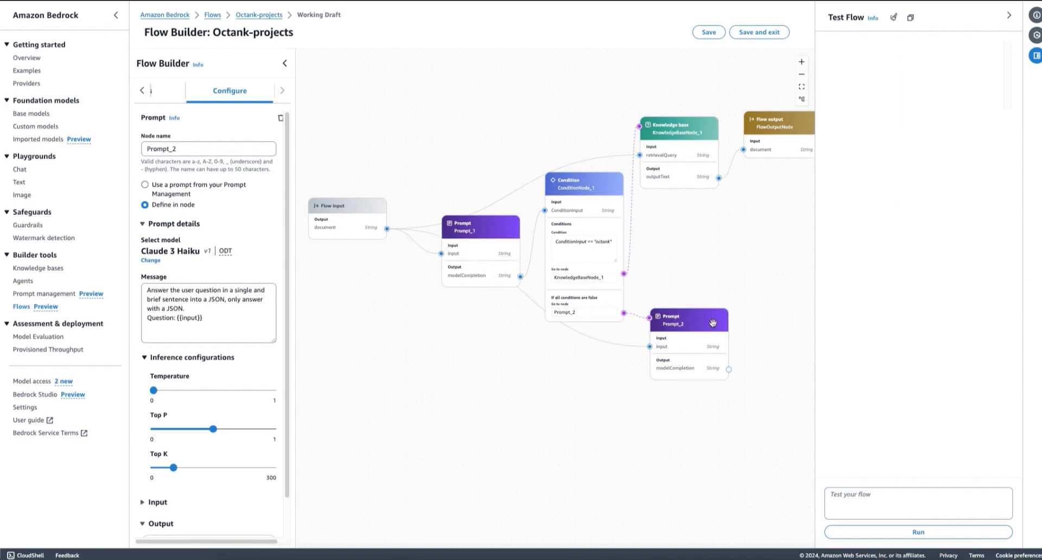
- Add a Flow Output node and wire Prompt_2's result into it as the second flow output
click(688, 324)
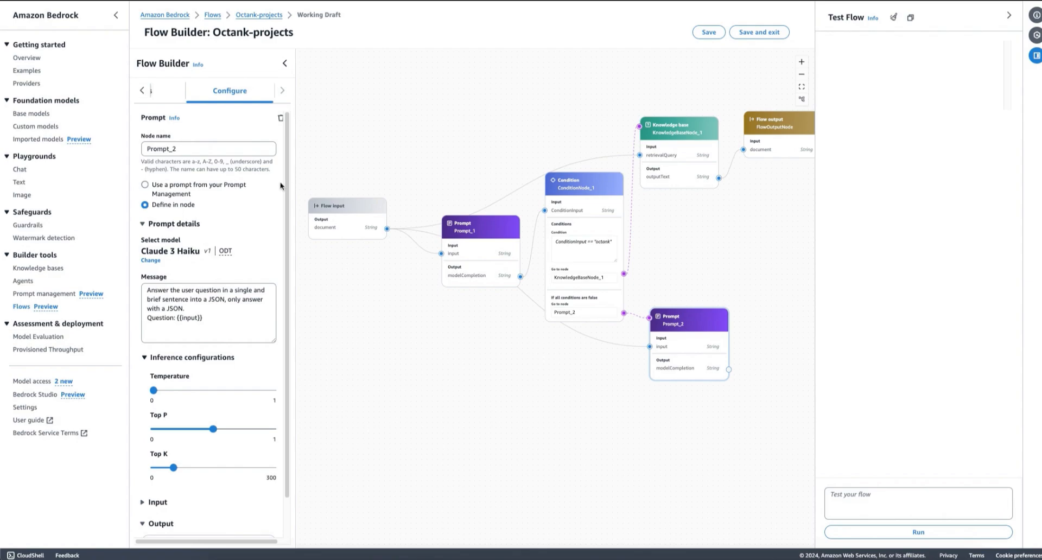
click(193, 91)
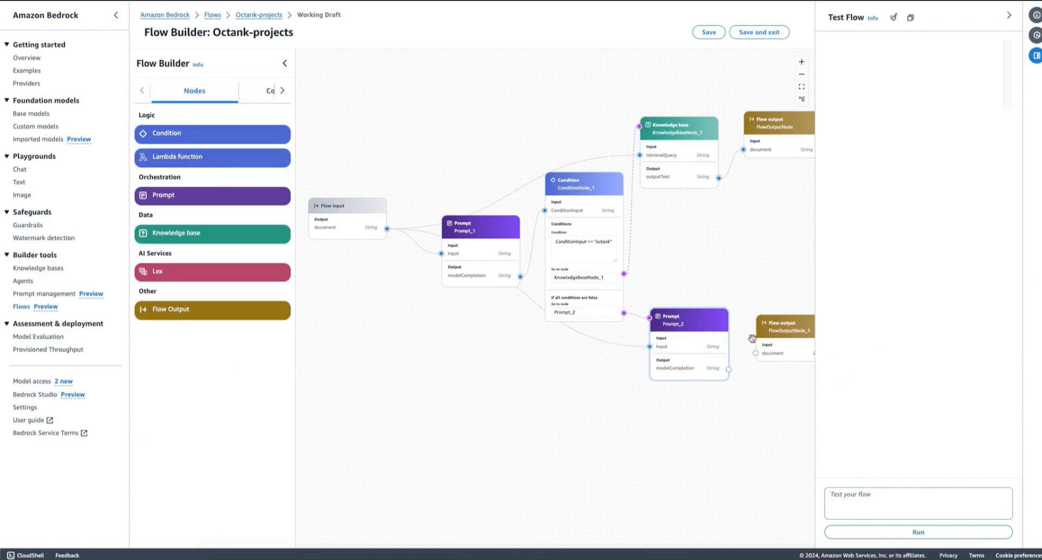
drag(727, 369, 755, 352)
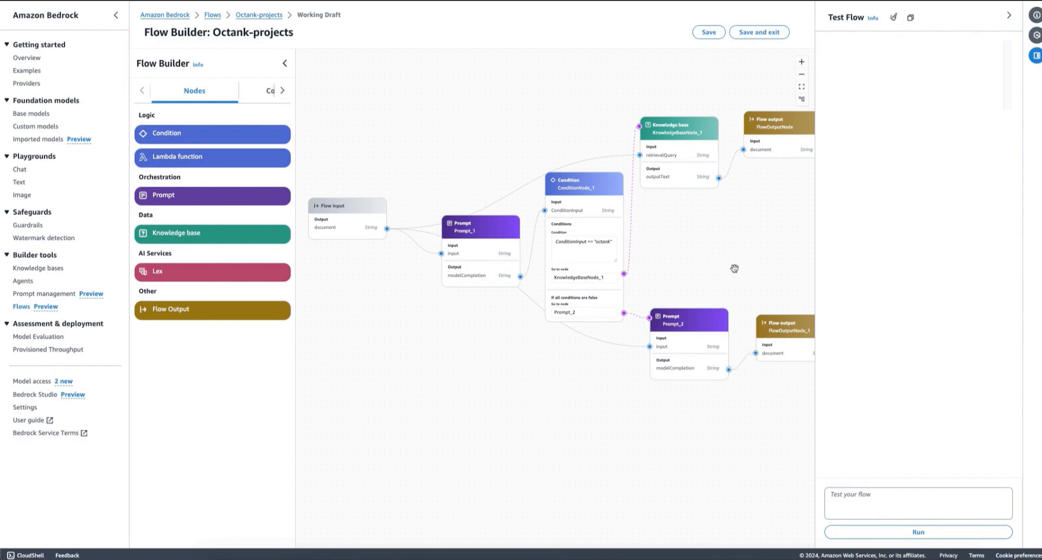
mouse_move(718, 228)
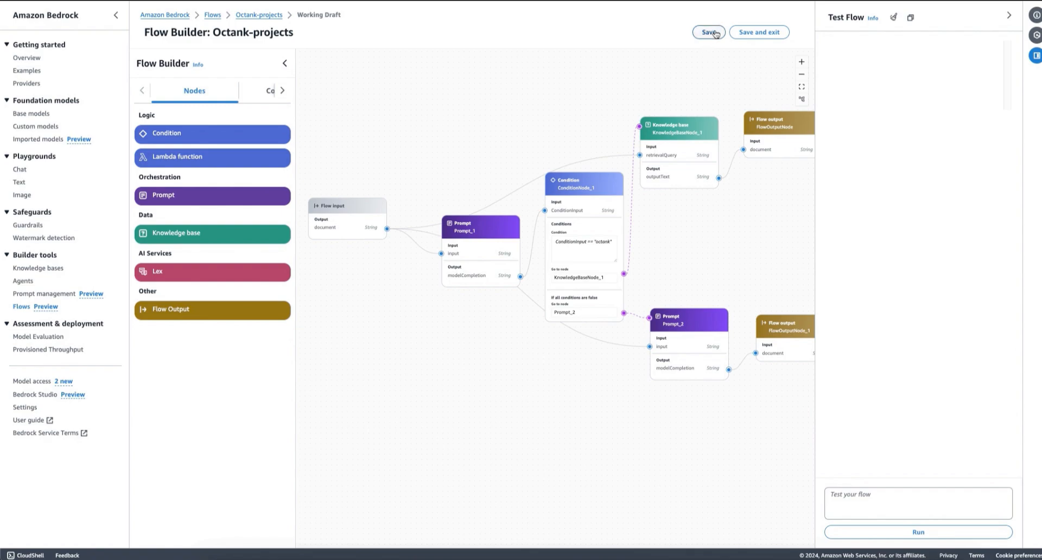
- Save the flow and run 'What is the content for Octank in the topic Marketing?', getting a marketing summary
click(708, 31)
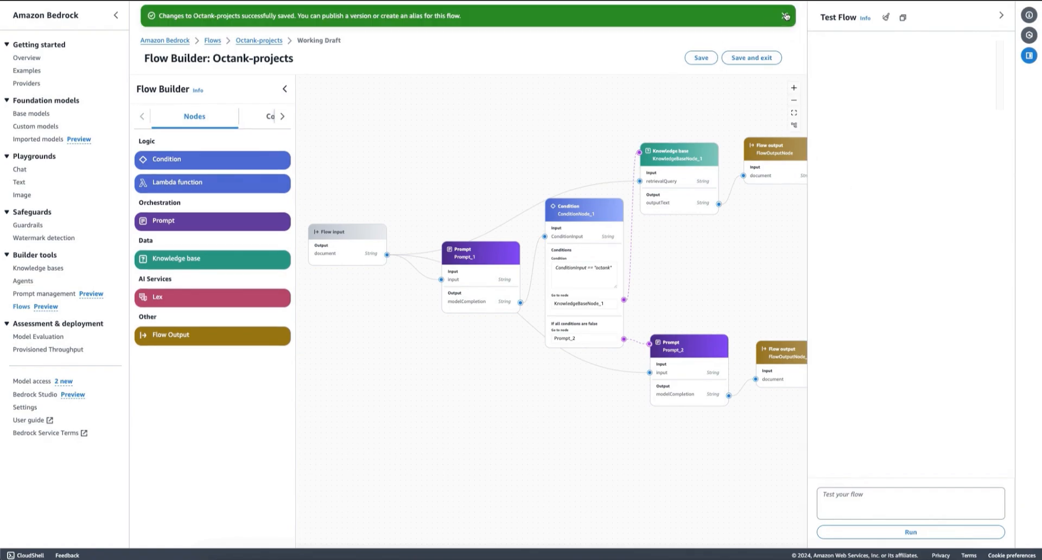
click(785, 15)
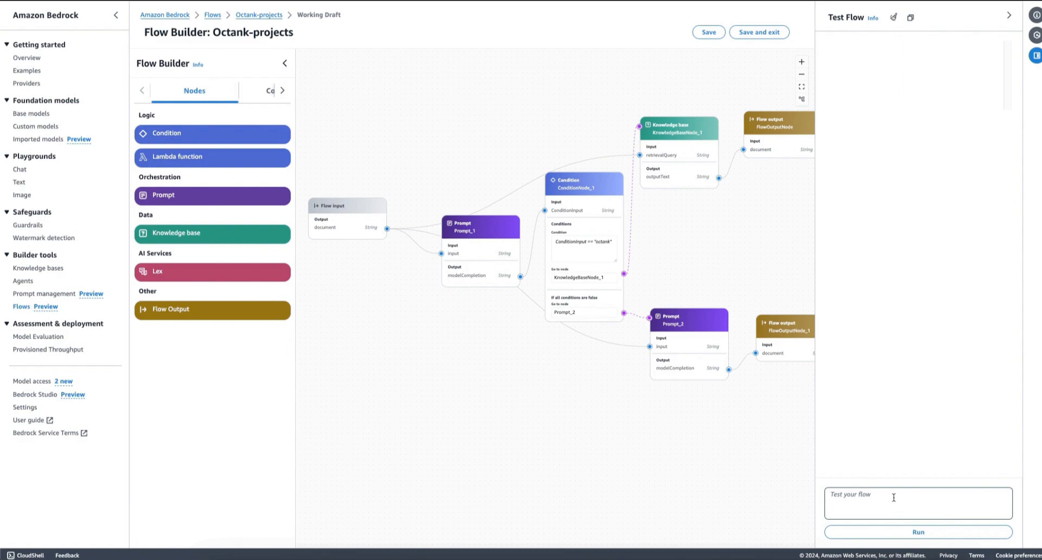
text(What is the content for Octank in the topic Marketing)
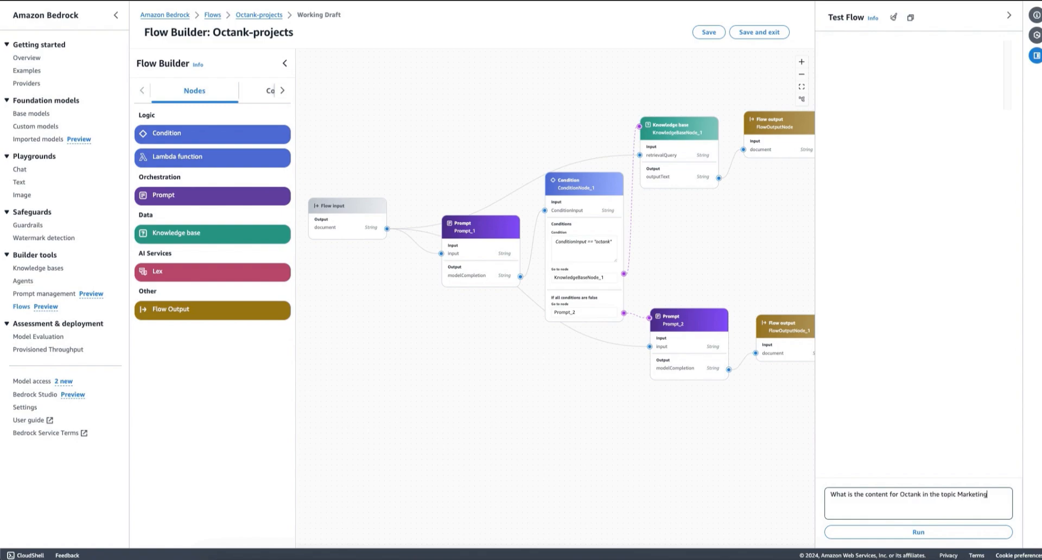
click(918, 532)
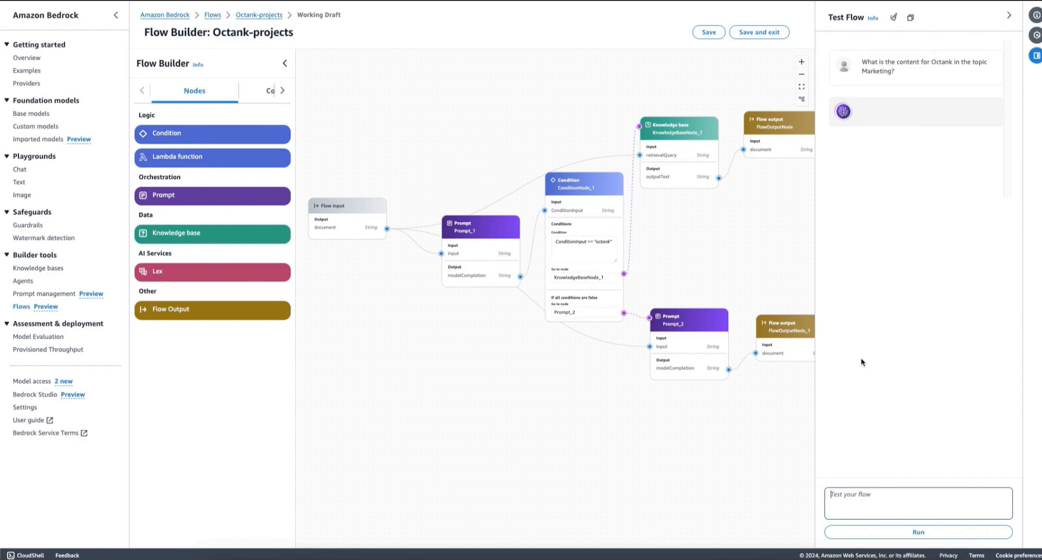
click(917, 532)
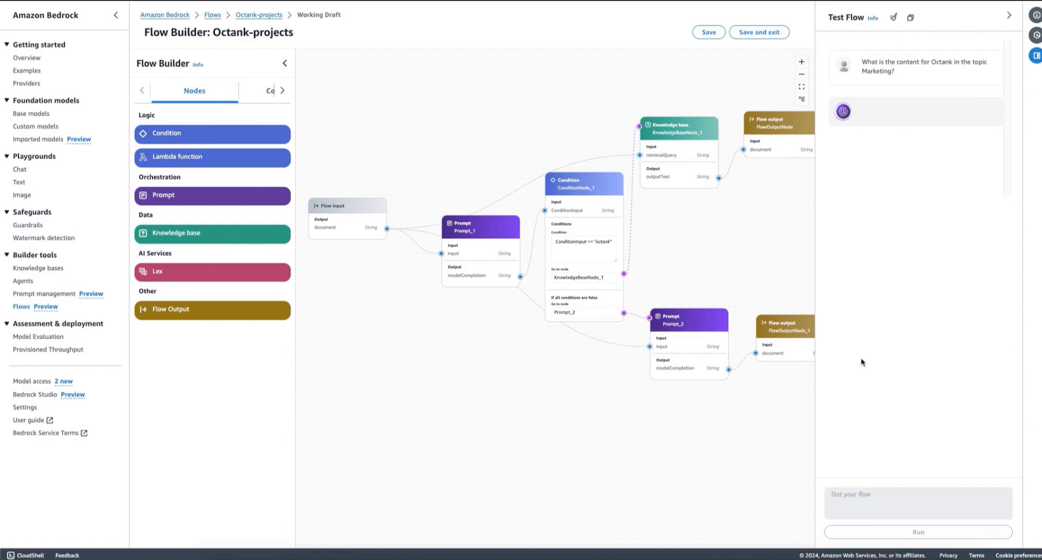
click(919, 532)
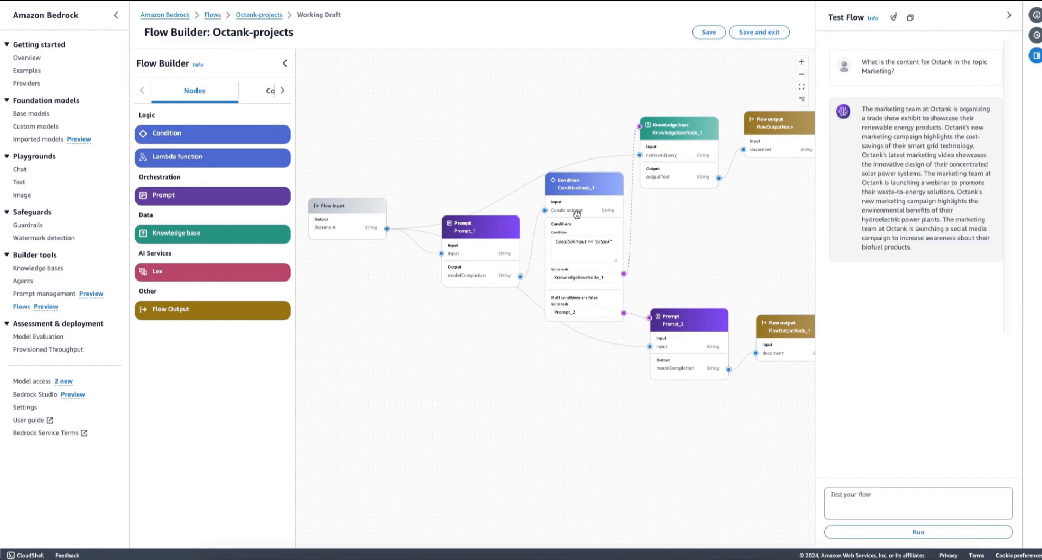
mouse_move(698, 135)
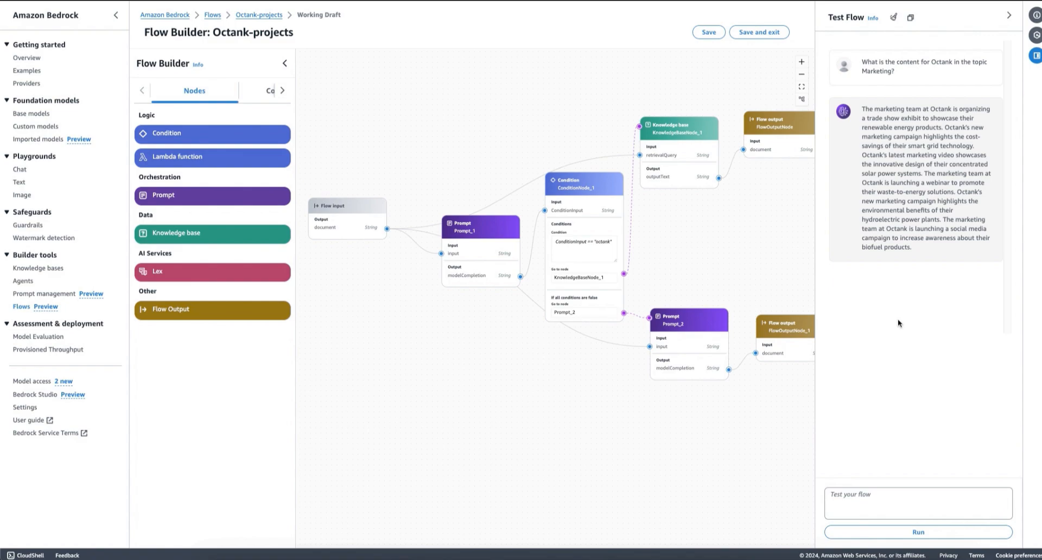
mouse_move(908, 351)
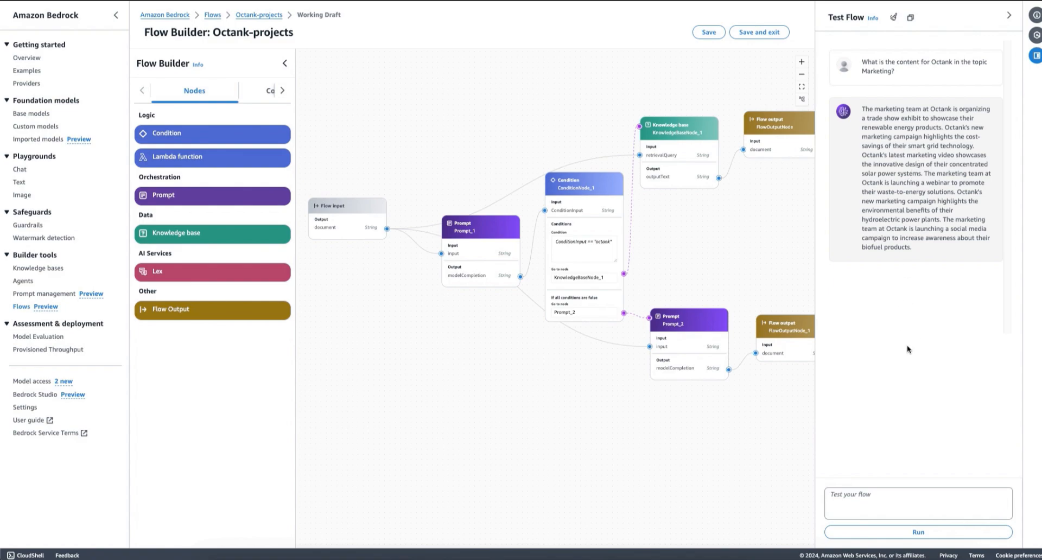
click(918, 503)
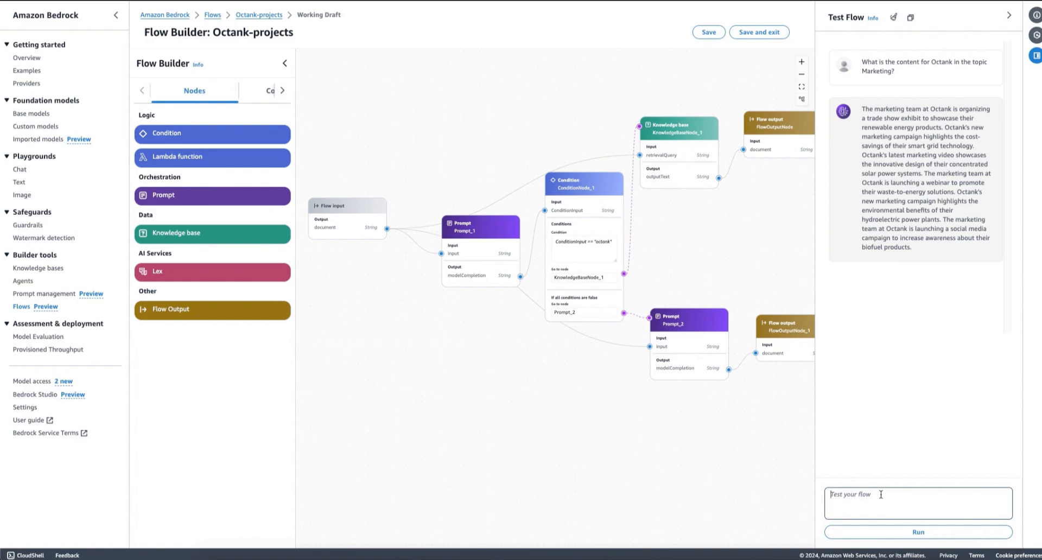
- Run 'What are the top energy types in the world?' through the flow, getting a brief JSON answer
text(What are the top energy types in the world?)
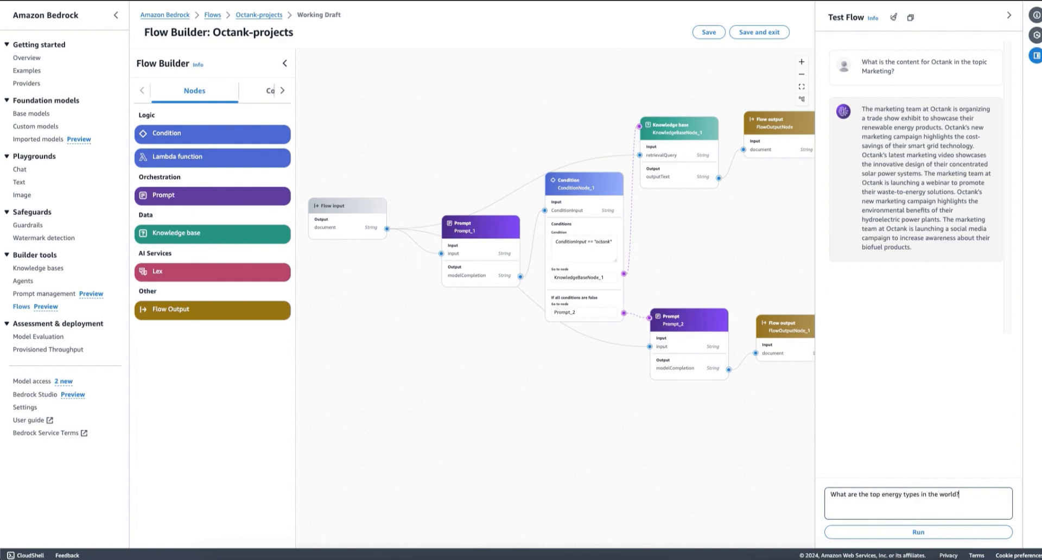
click(918, 532)
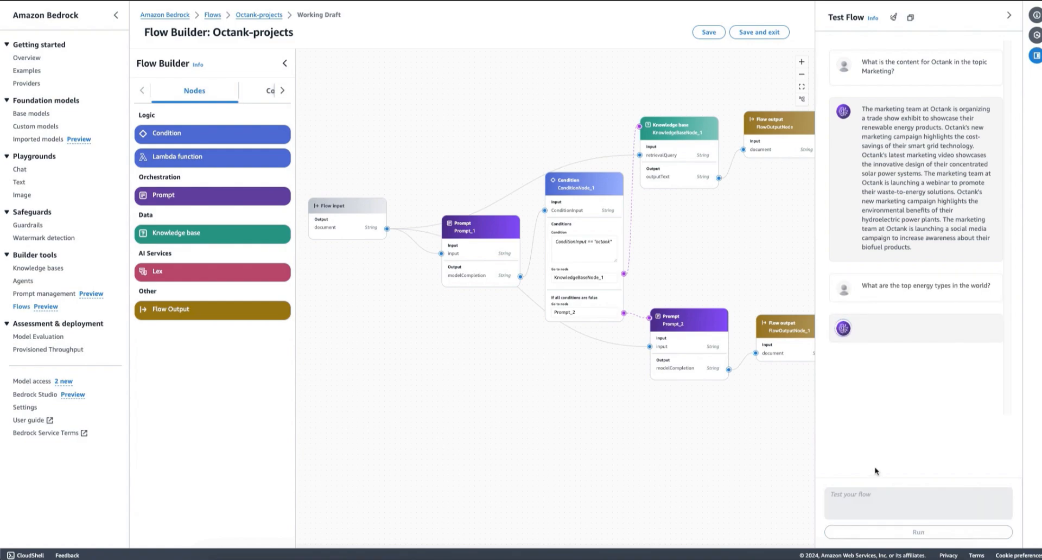
click(918, 531)
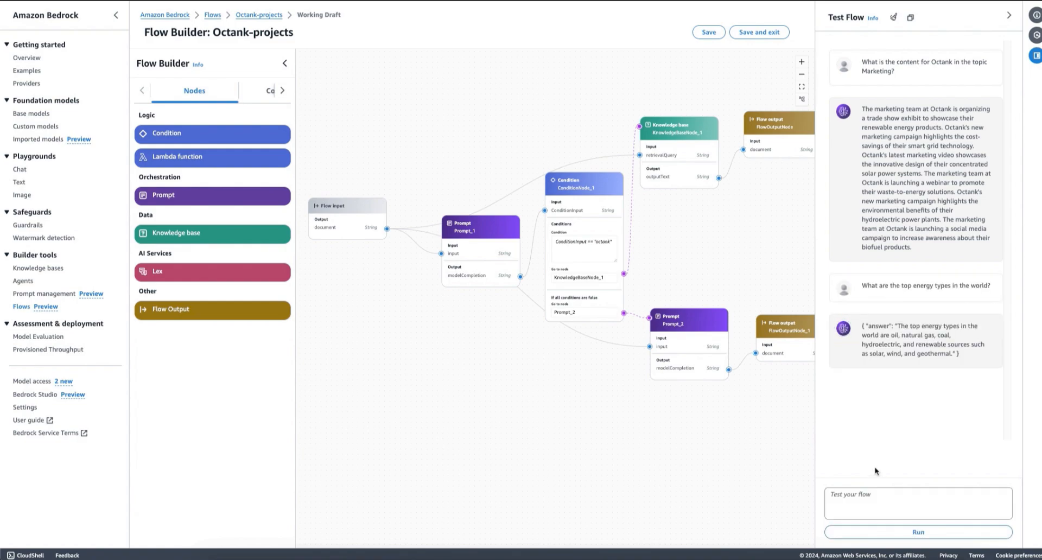
mouse_move(561, 266)
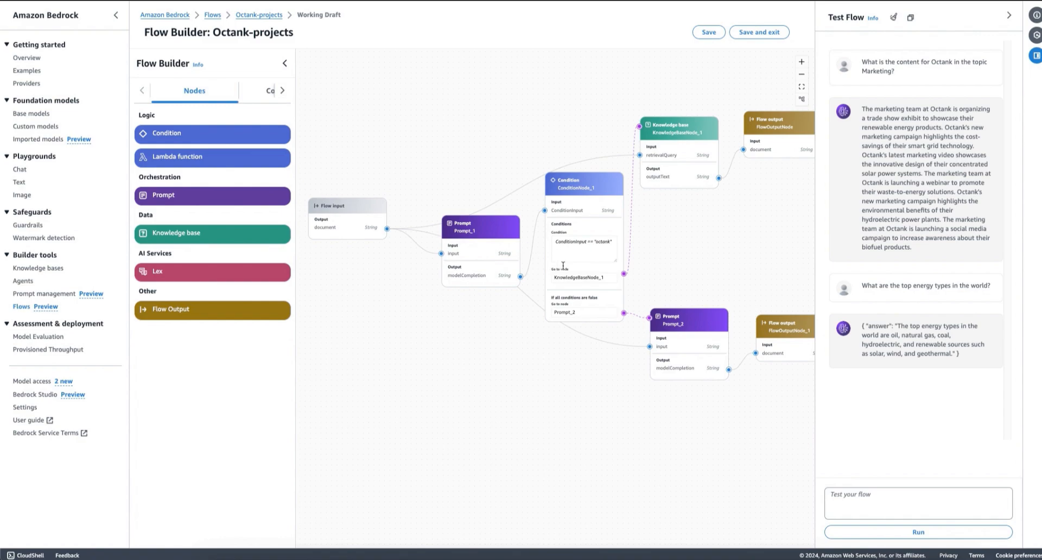
- Review Prompt_2's model settings and the Condition node, then return to the node types list
click(688, 321)
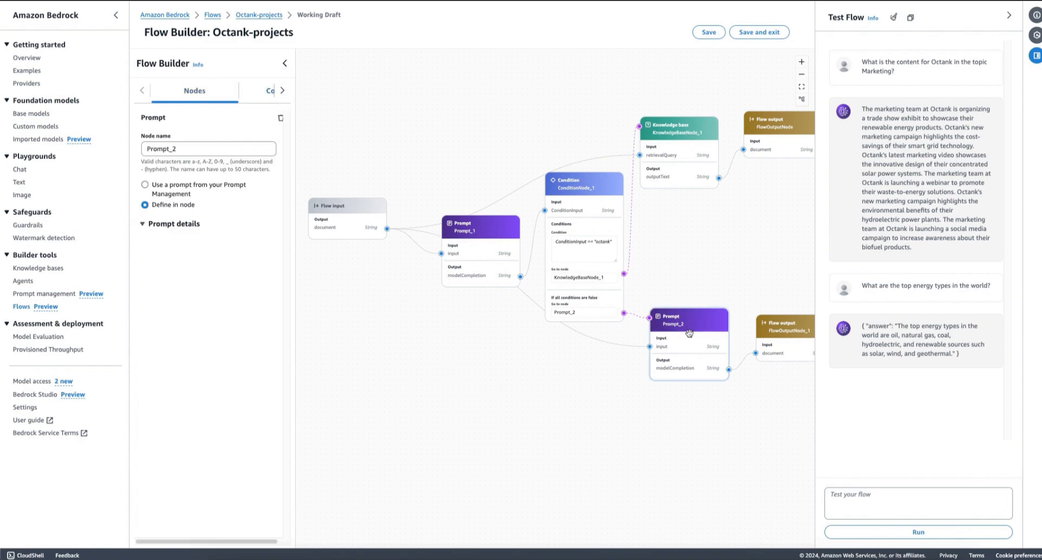
click(229, 90)
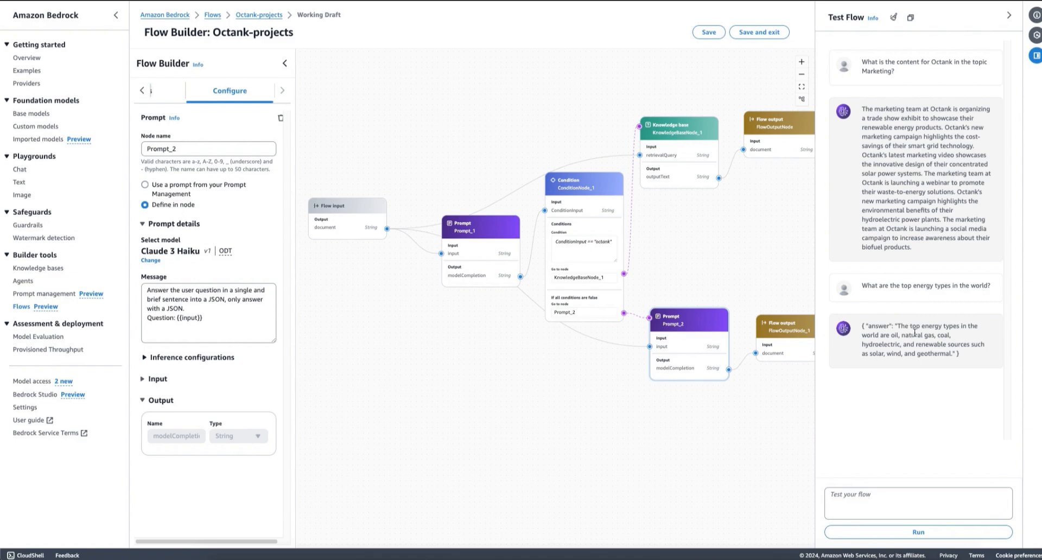
mouse_move(935, 379)
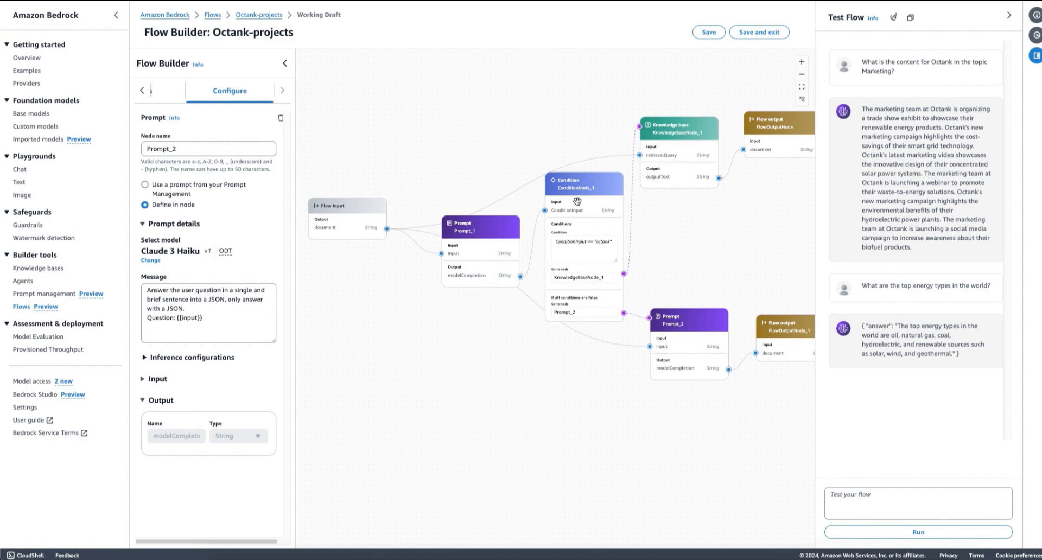
click(584, 180)
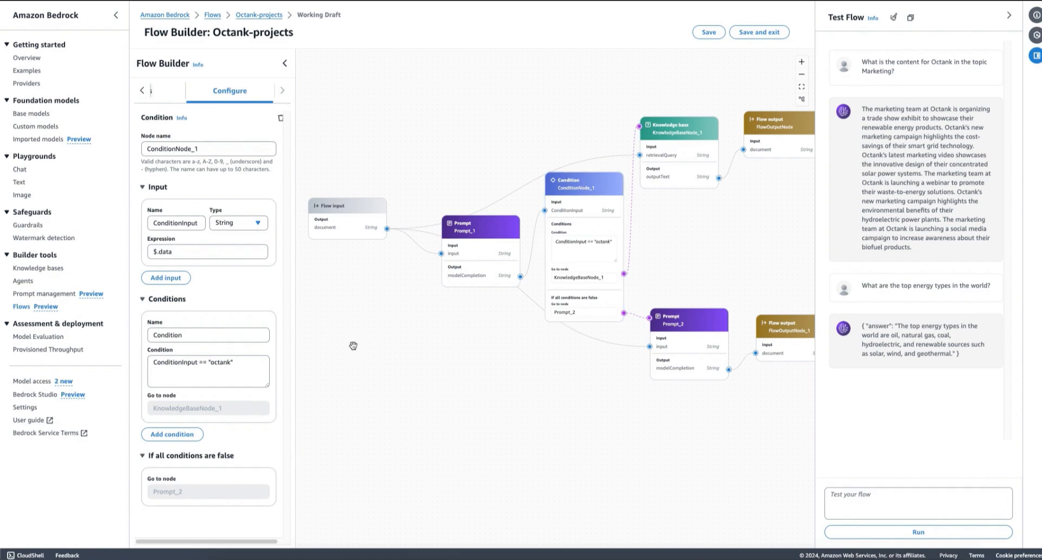
click(194, 91)
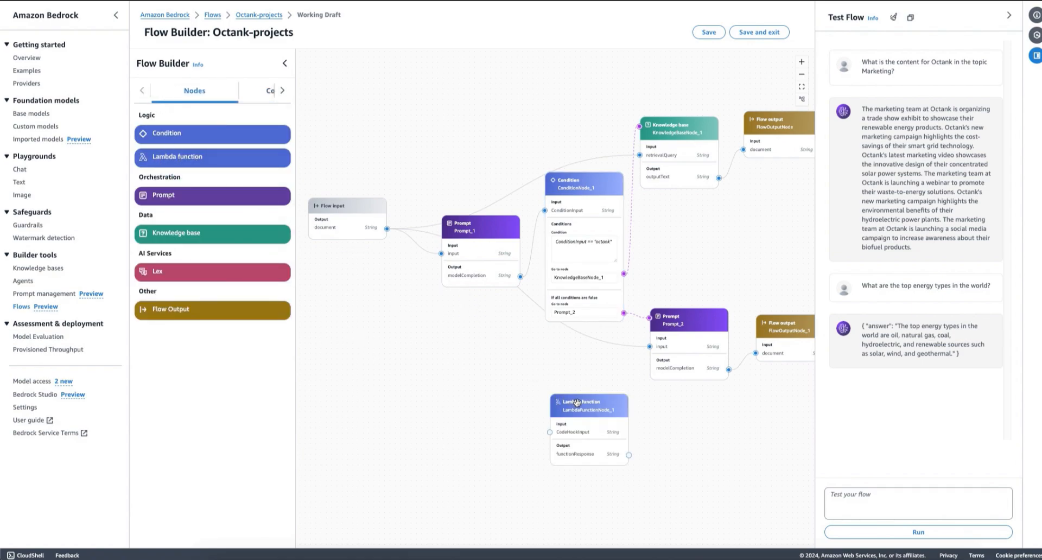
- Inspect LambdaFunctionNode_1's settings, with no Lambda function chosen, and return to the node list
click(588, 405)
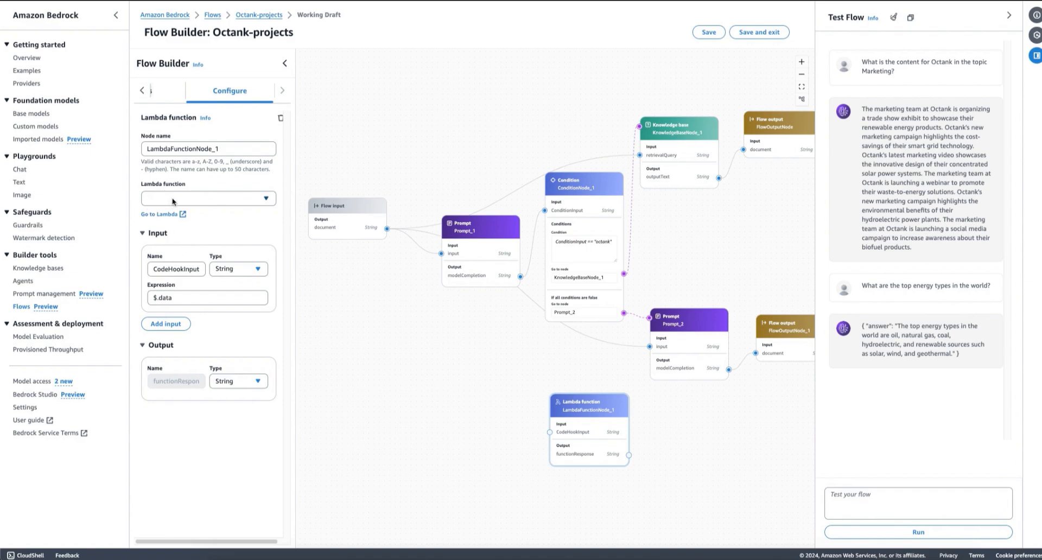
click(207, 197)
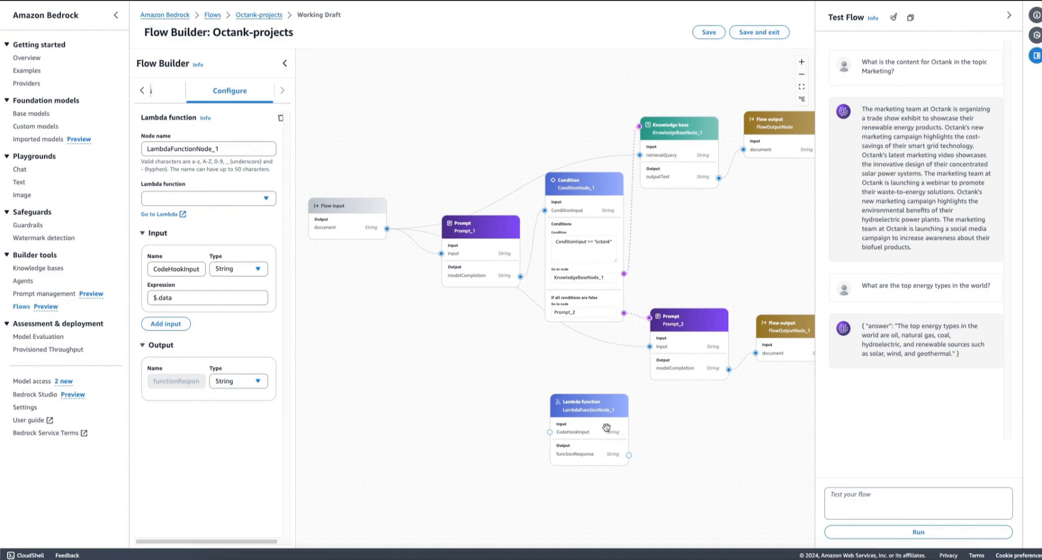
mouse_move(132, 91)
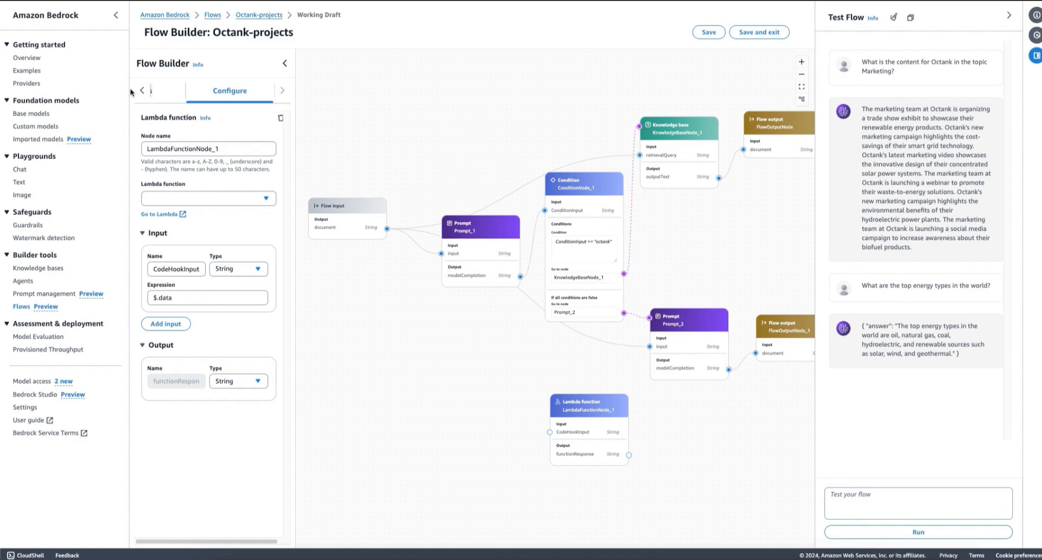
click(194, 91)
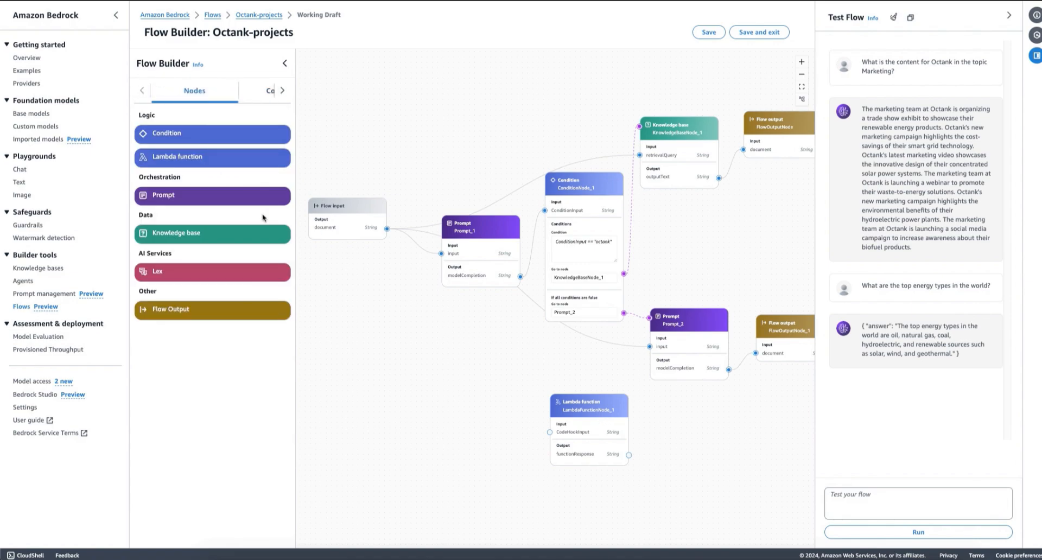
mouse_move(241, 262)
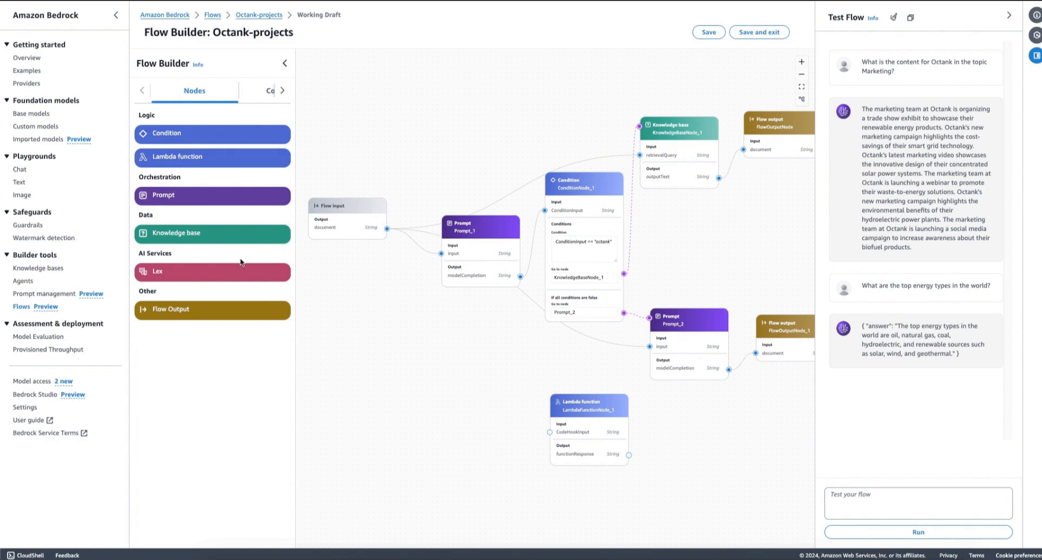
mouse_move(234, 257)
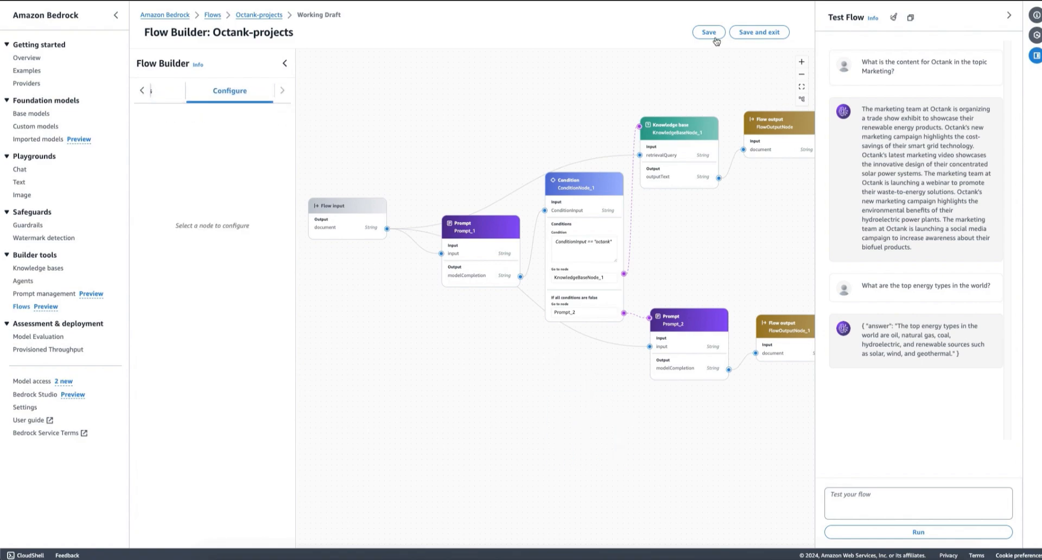
- Save the flow without the Lambda node and exit to the Octank-projects details page
click(707, 32)
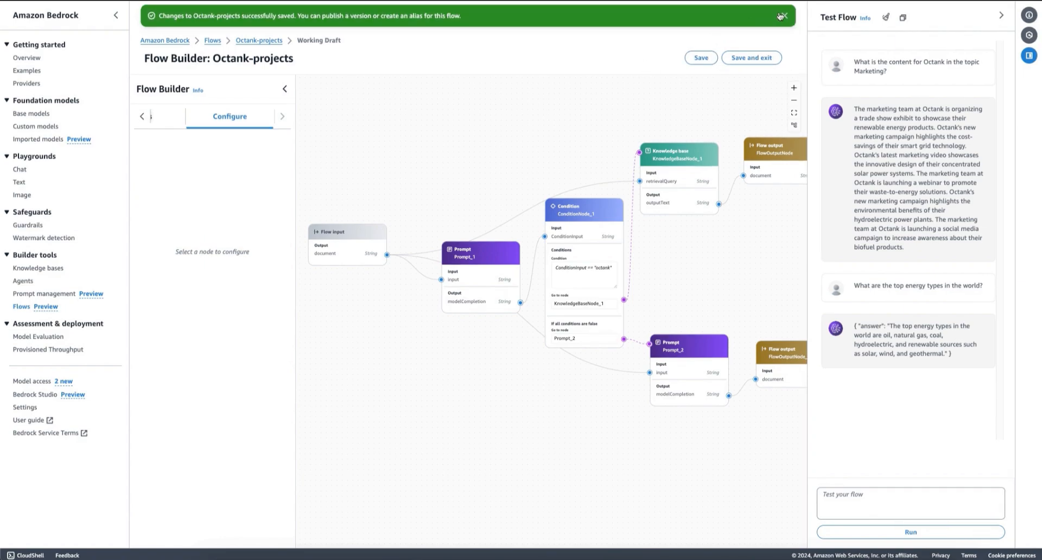
click(784, 15)
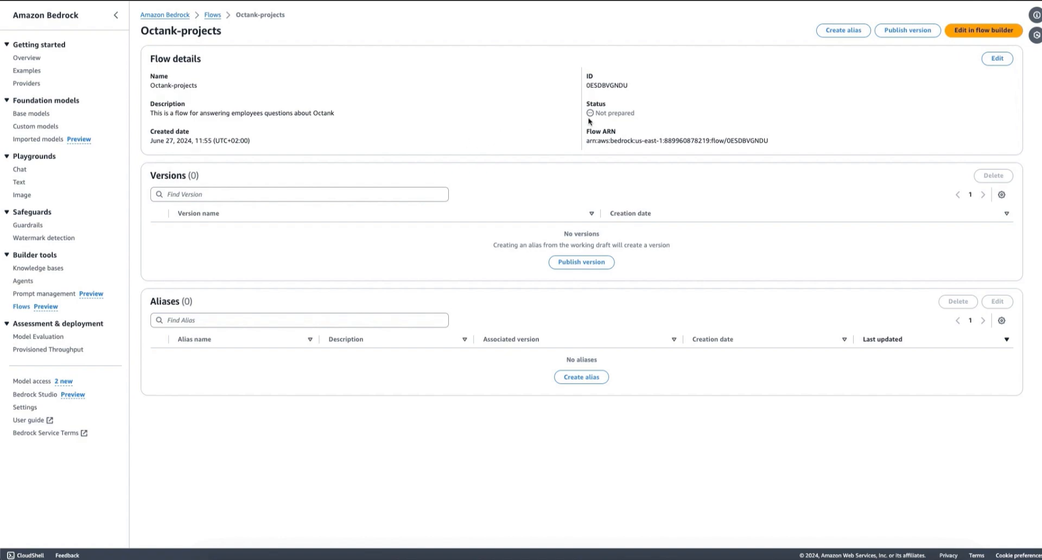
mouse_move(907, 30)
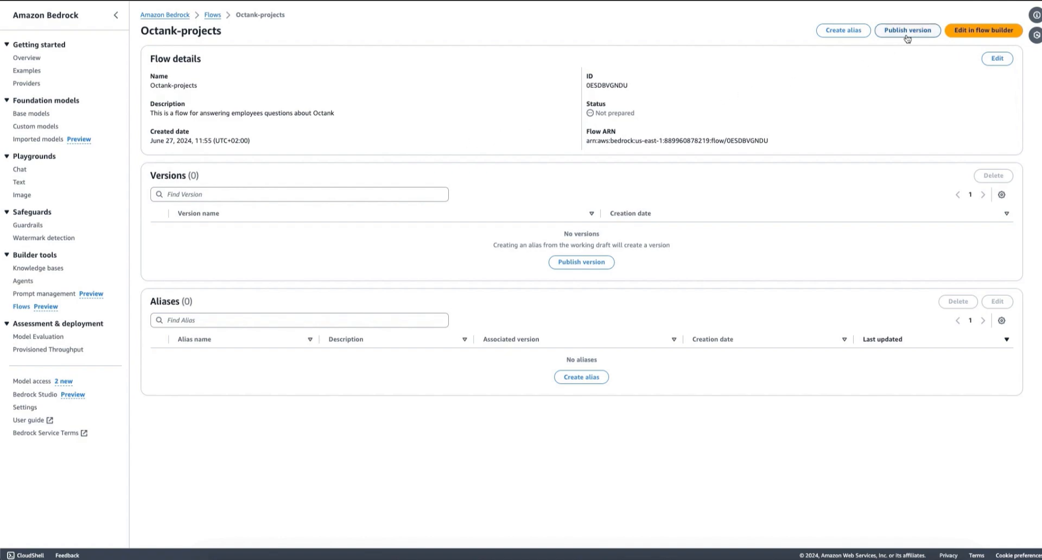
- Publish Octank-projects as Version 1 and dismiss the success banner
click(907, 31)
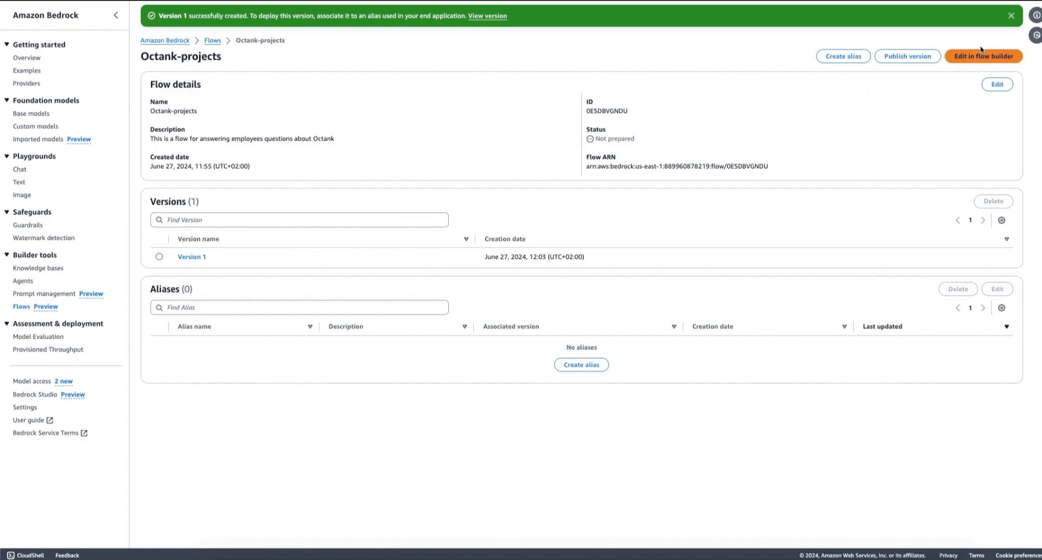
click(1011, 16)
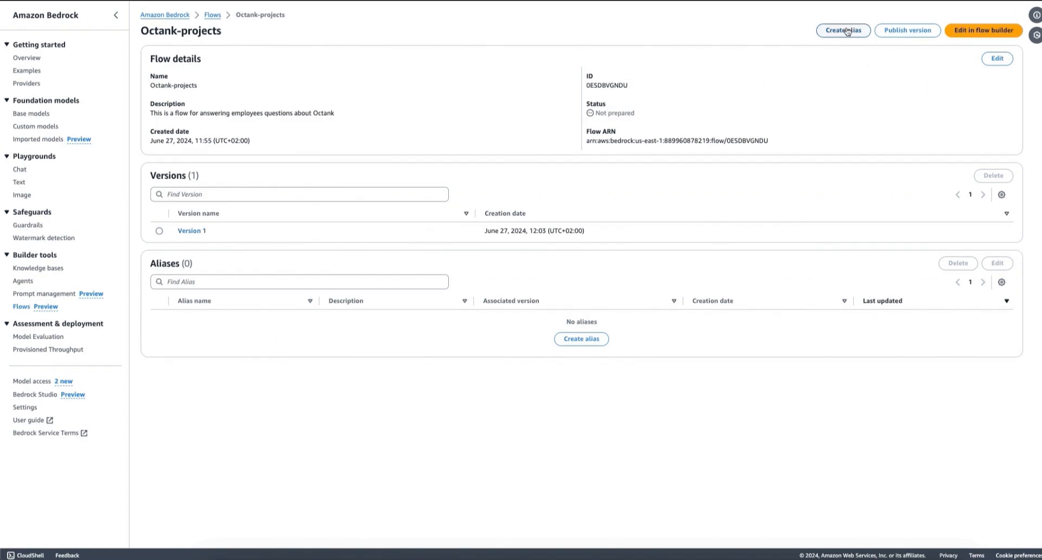
- Name the new alias octank-projects and describe it as the application back-end for the Octank employee assistant
click(843, 30)
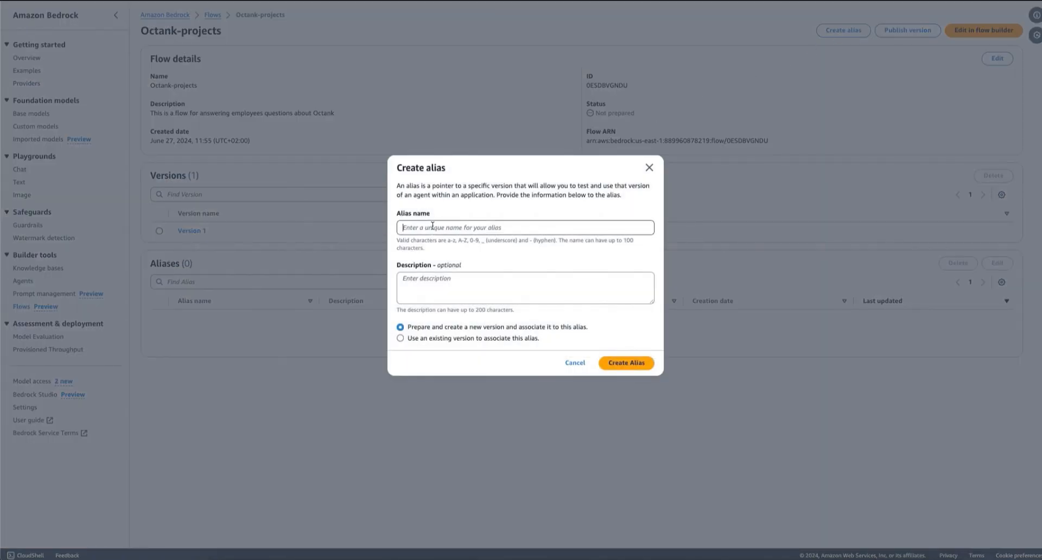
text(octank-proje)
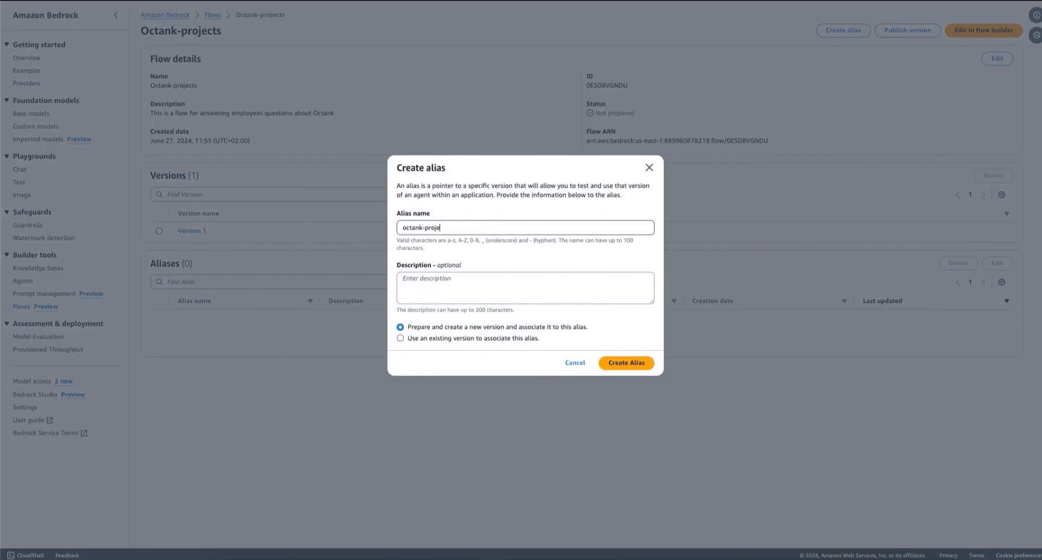
click(525, 289)
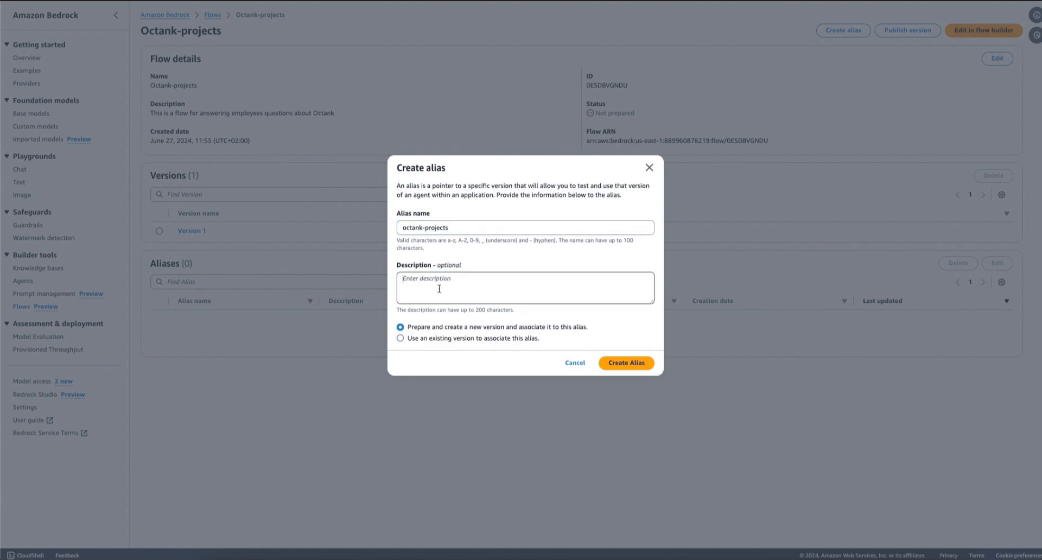
text(This is)
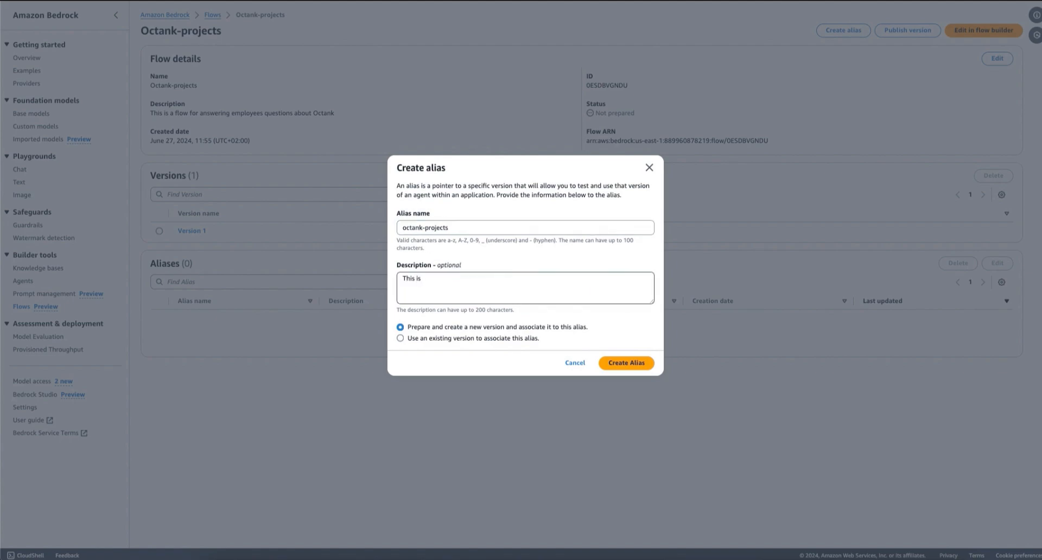
text(my application)
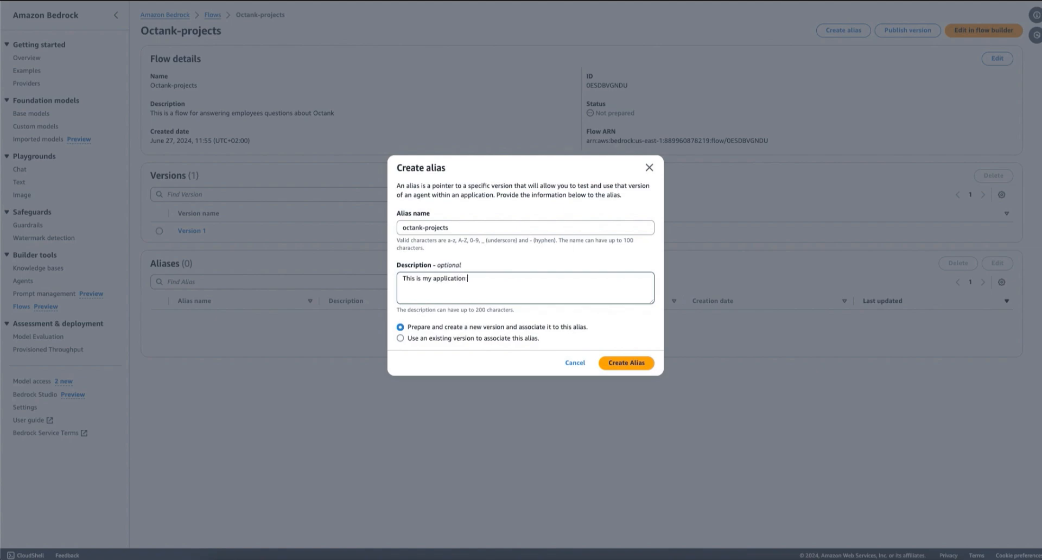
text(back-end for the Octanks employee)
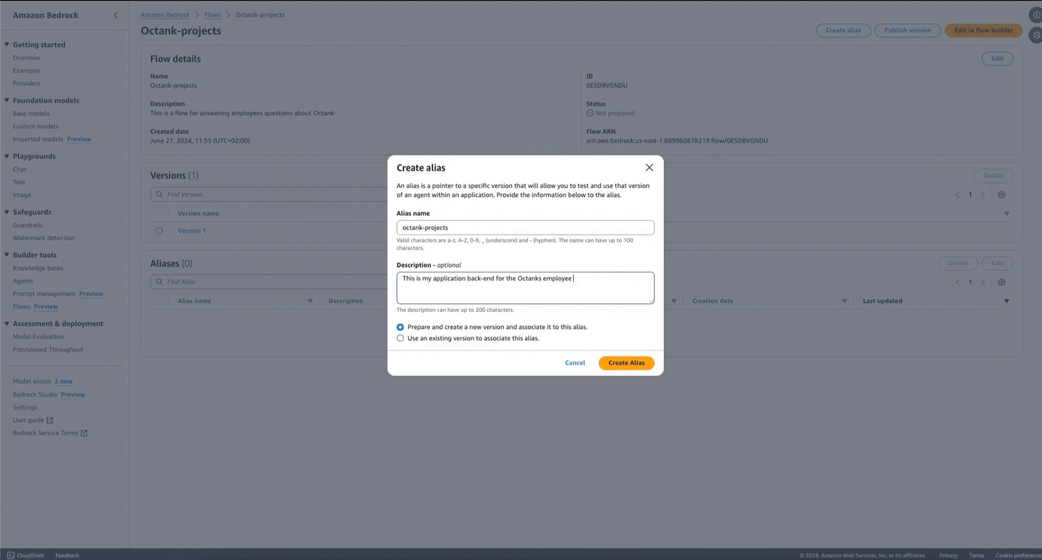
text(aass)
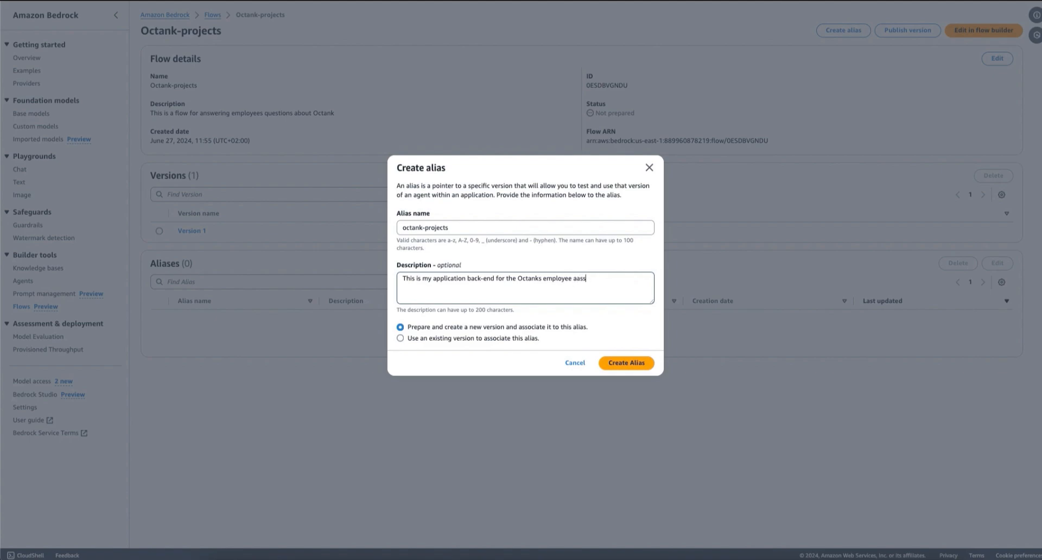
text(assistant)
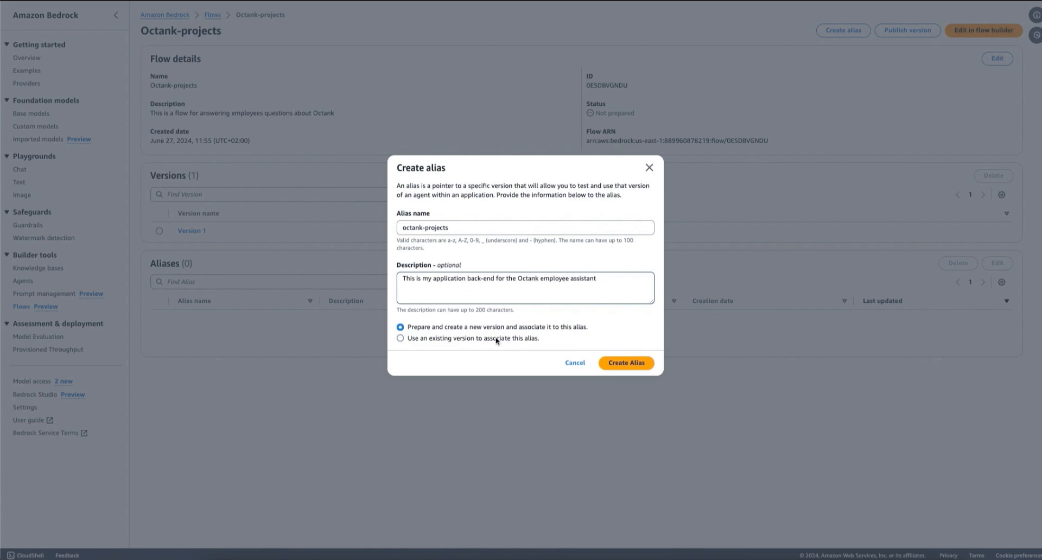
- Associate the alias with existing Version 1 and create it
click(401, 338)
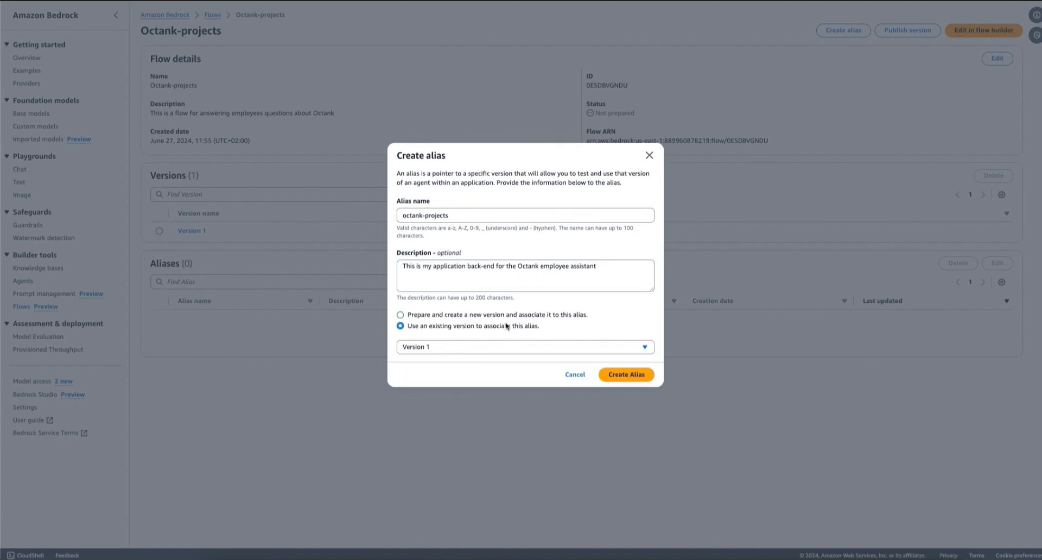
click(626, 375)
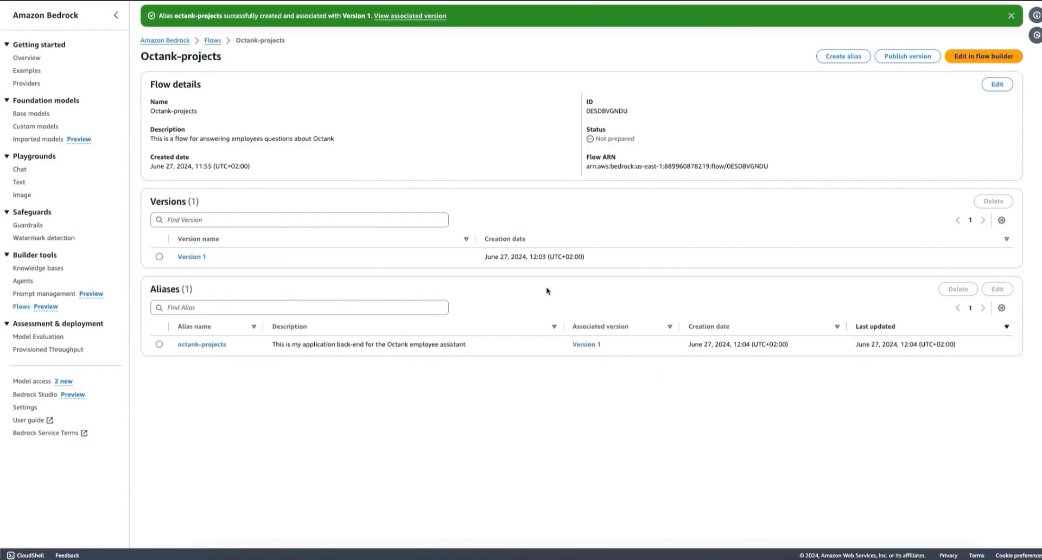
mouse_move(306, 379)
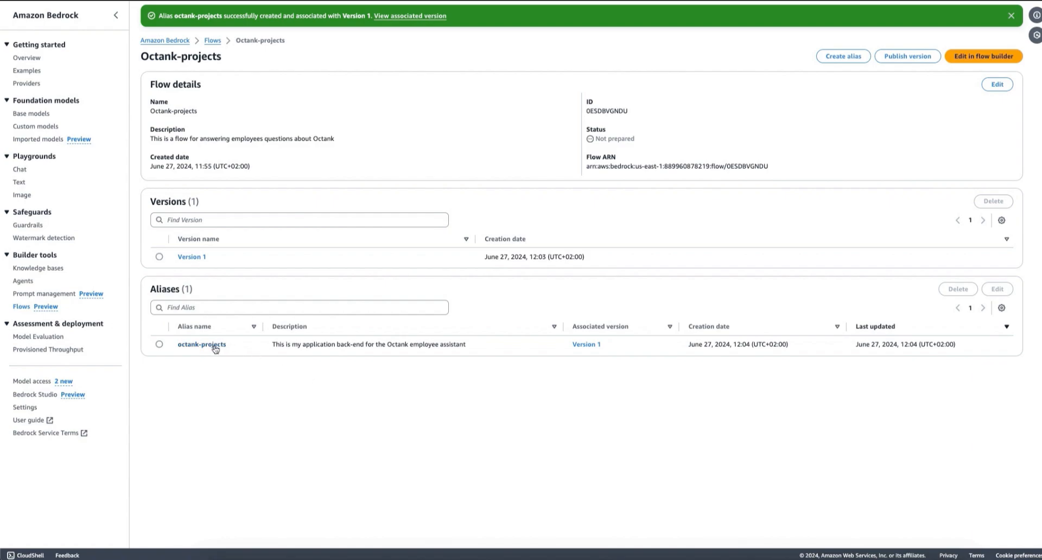
- Return to the Flows list via the breadcrumb
click(202, 344)
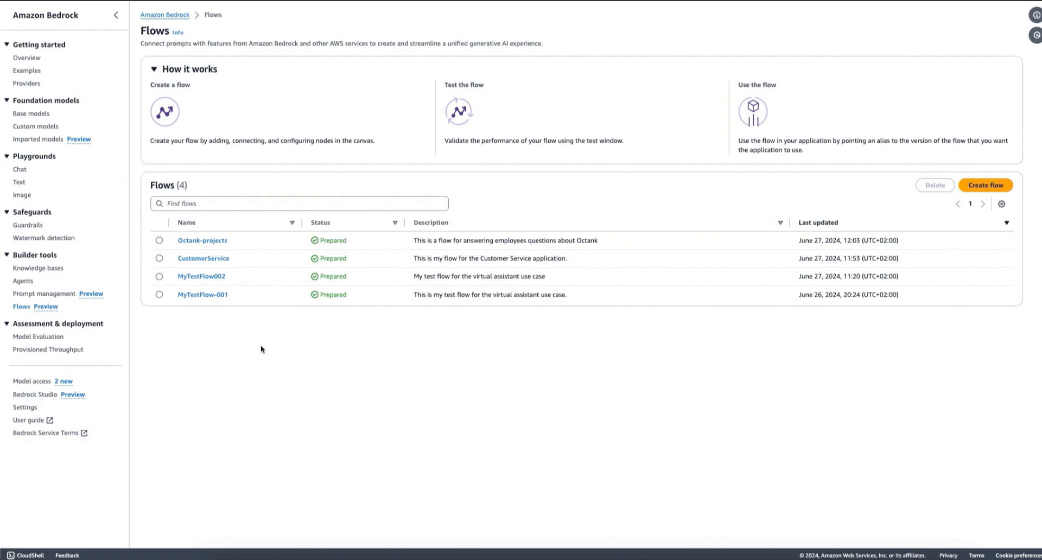
mouse_move(243, 245)
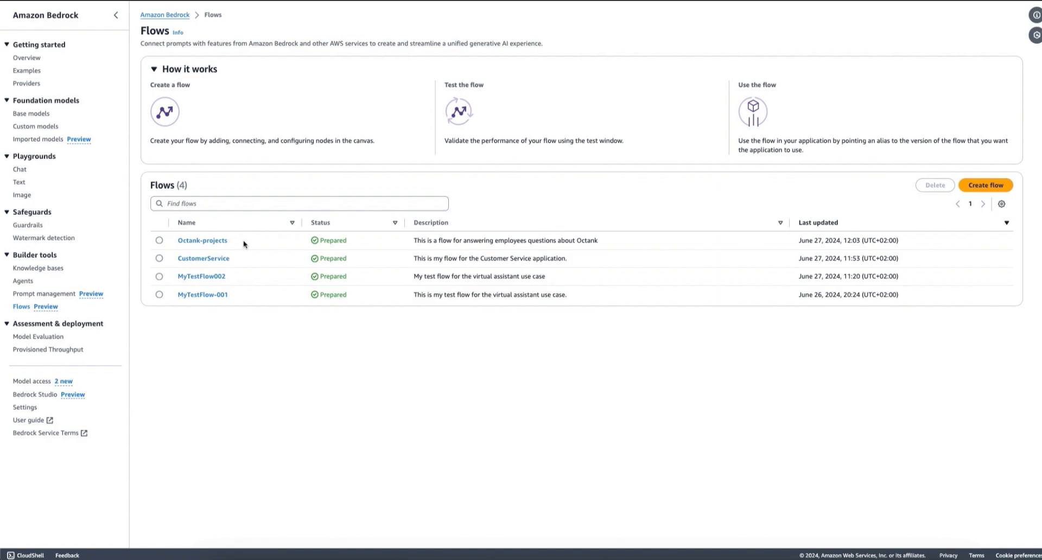
mouse_move(244, 249)
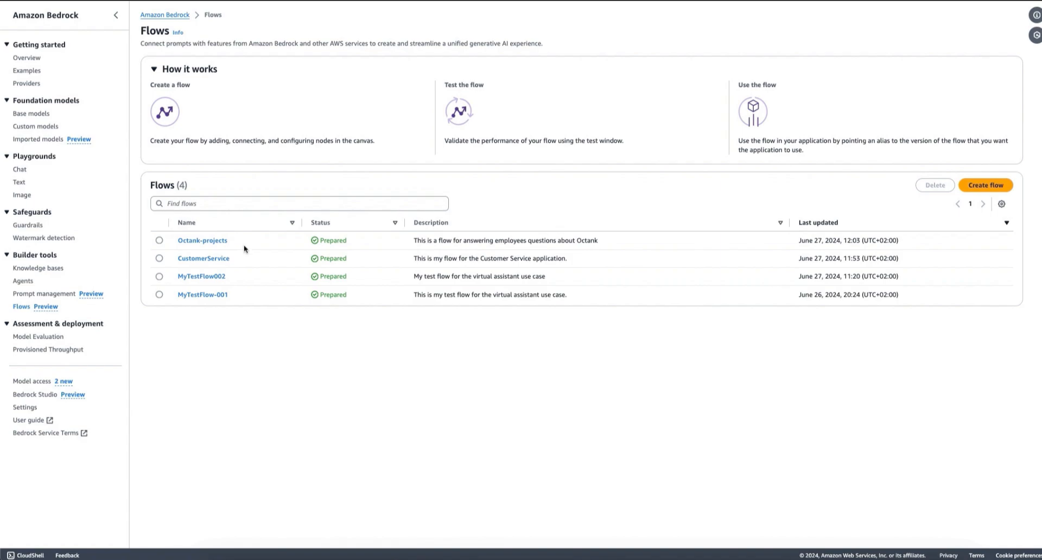